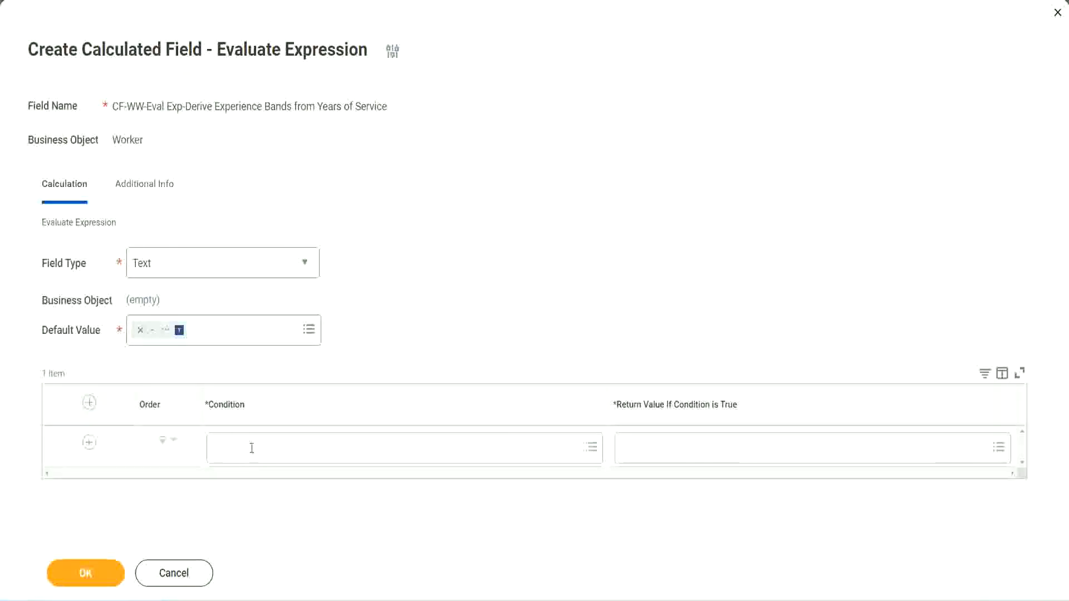
- Set the first condition to CF-WW-TF-Length of Service between 0 and 7 years
left_click(590, 448)
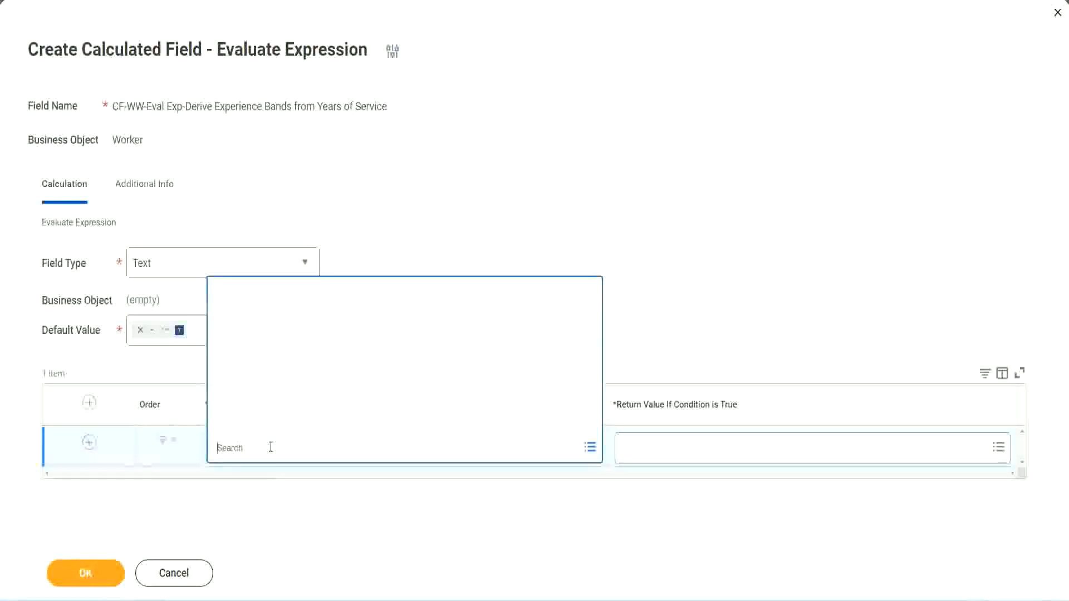
type("CF-WW-TF-Length of Service between 0 and 7 years")
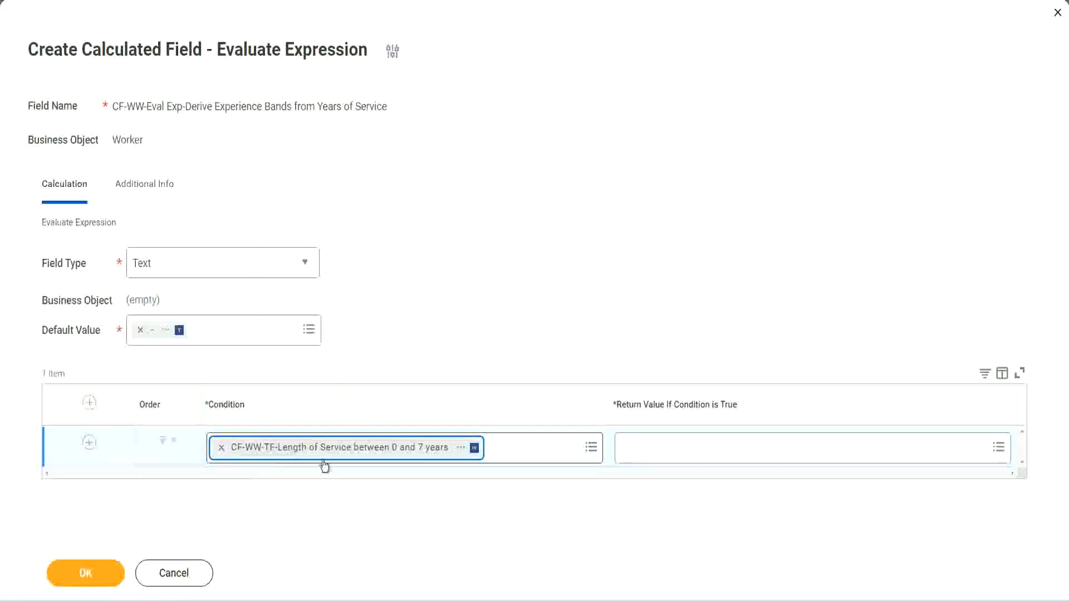
mouse_move(495, 313)
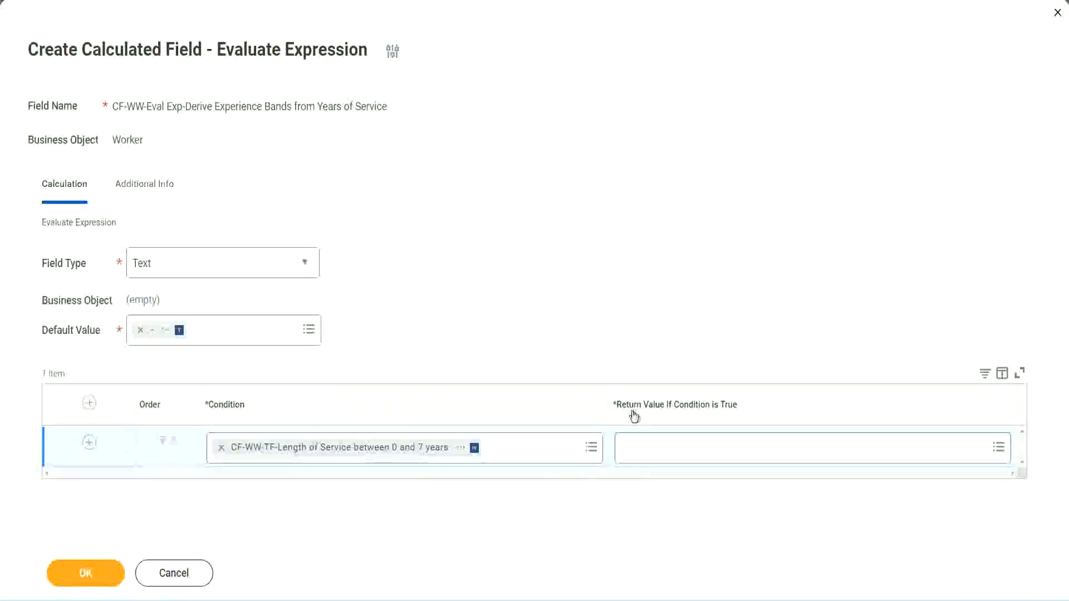
mouse_move(727, 414)
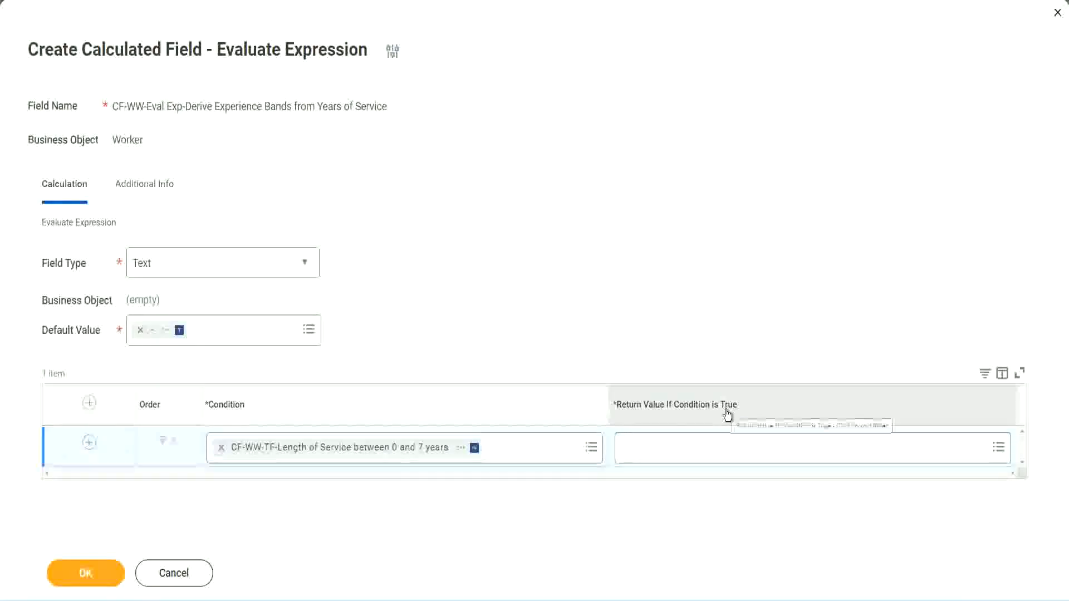
mouse_move(727, 411)
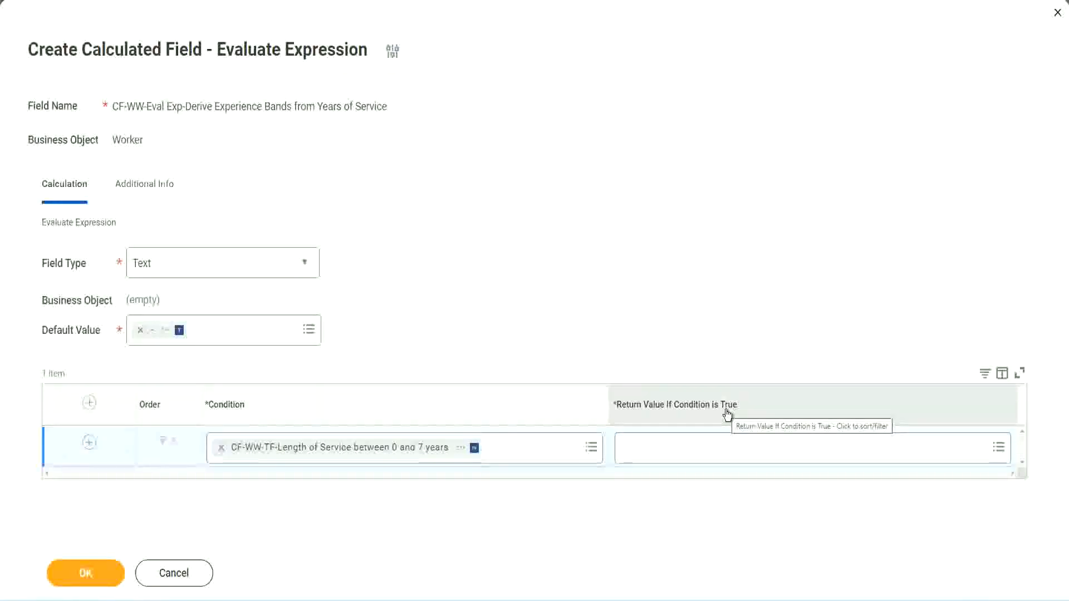
mouse_move(360, 500)
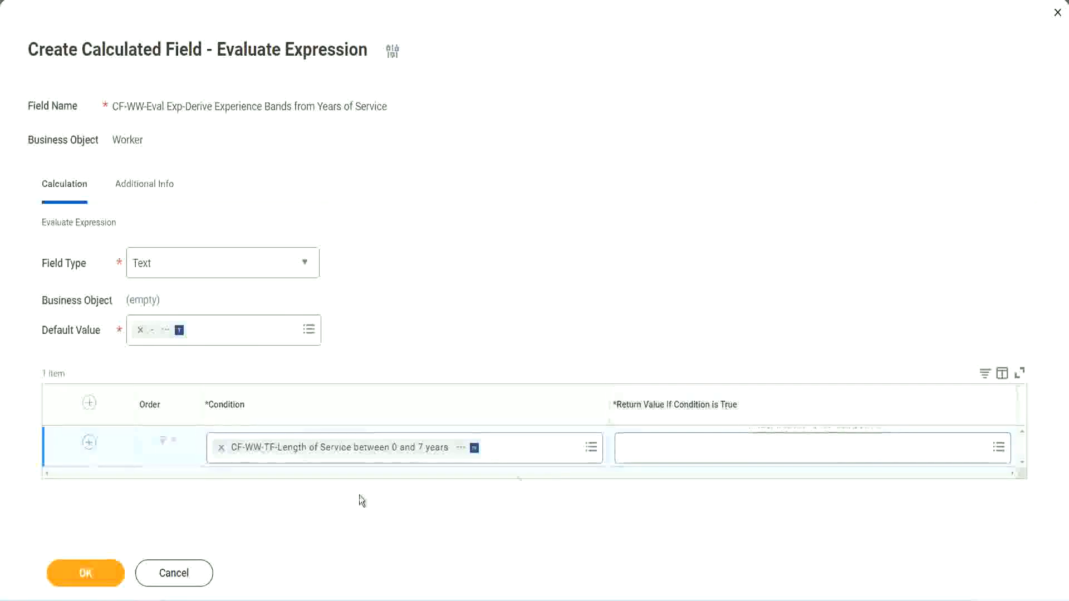
mouse_move(406, 462)
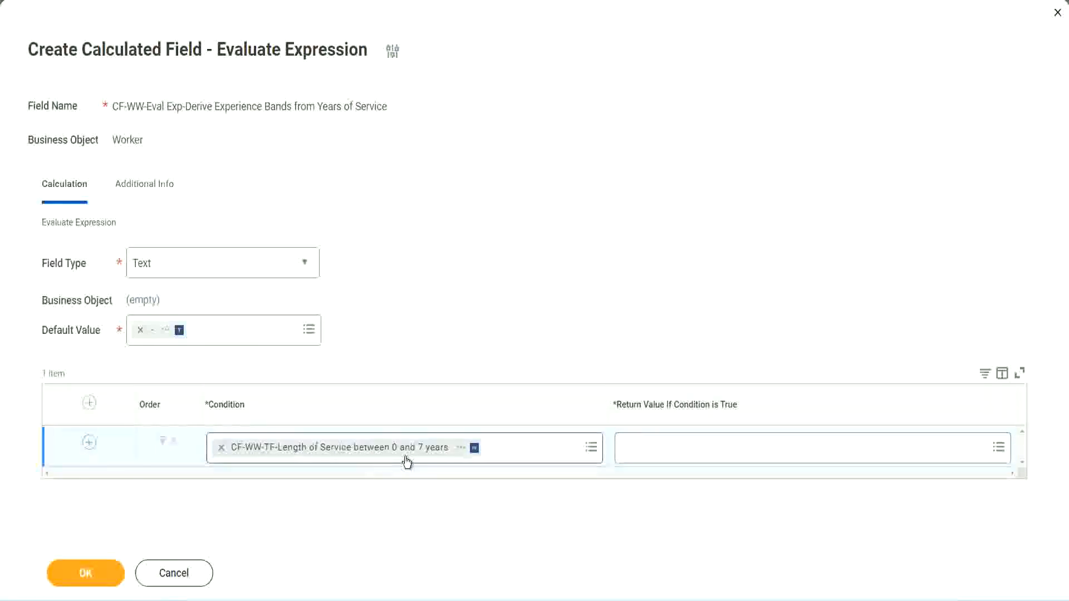
mouse_move(405, 448)
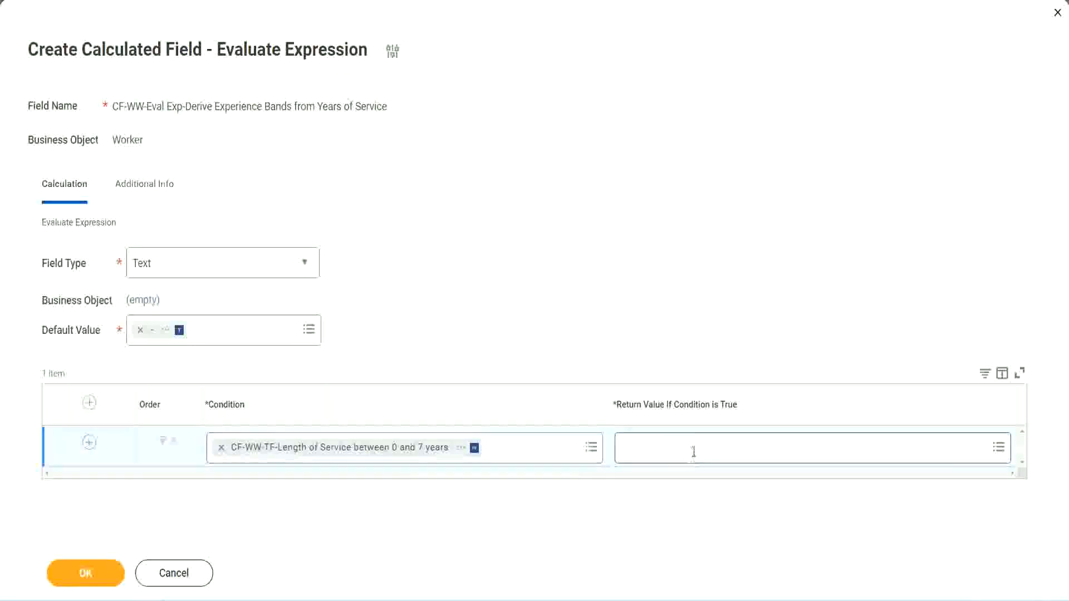
left_click(998, 448)
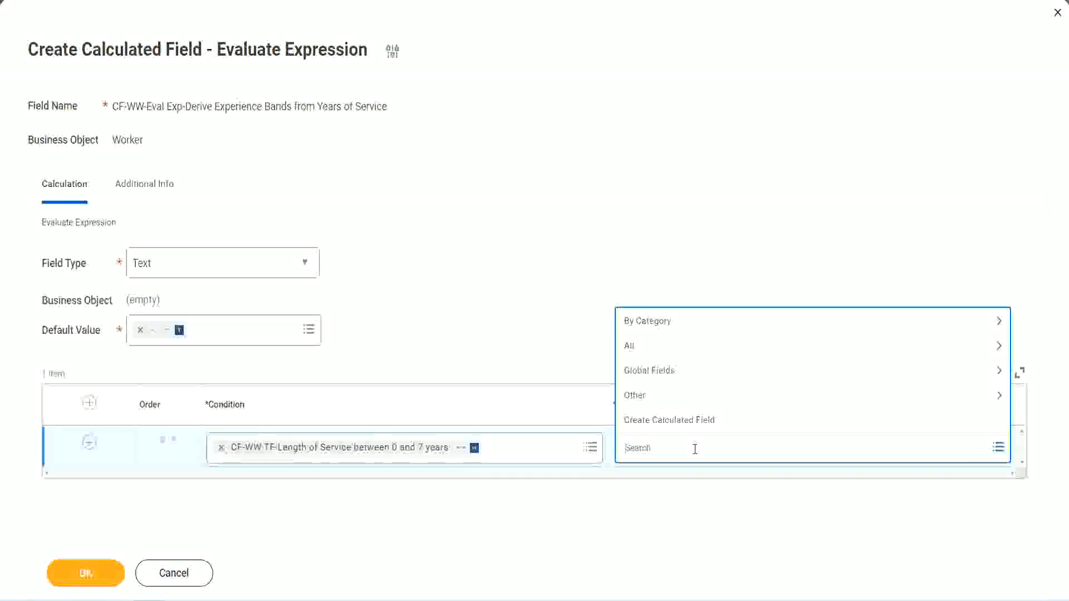
mouse_move(678, 424)
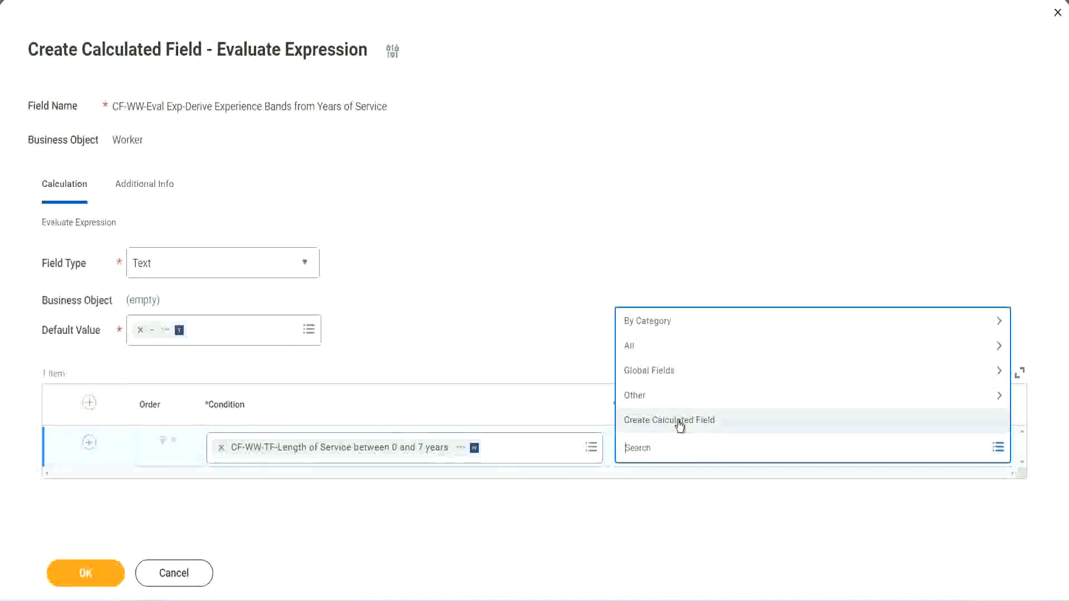
mouse_move(618, 278)
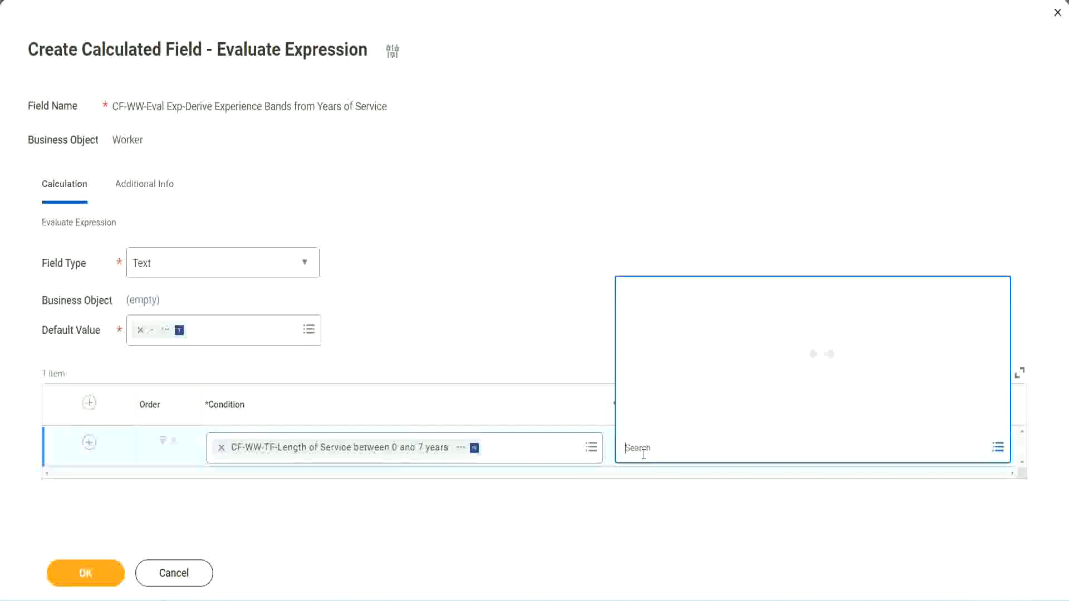
type("Amaterue")
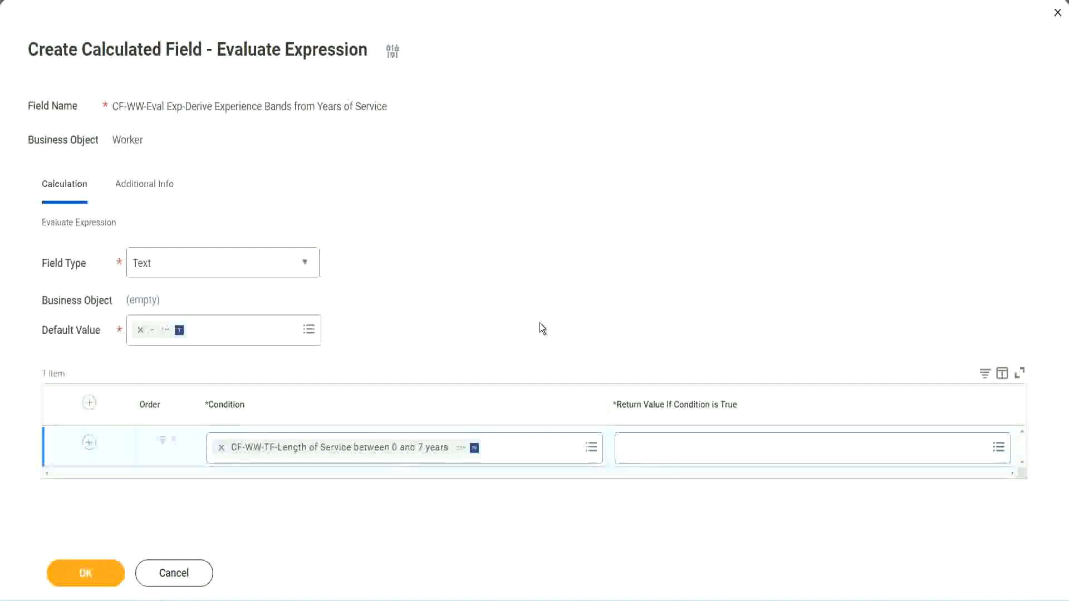
left_click(997, 447)
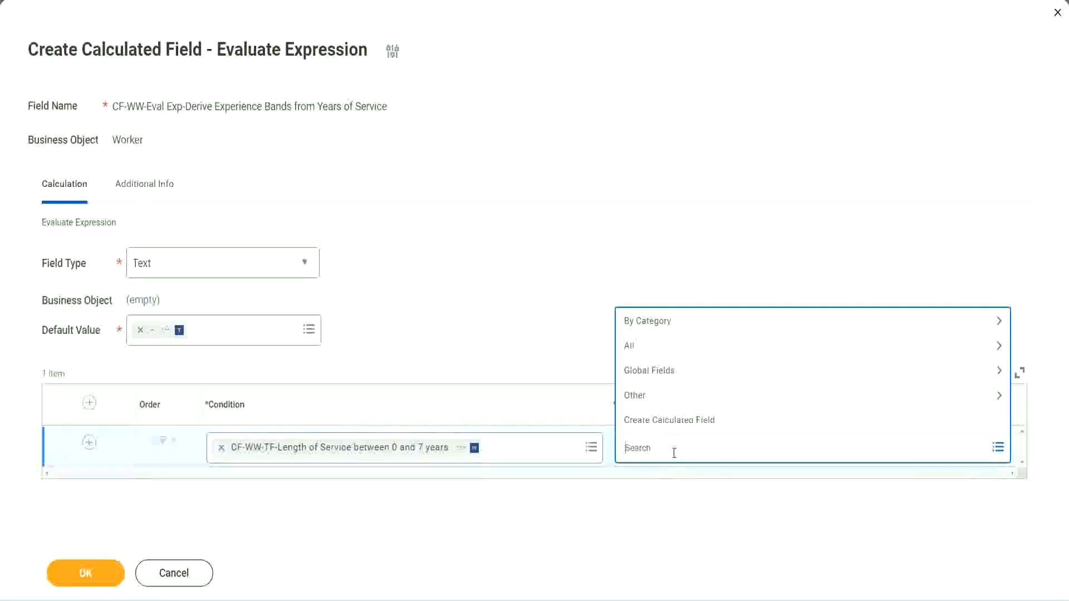
mouse_move(541, 333)
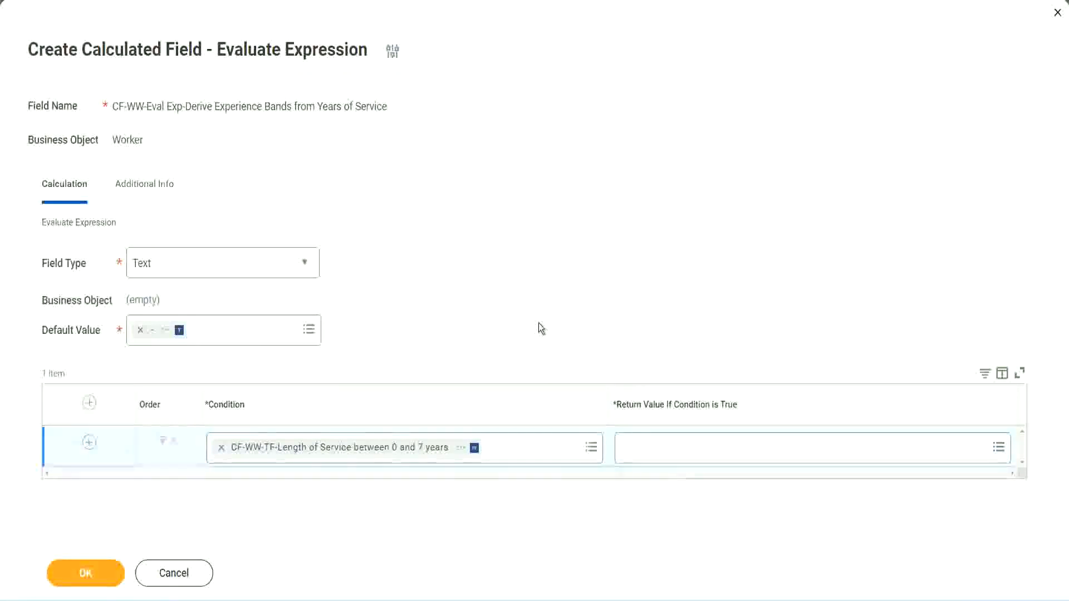
mouse_move(487, 436)
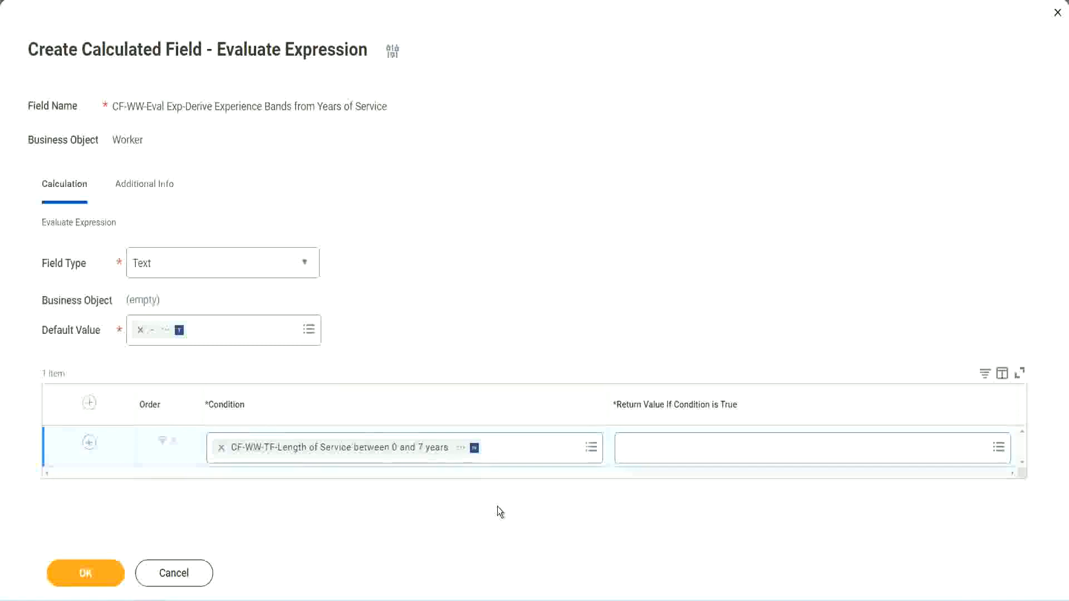
mouse_move(537, 322)
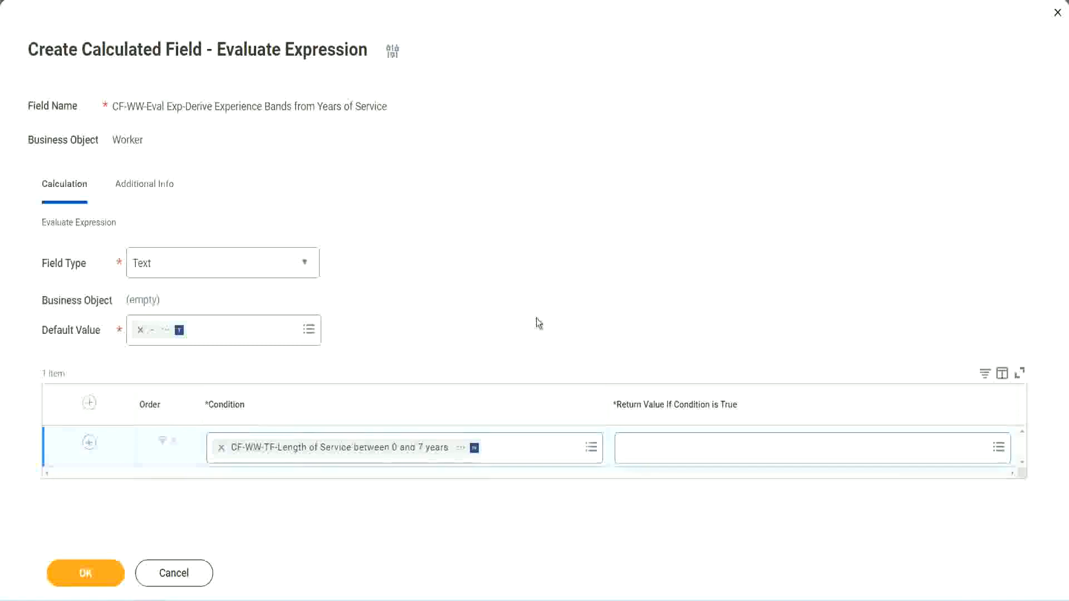
mouse_move(633, 365)
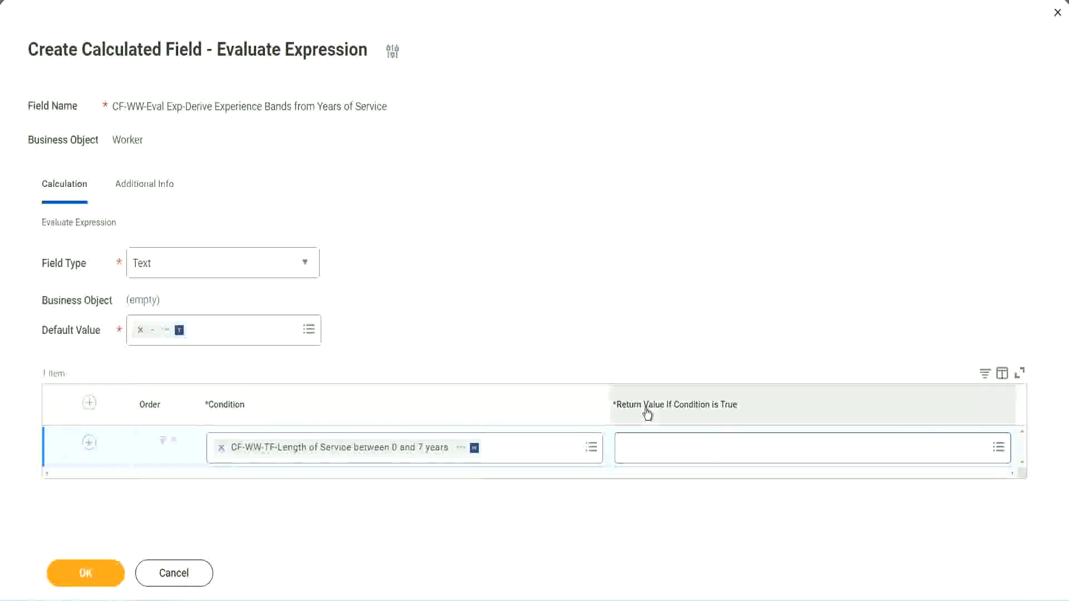
- Create a new calculated field from the Return Value prompt and name it CF-WW-TC-Amateur
left_click(804, 447)
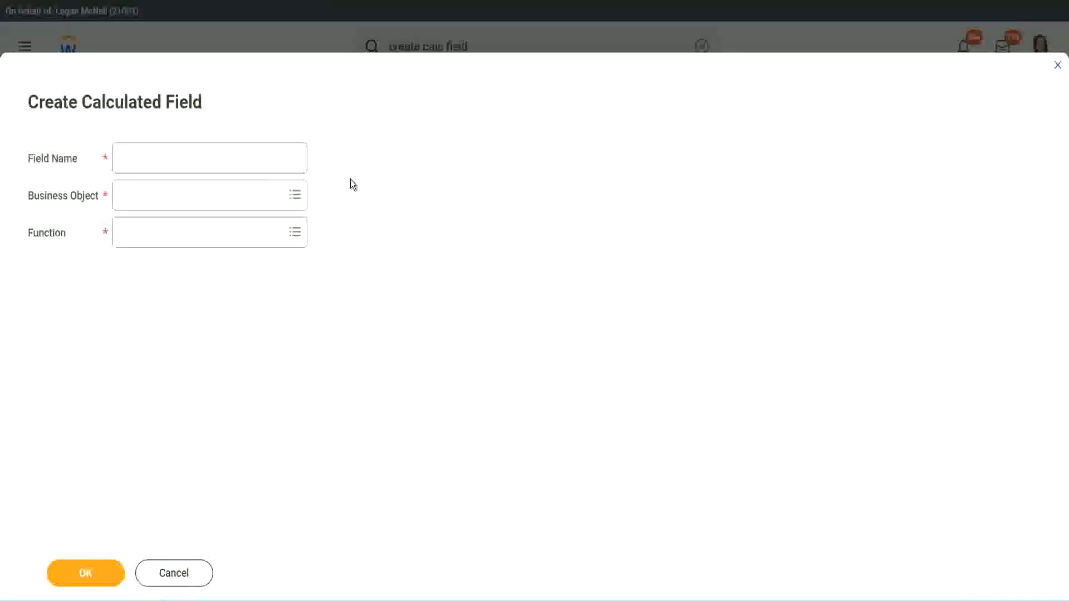
left_click(209, 157)
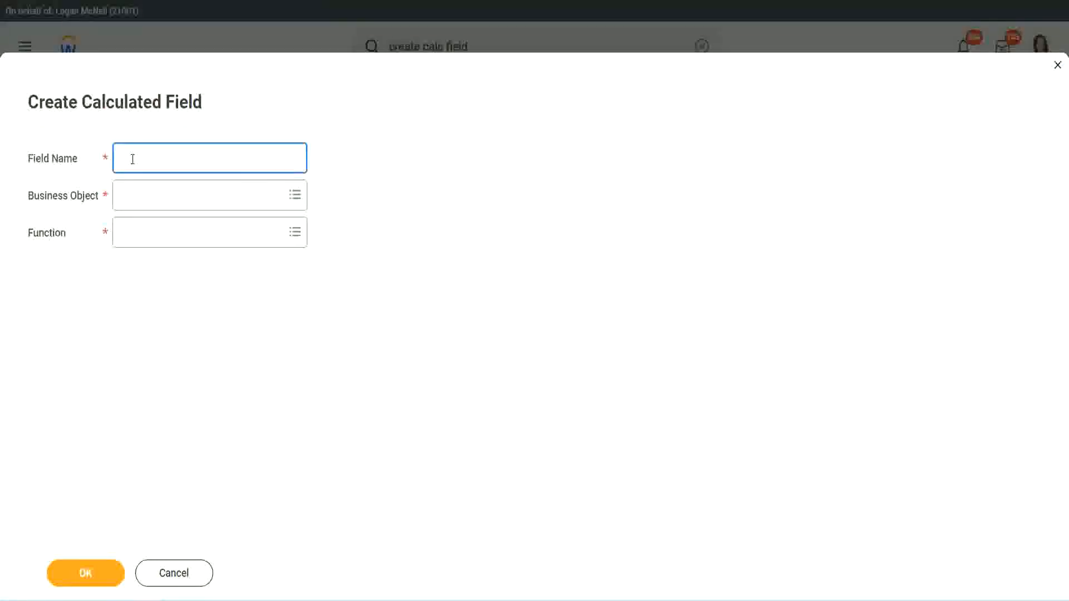
type("CF1")
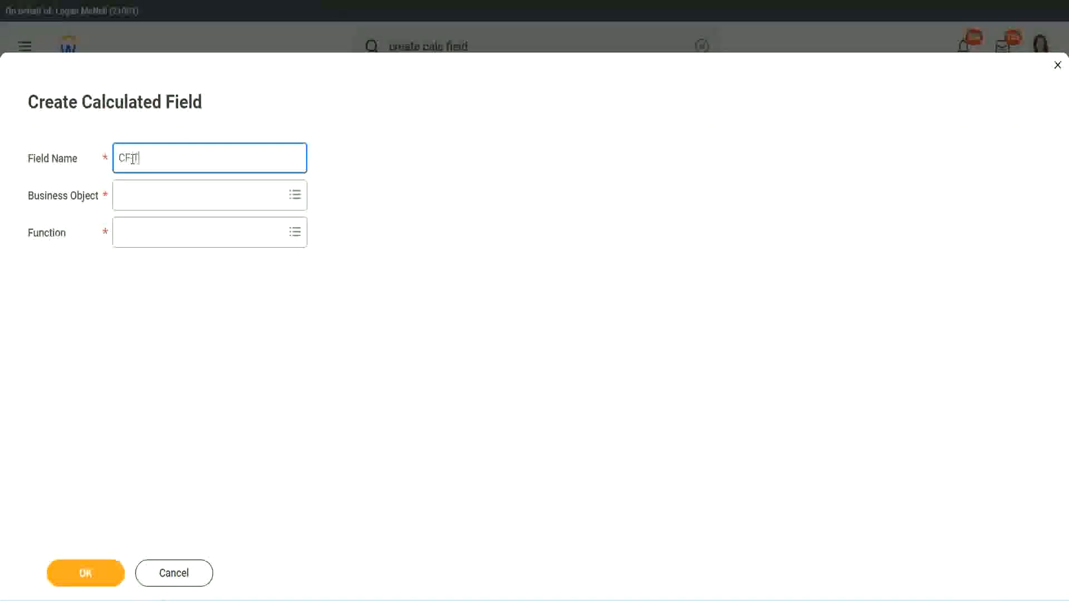
type("TC-Am")
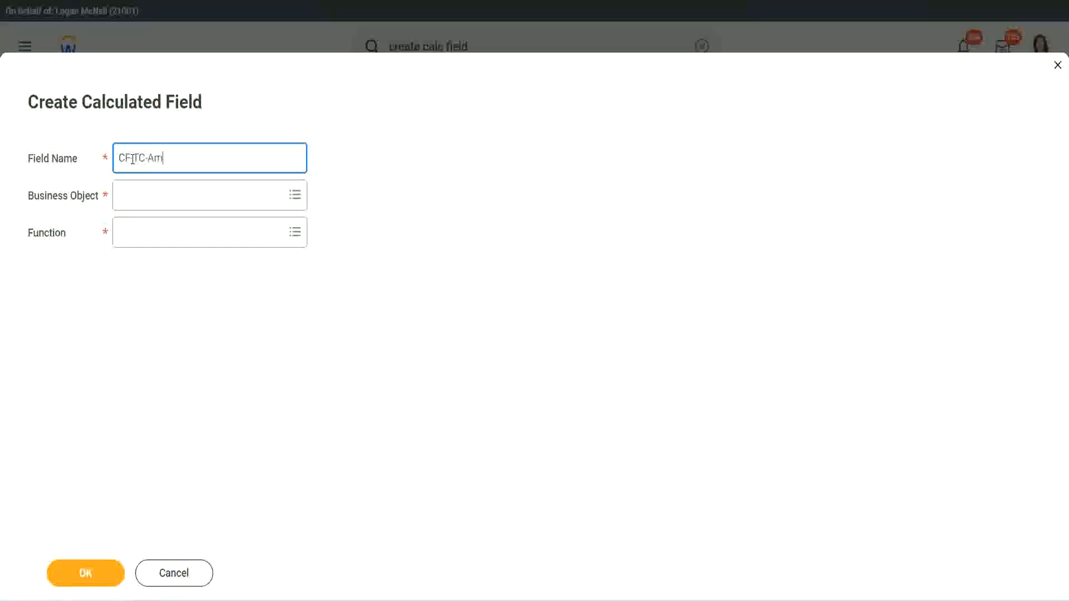
type("ate")
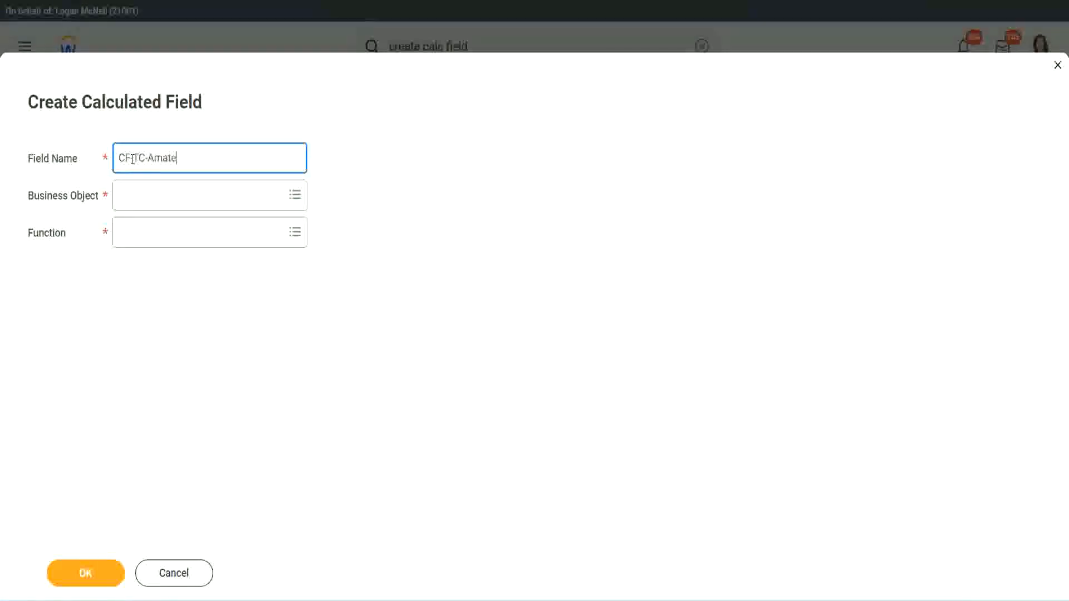
type("CF-TC-Amateur")
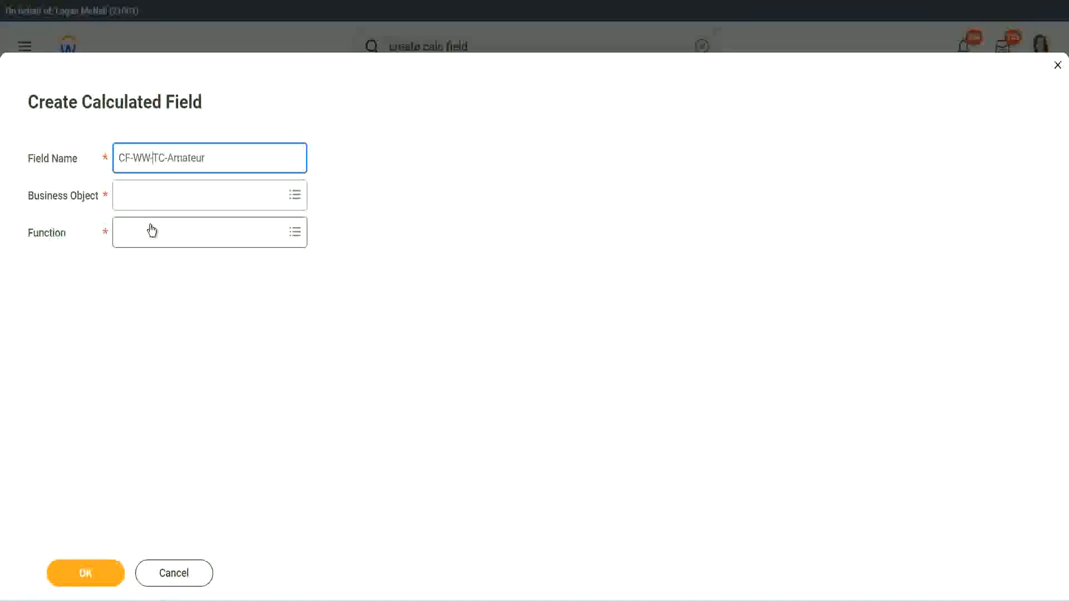
- Search the business objects and choose Global instead of Worker
left_click(205, 195)
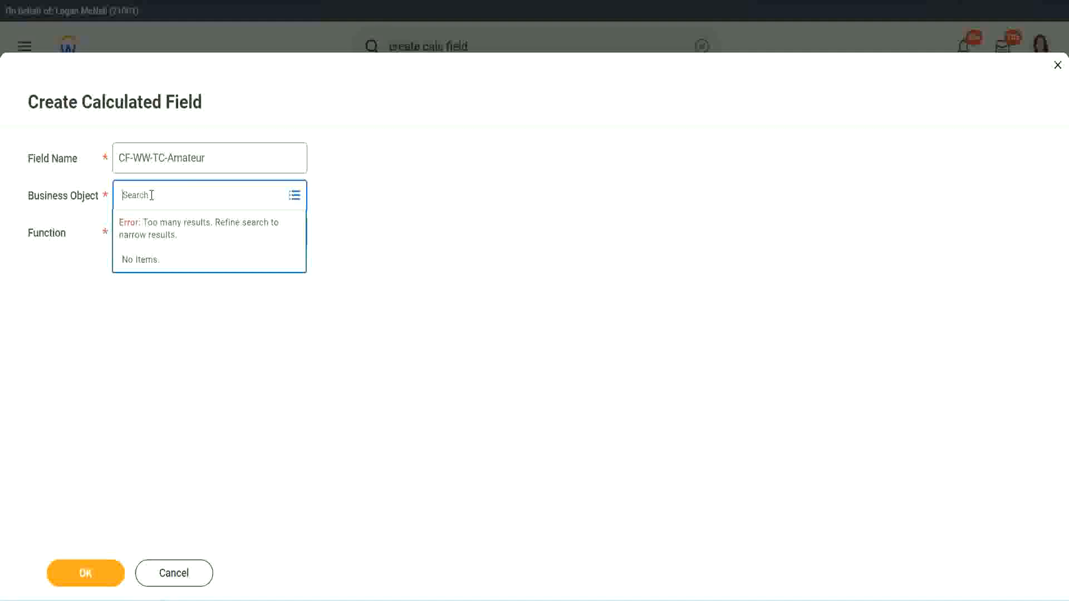
type("worker")
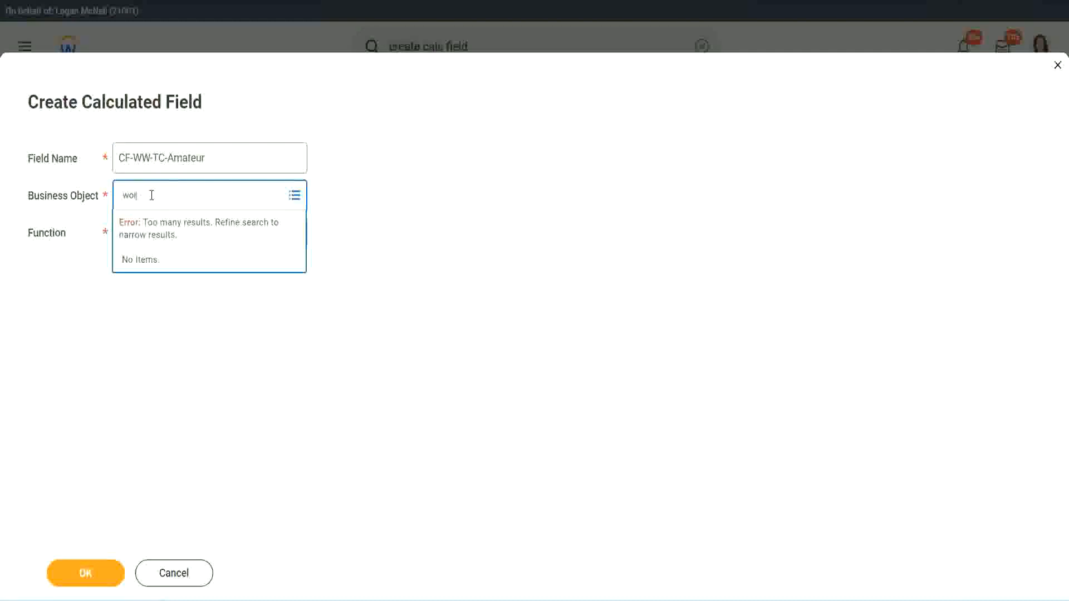
key("backspace")
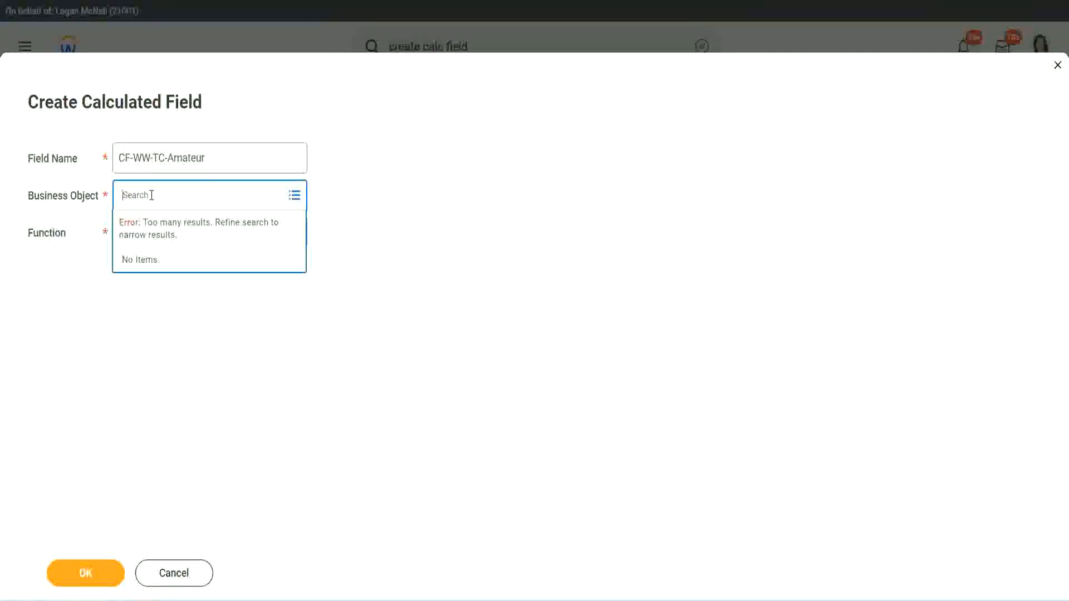
type("global")
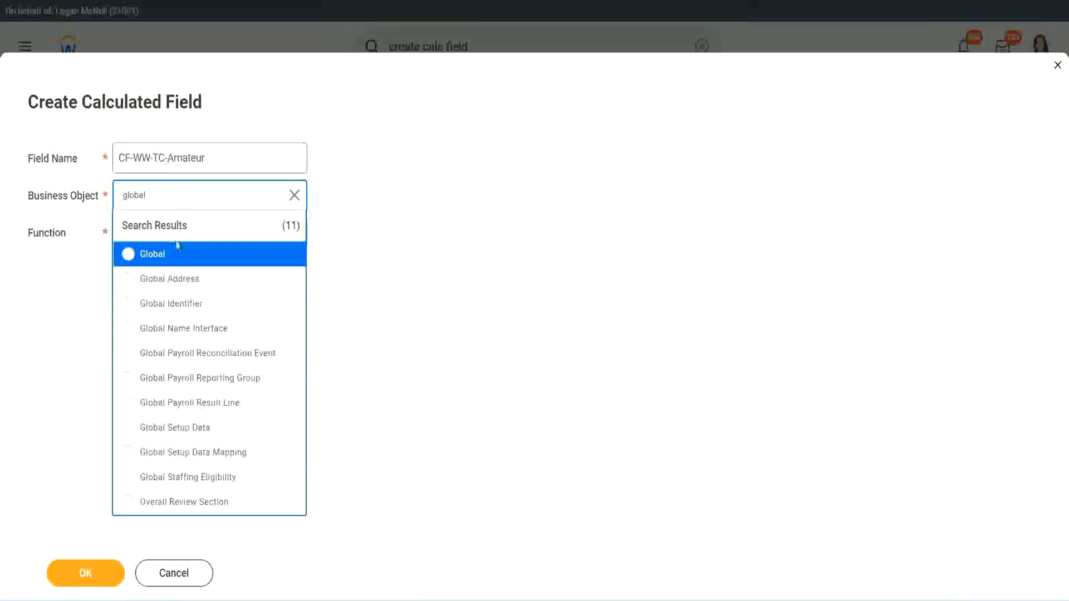
left_click(150, 254)
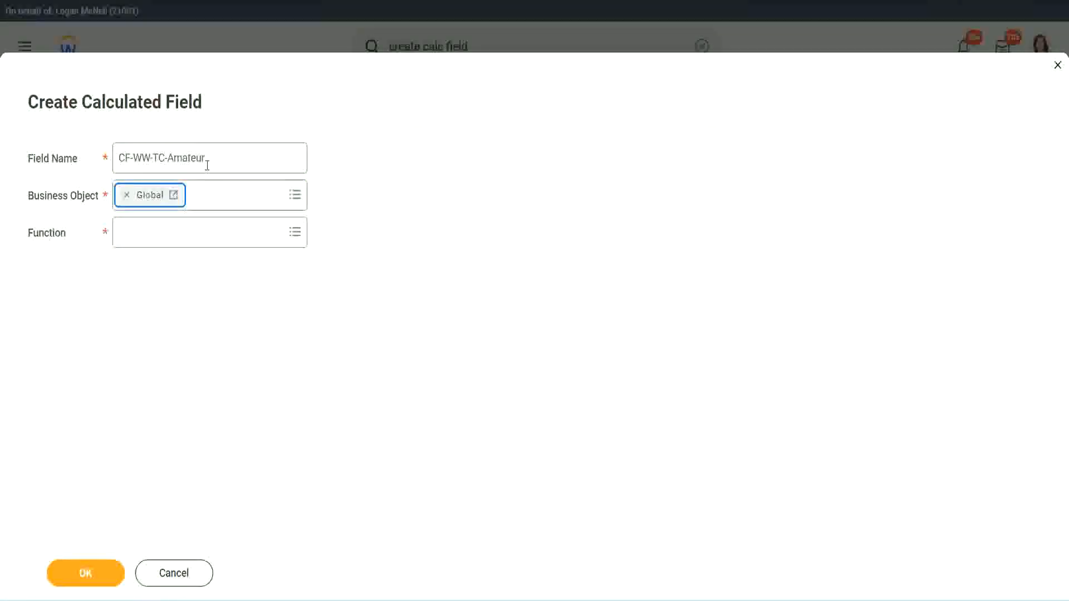
- Select the word Amateur in the field name for editing
left_click(209, 158)
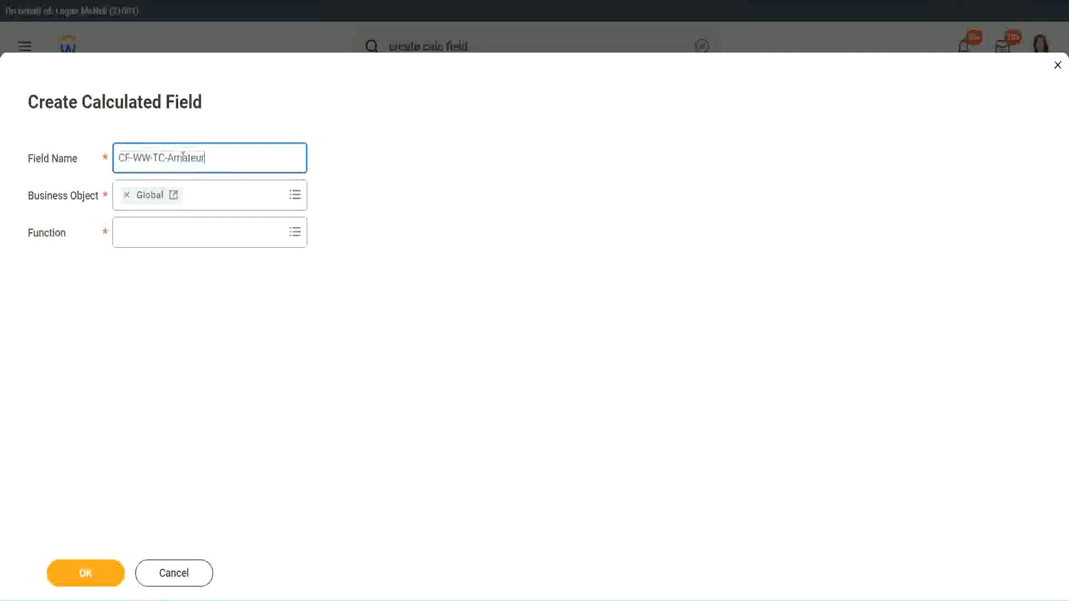
double_click(183, 157)
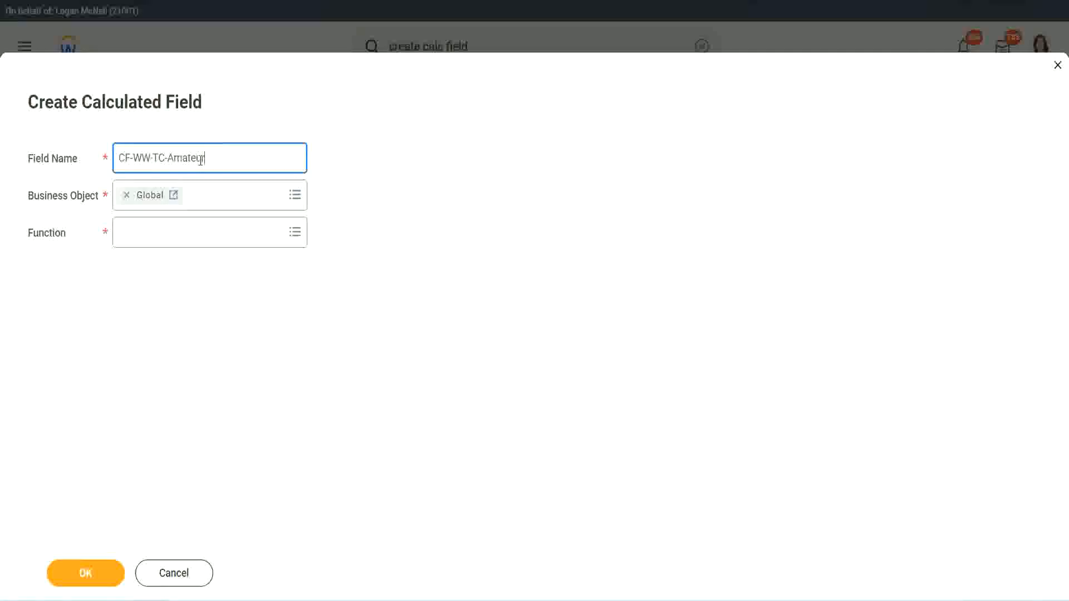
double_click(187, 158)
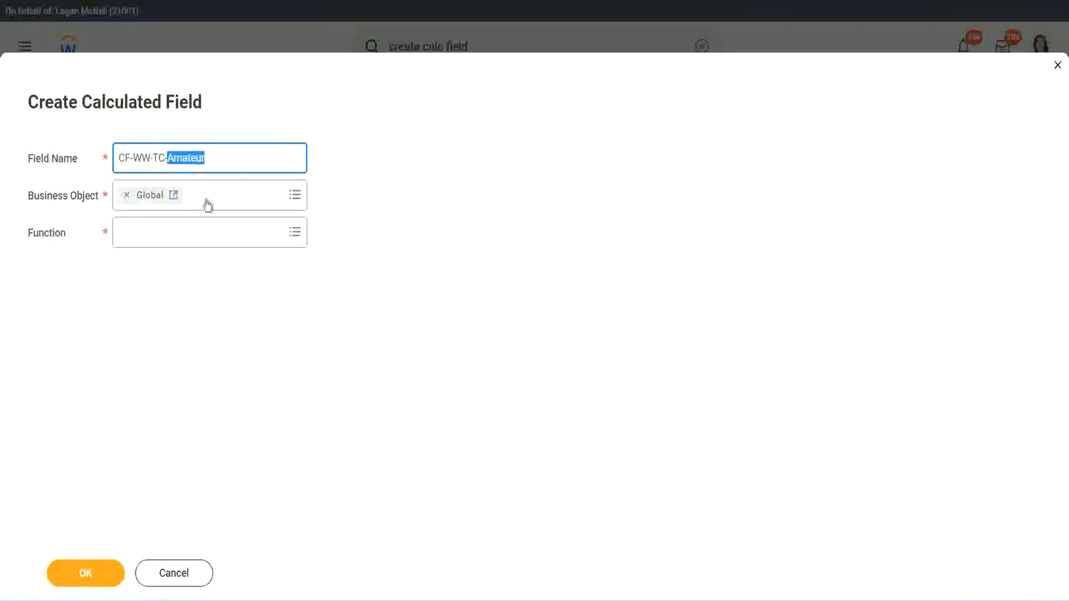
mouse_move(145, 203)
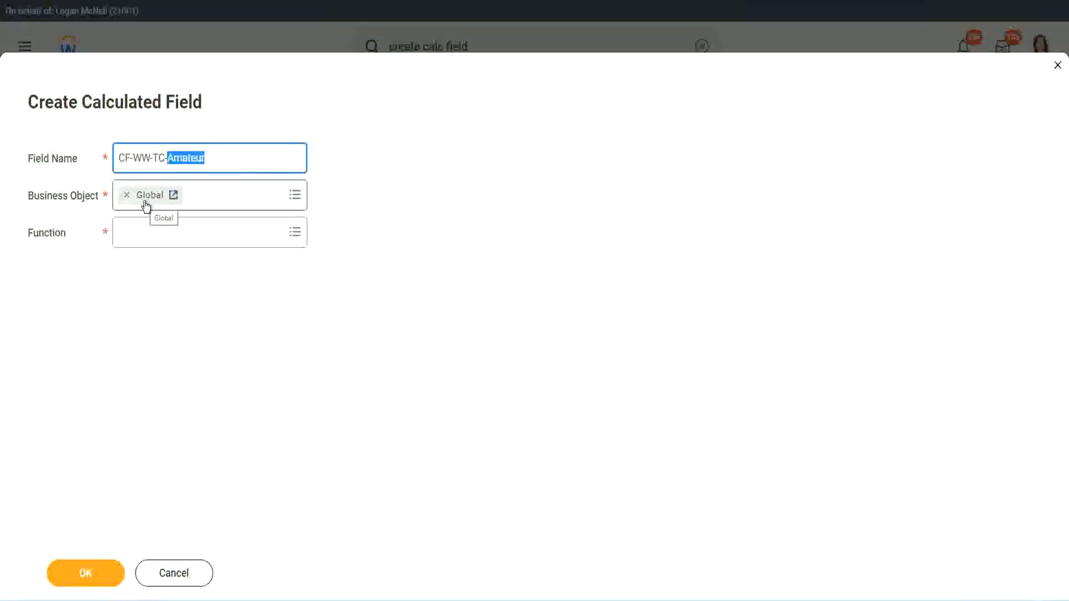
- Set the function to Text Constant and enter Amateur as the constant value
left_click(205, 231)
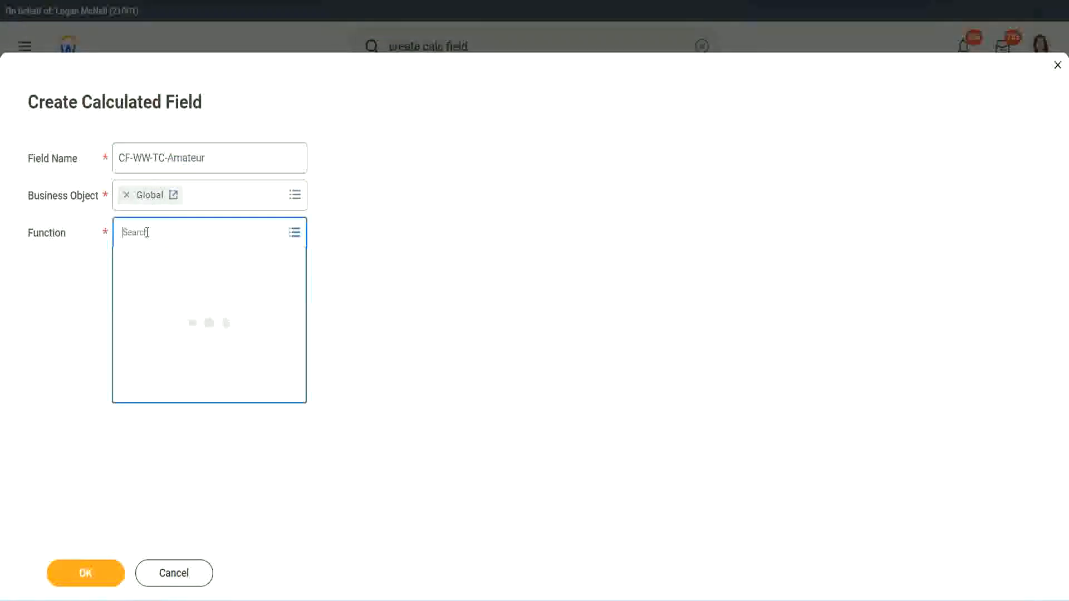
type("text cons")
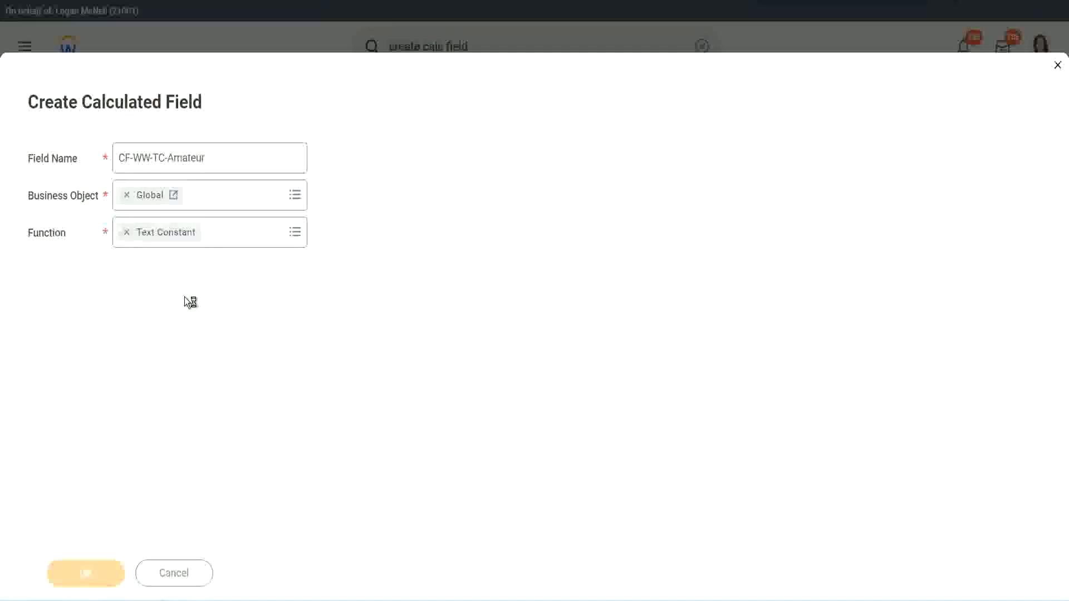
left_click(85, 572)
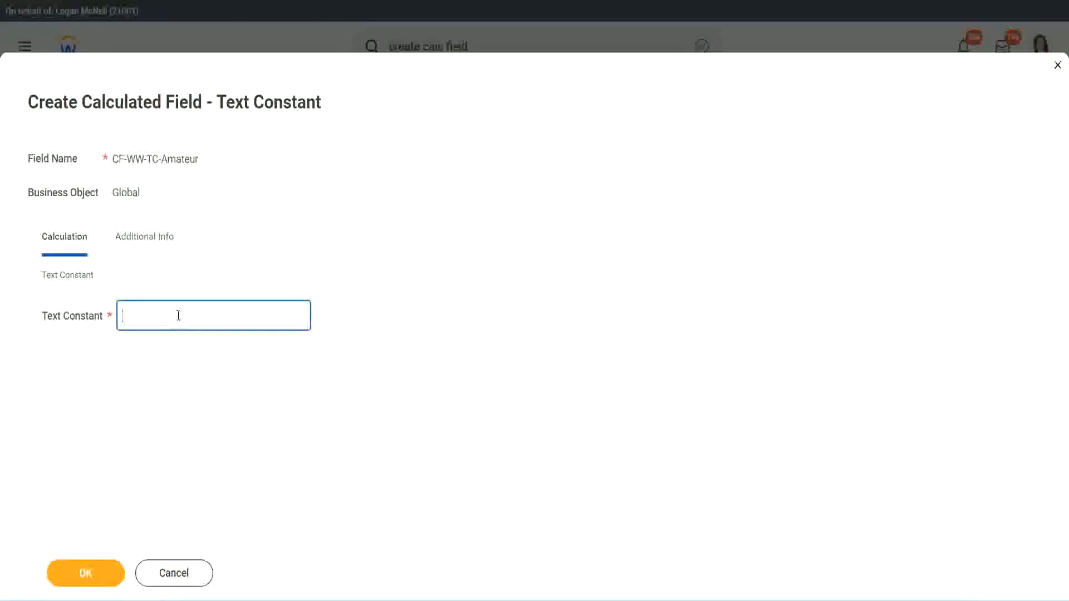
type("Amateur")
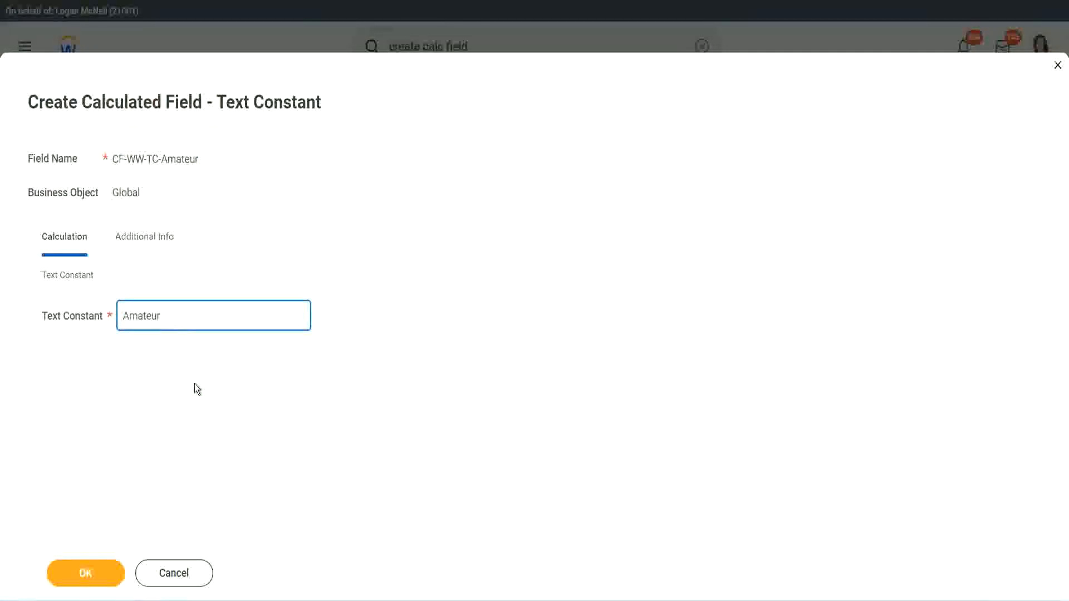
mouse_move(224, 360)
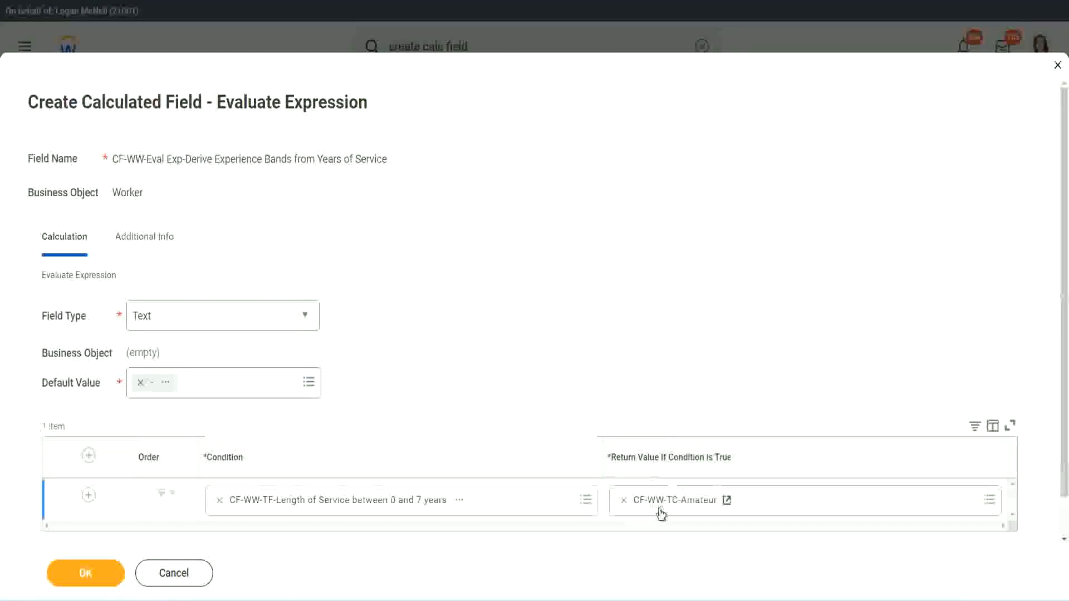
mouse_move(75, 517)
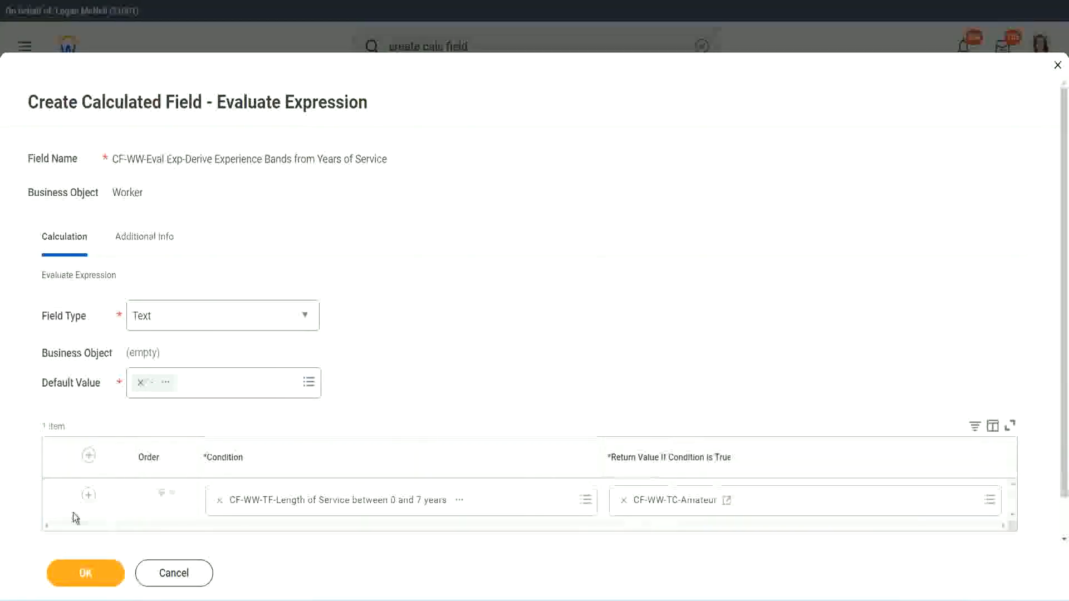
- Add two more condition rows and set the second row to the 8–15 years service field
left_click(803, 500)
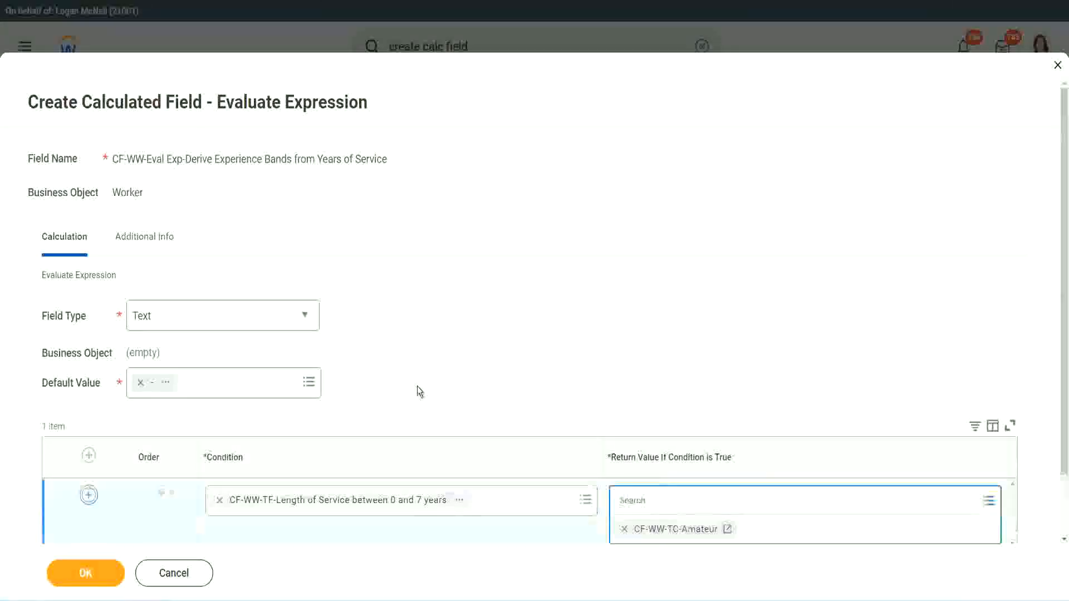
left_click(88, 494)
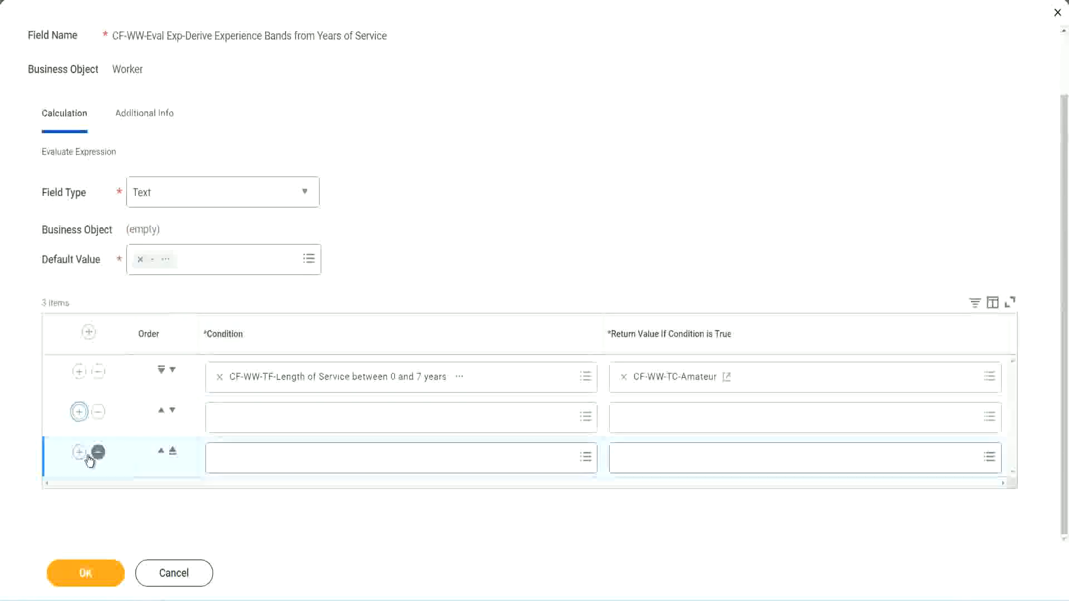
left_click(78, 453)
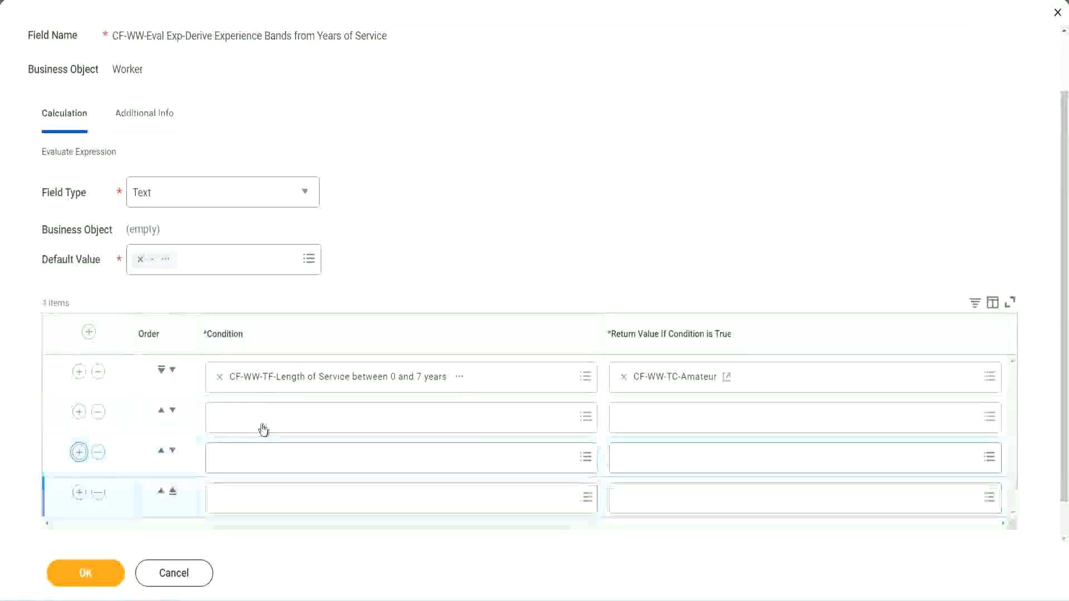
left_click(398, 417)
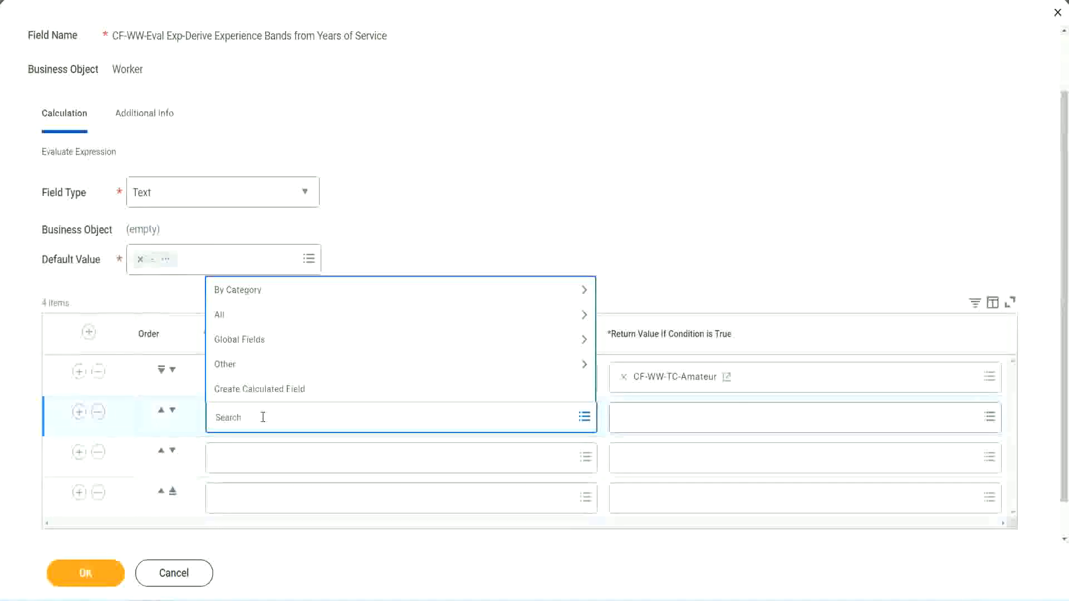
type("cf-ww")
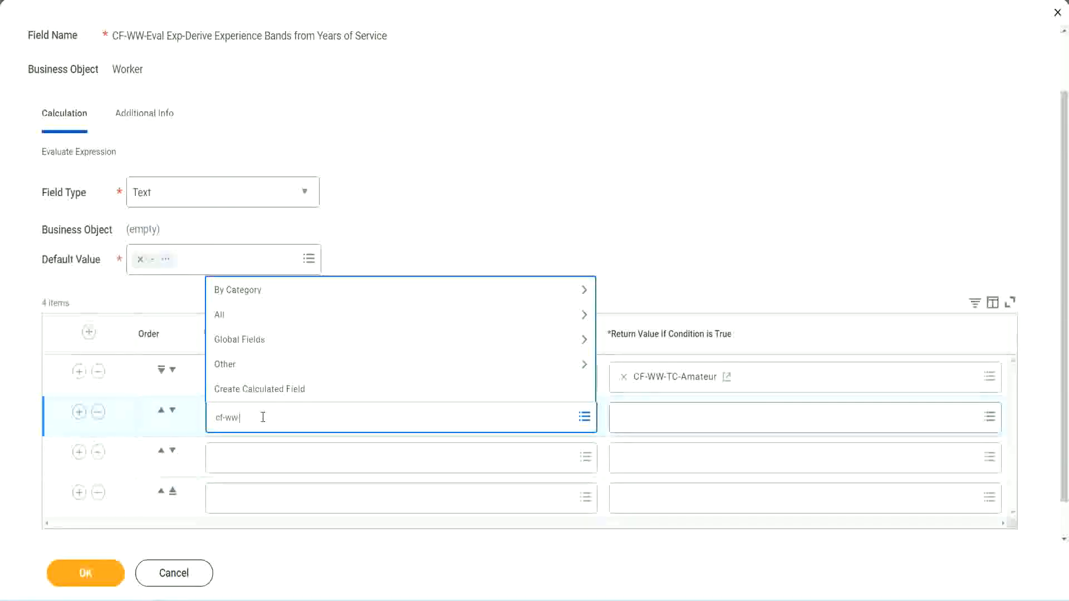
type("-tf")
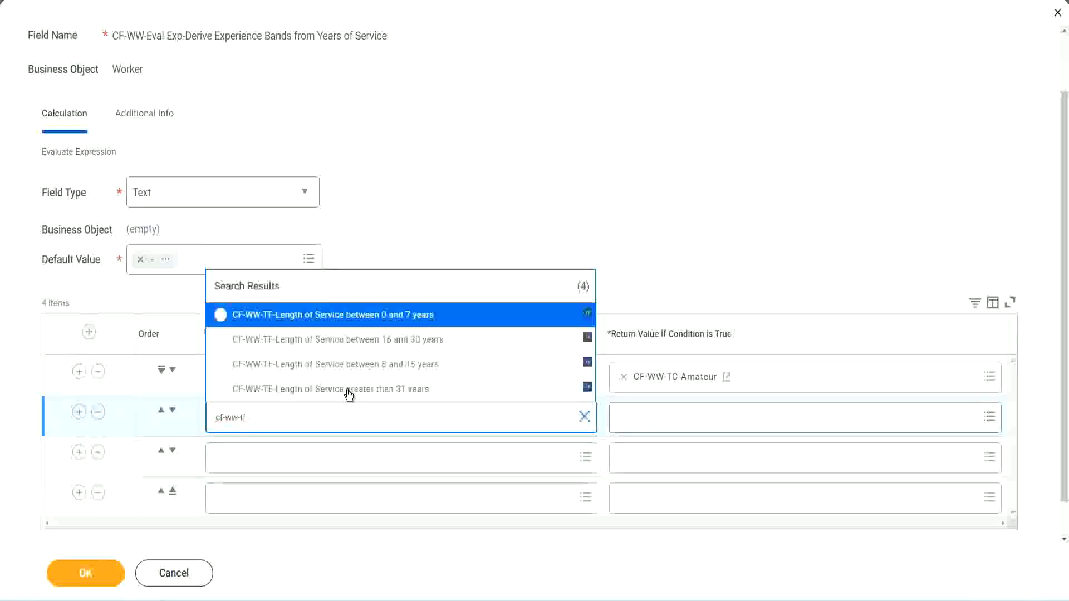
mouse_move(423, 354)
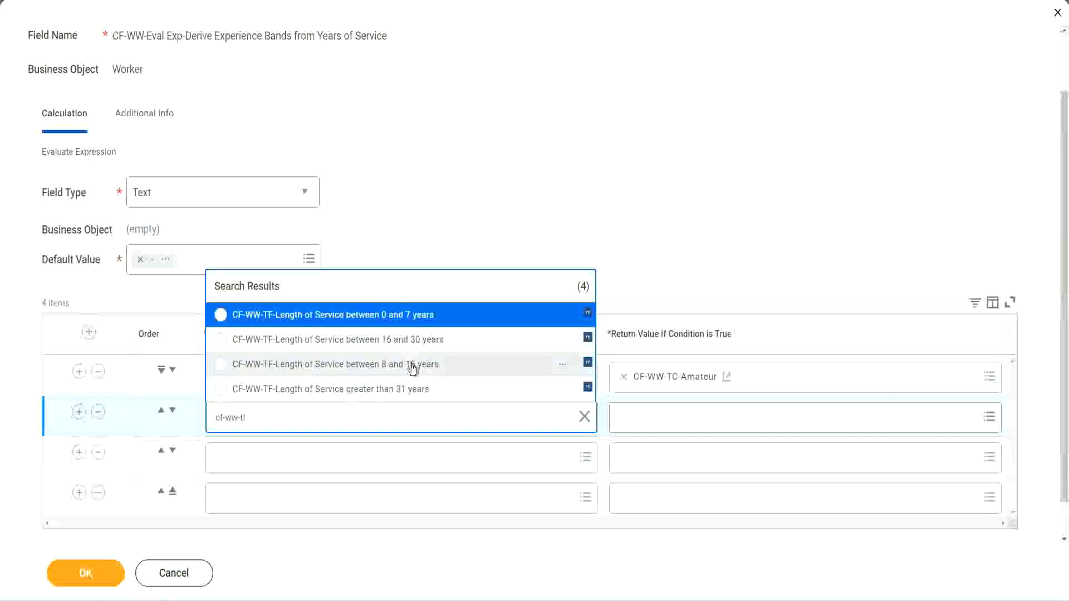
left_click(330, 364)
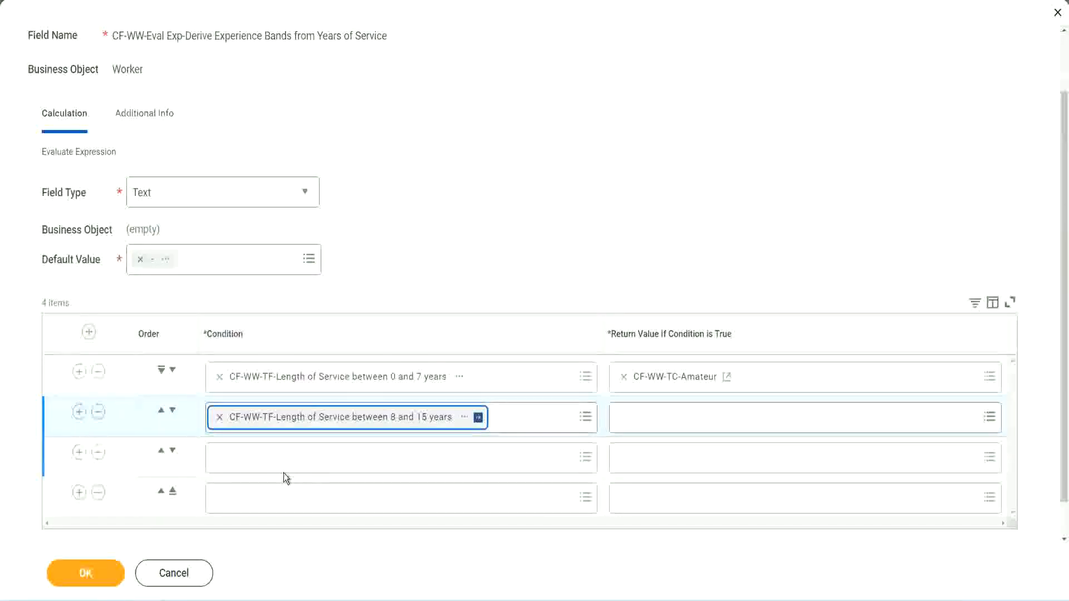
- Set the third and fourth rows to the 16–30 years and greater-than-31 years service fields
left_click(395, 458)
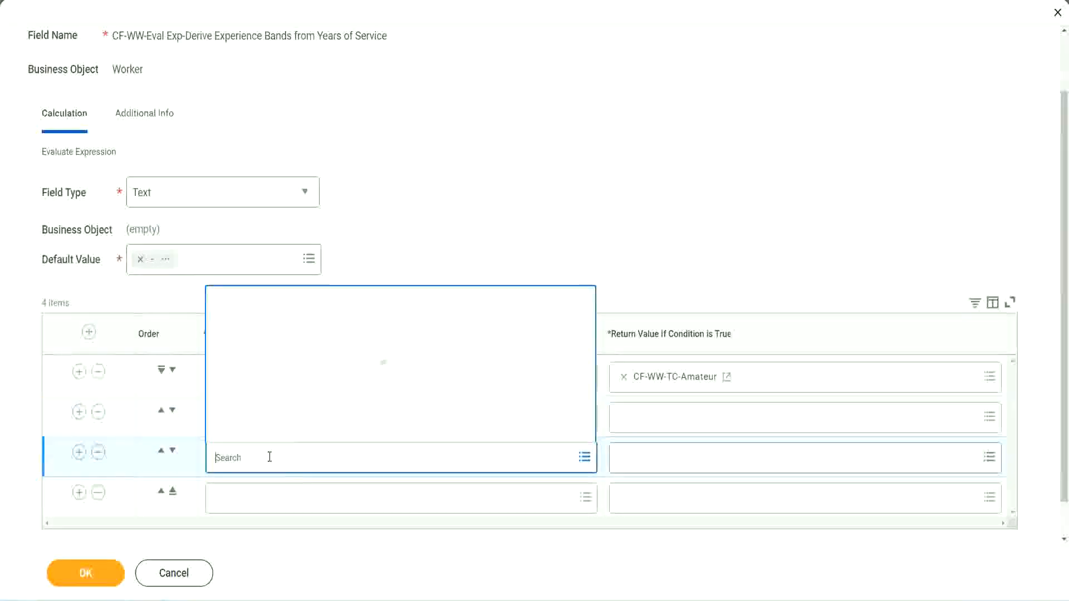
type("cf-ww")
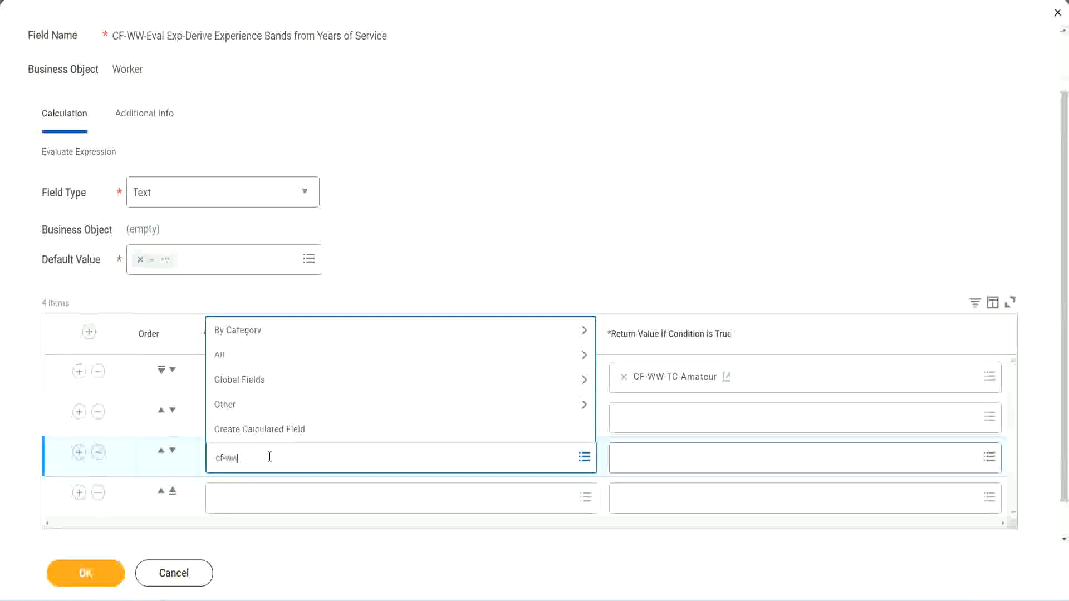
type("-tf")
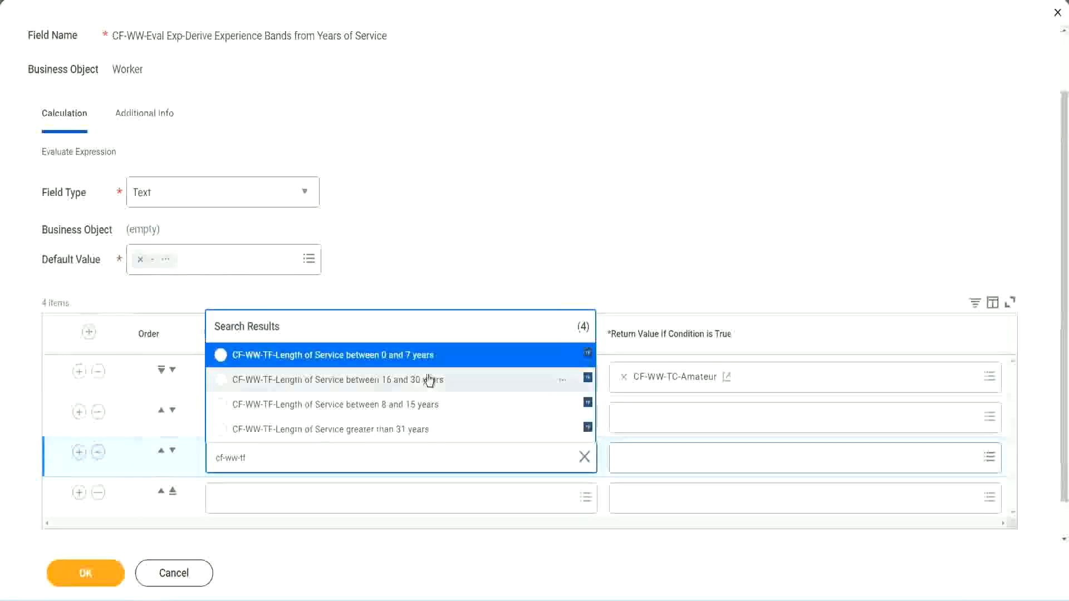
left_click(334, 380)
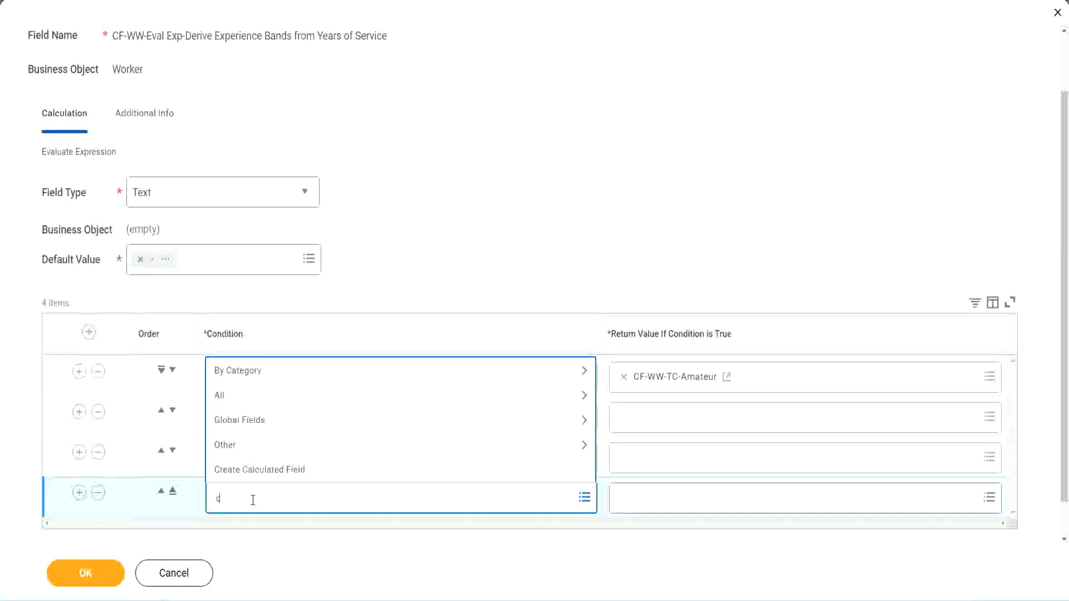
type("cf-ww")
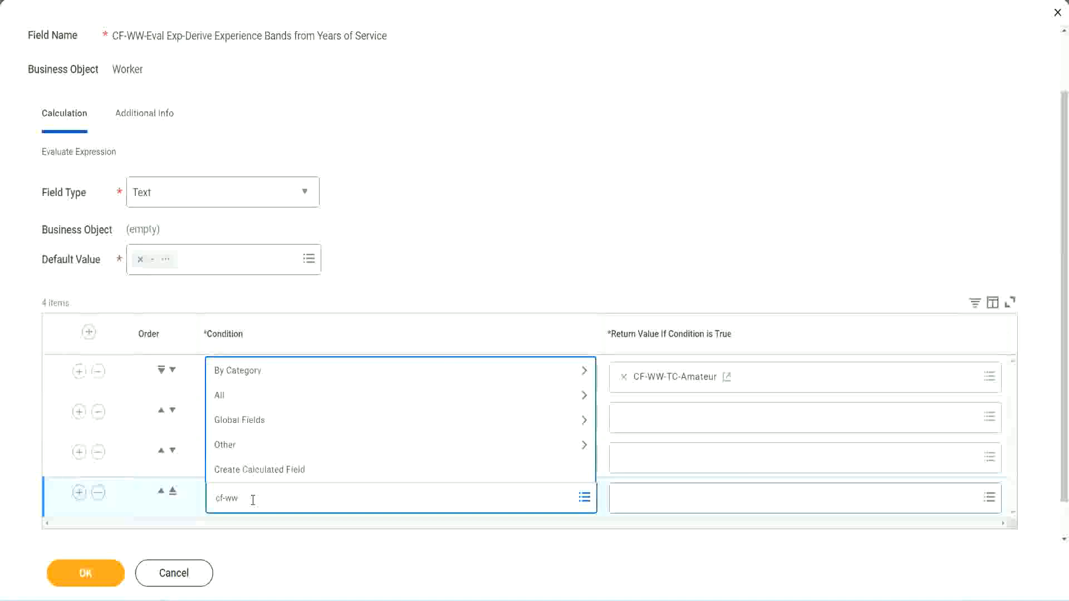
type("tf 3")
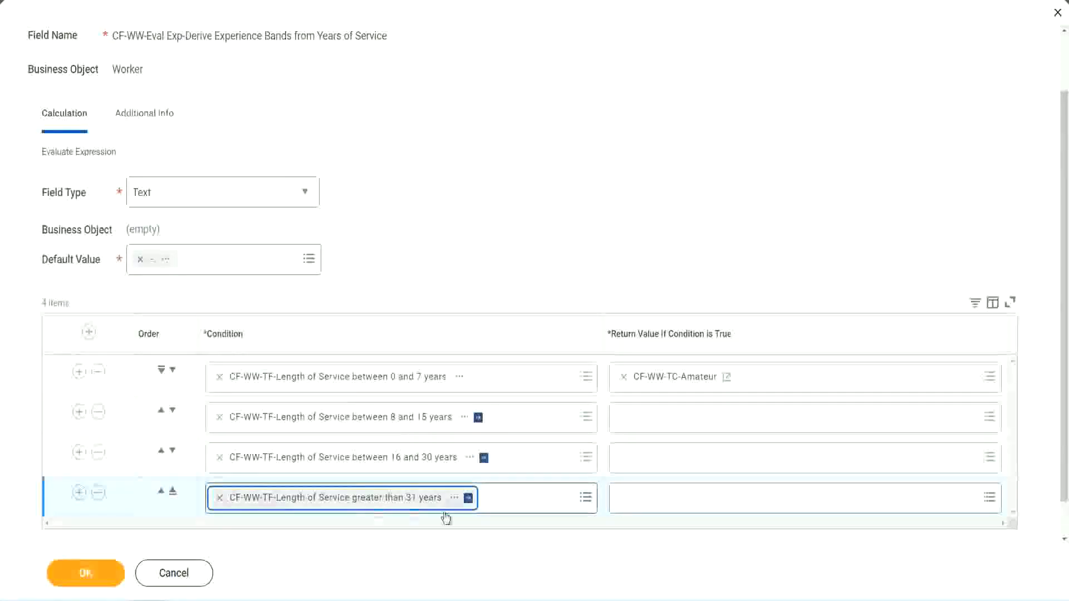
mouse_move(481, 235)
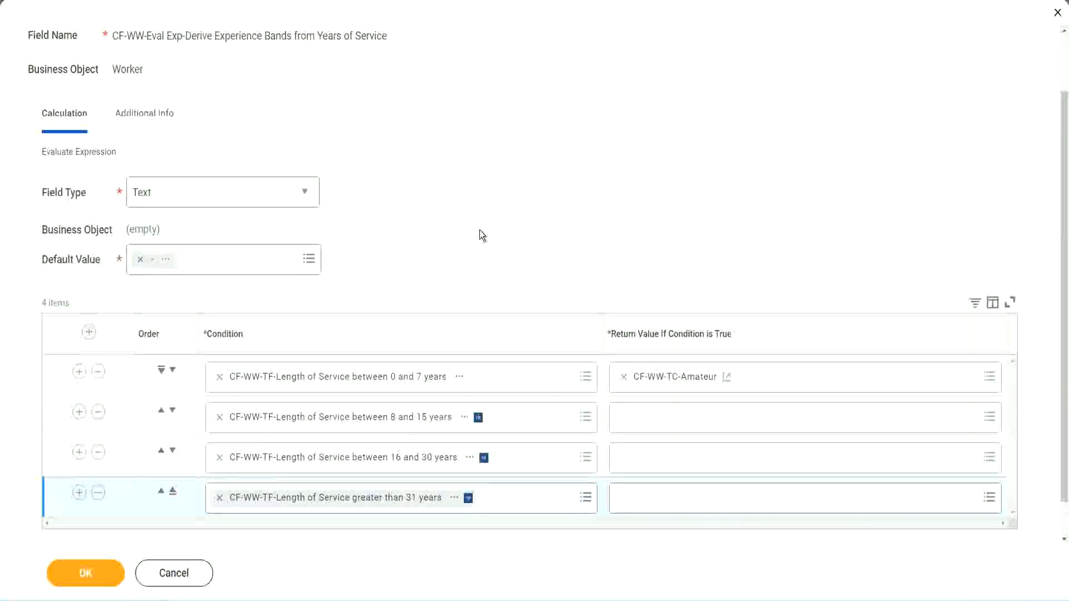
mouse_move(466, 225)
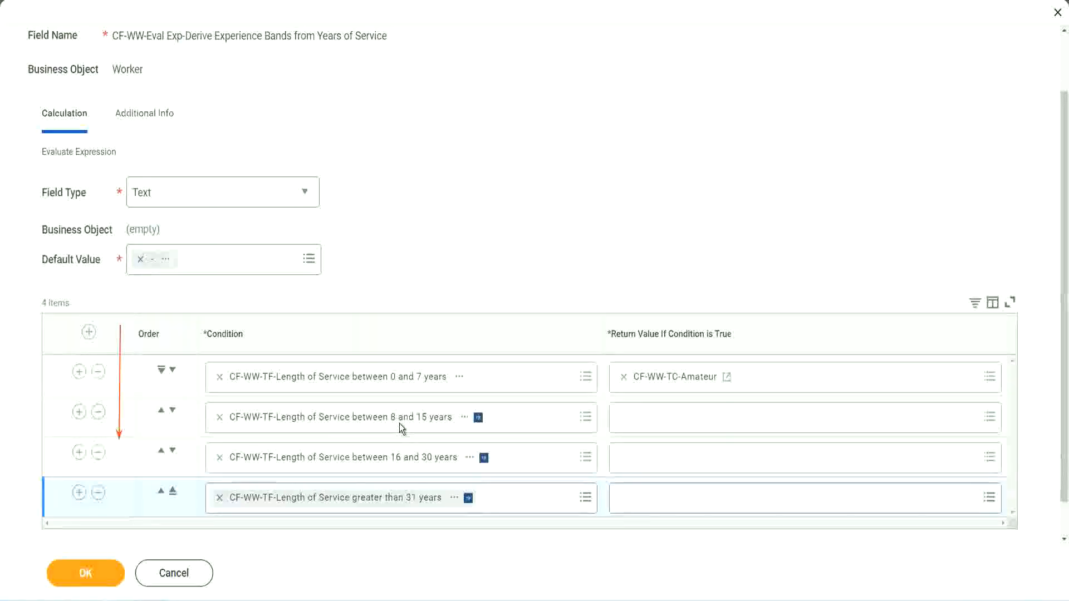
mouse_move(397, 427)
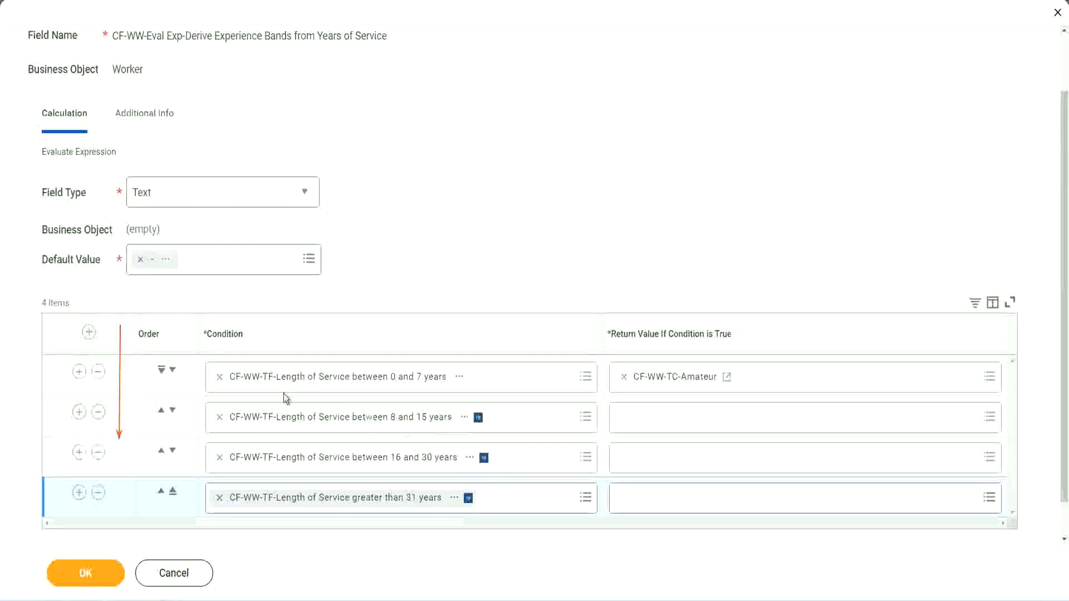
mouse_move(160, 414)
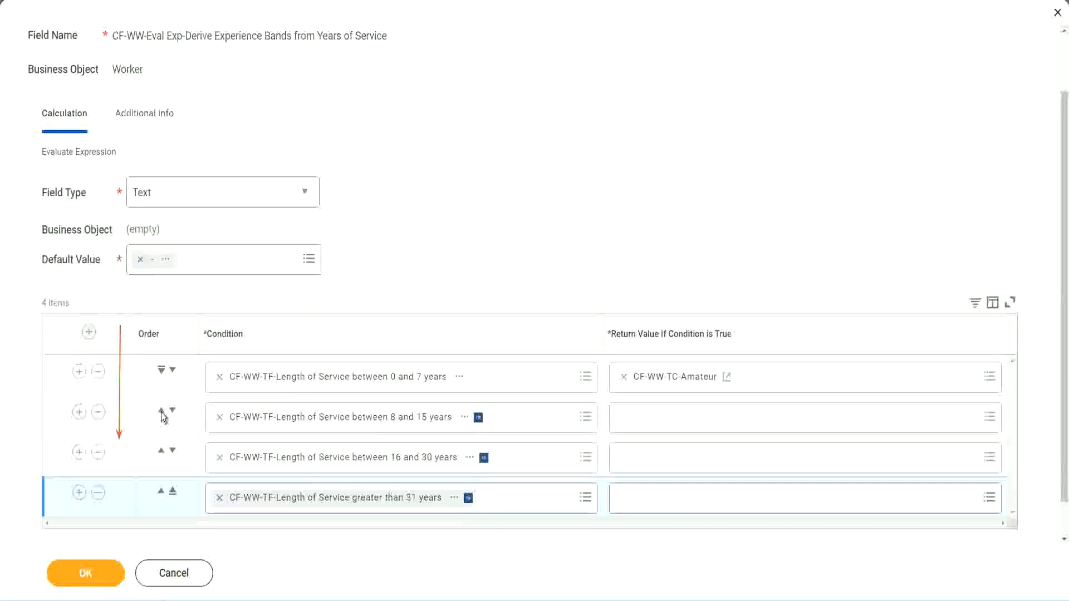
left_click(160, 411)
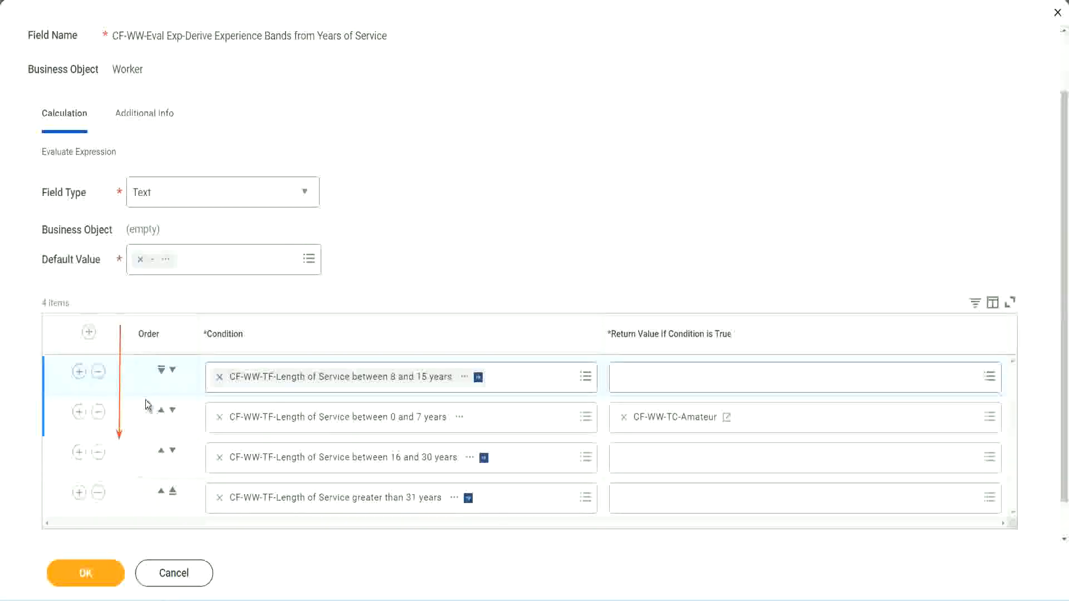
mouse_move(168, 391)
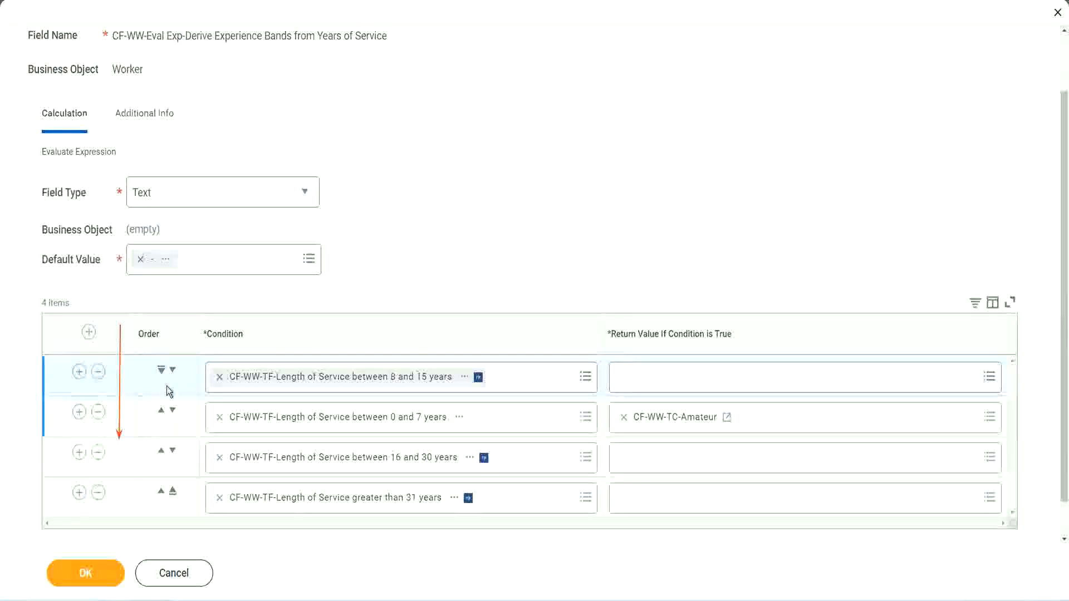
left_click(173, 370)
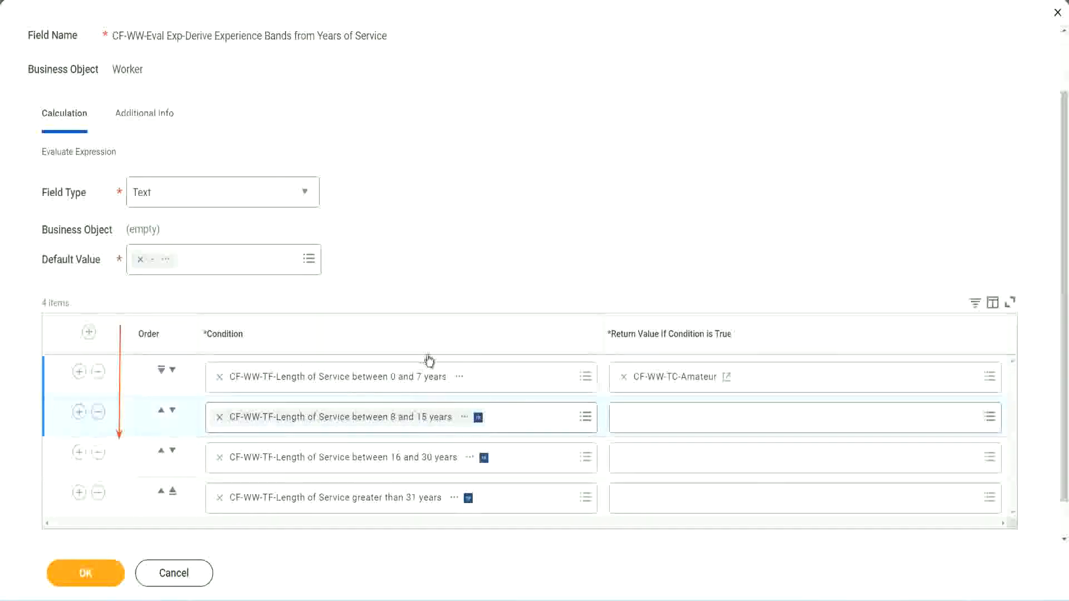
mouse_move(402, 512)
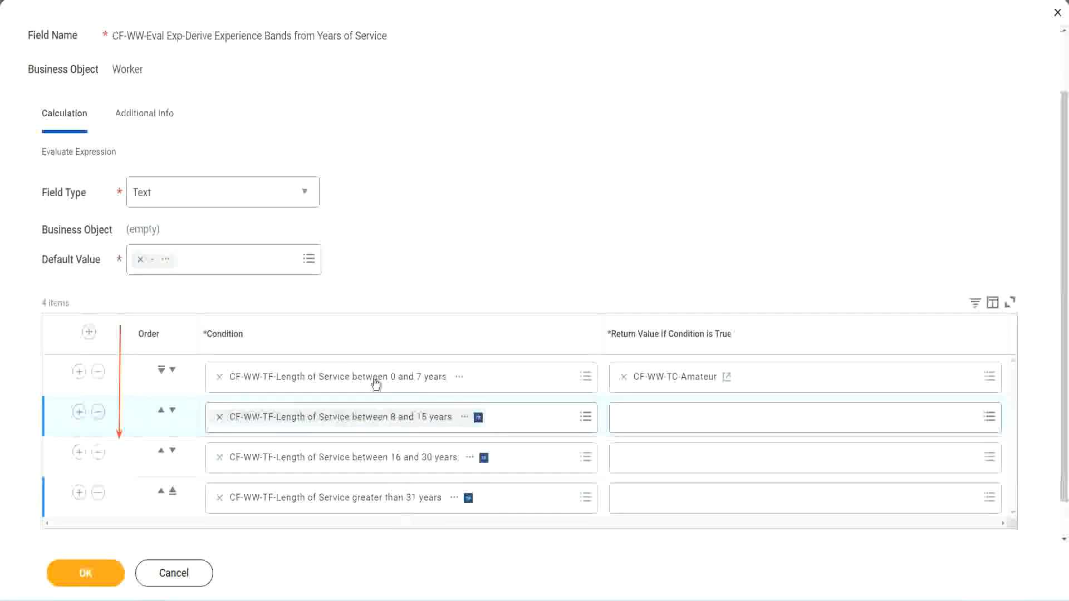
mouse_move(465, 261)
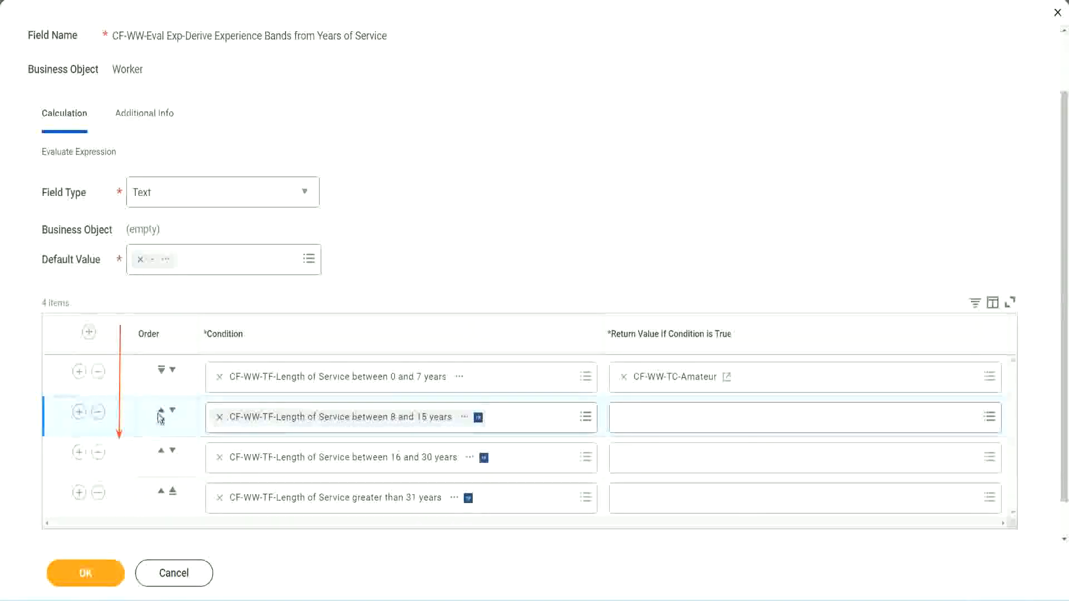
left_click(161, 411)
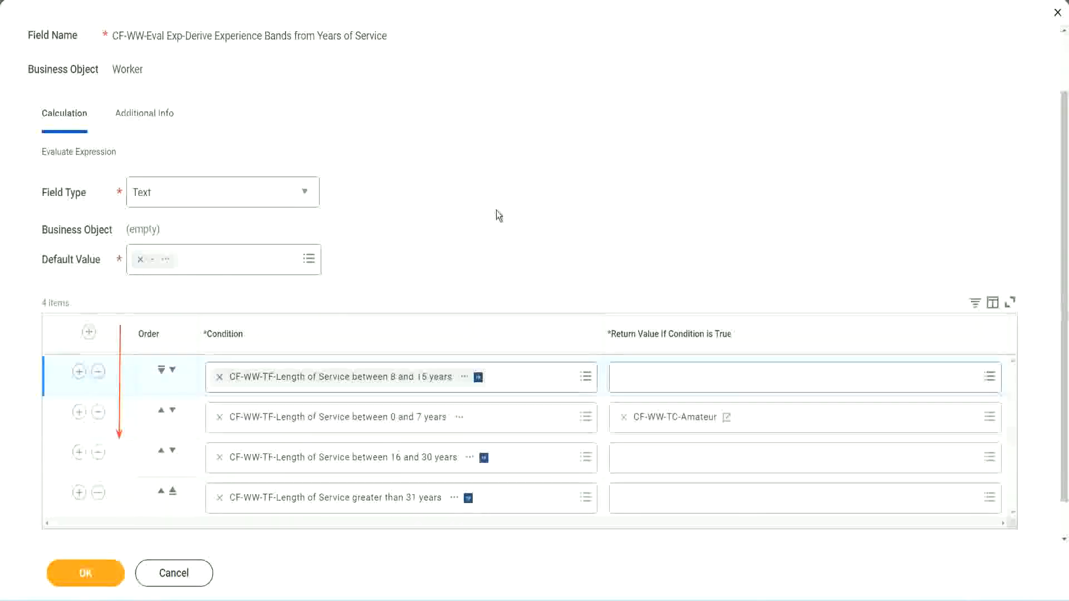
mouse_move(439, 355)
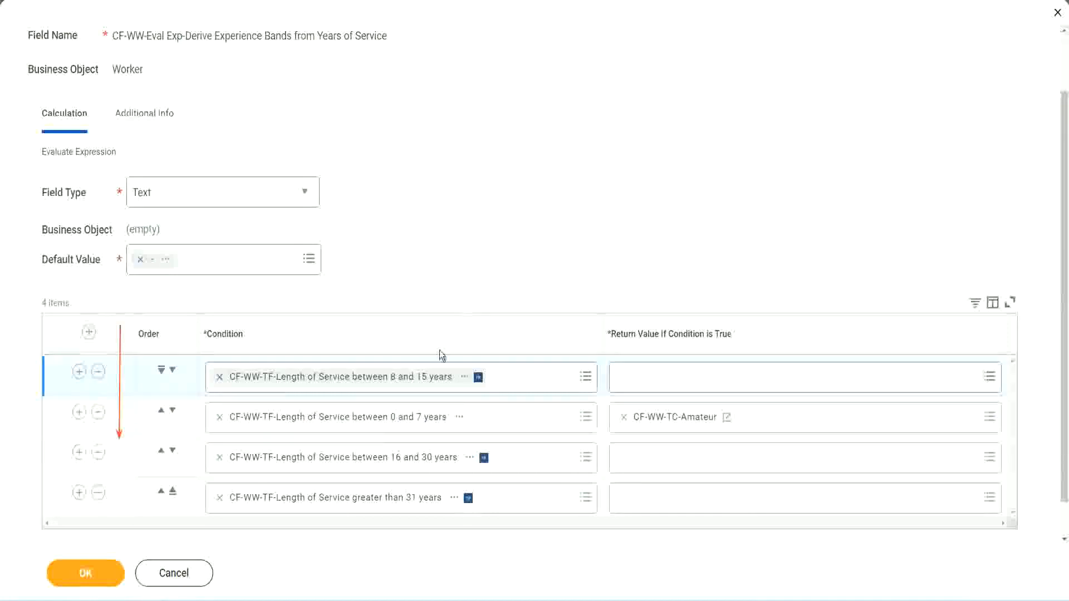
mouse_move(457, 200)
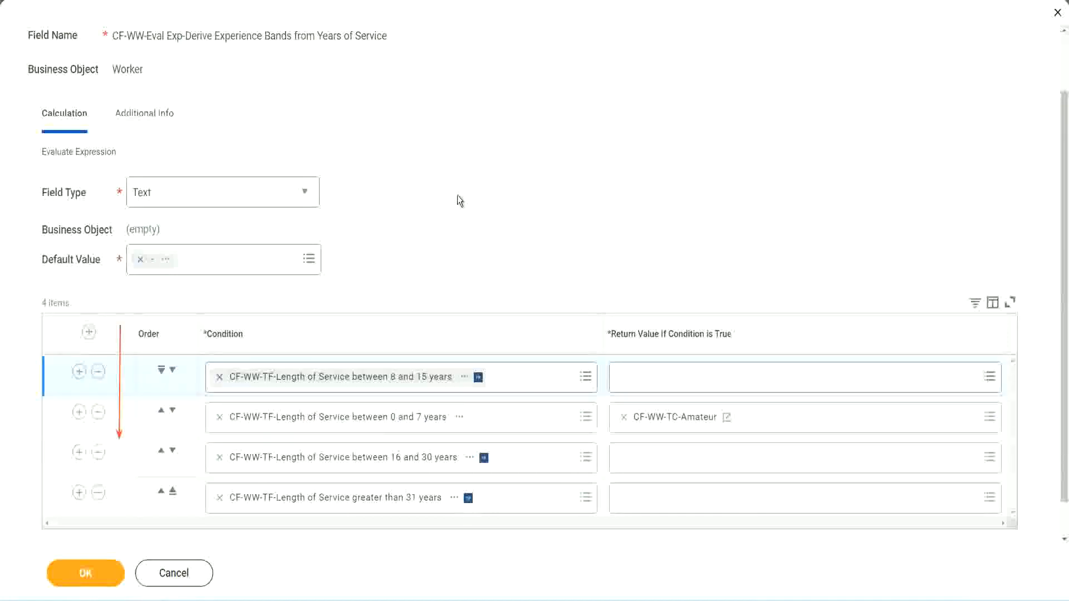
mouse_move(432, 241)
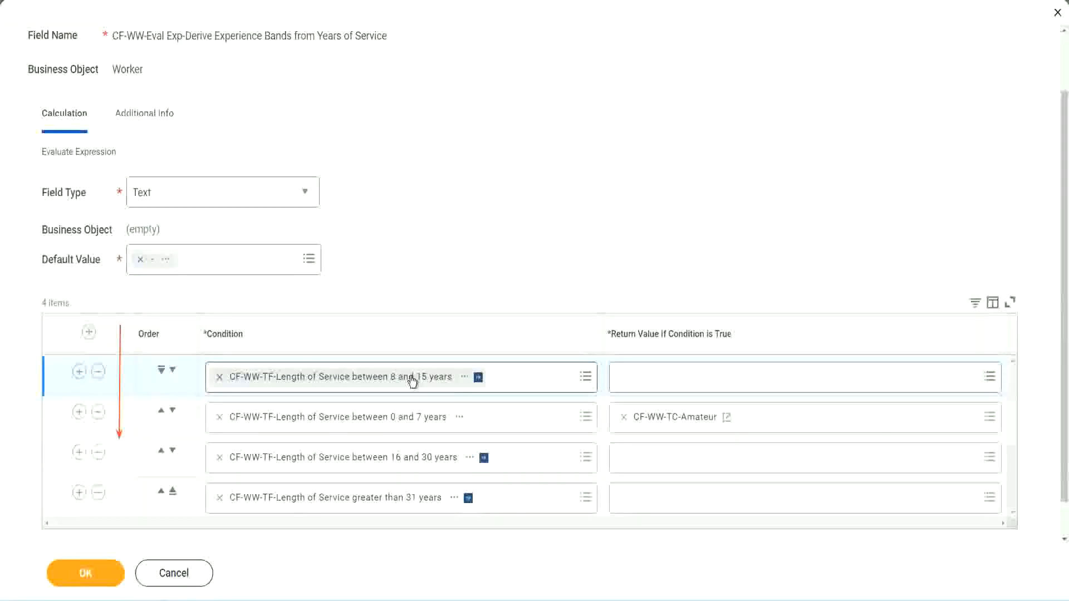
mouse_move(412, 380)
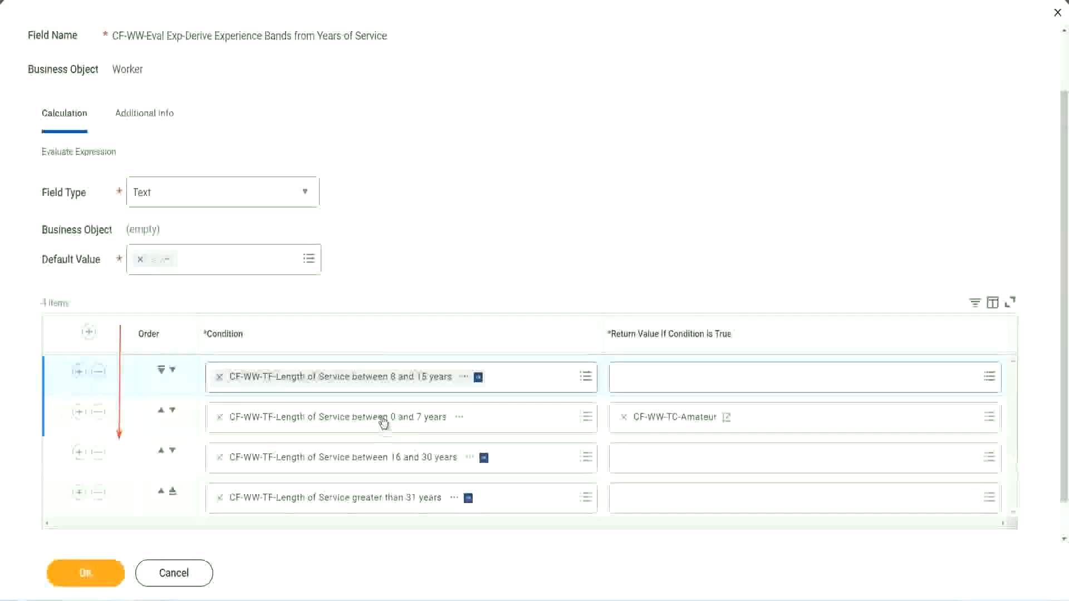
mouse_move(383, 417)
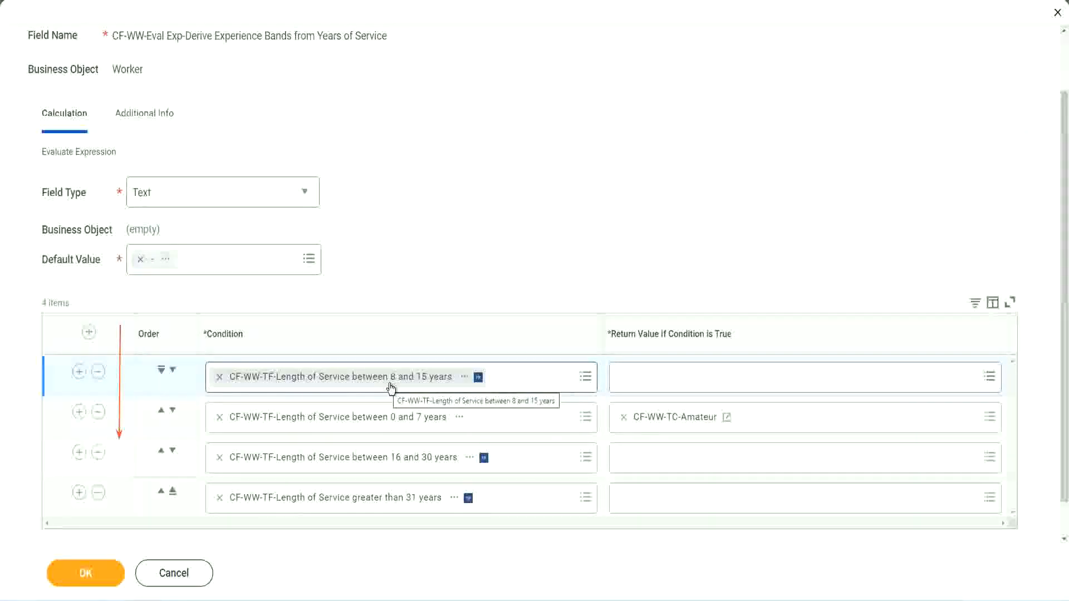
mouse_move(394, 266)
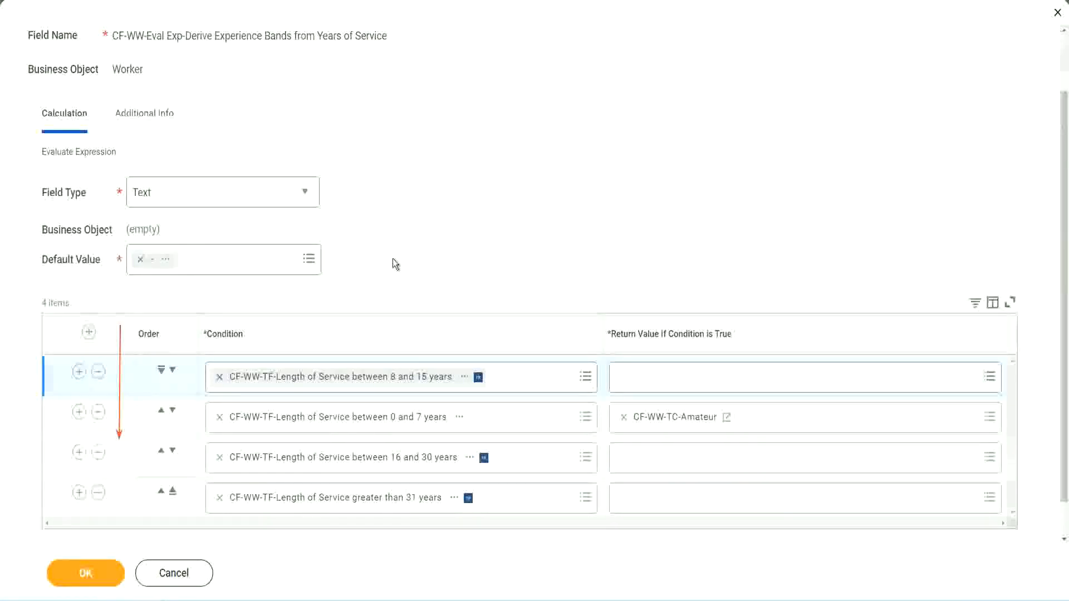
mouse_move(474, 287)
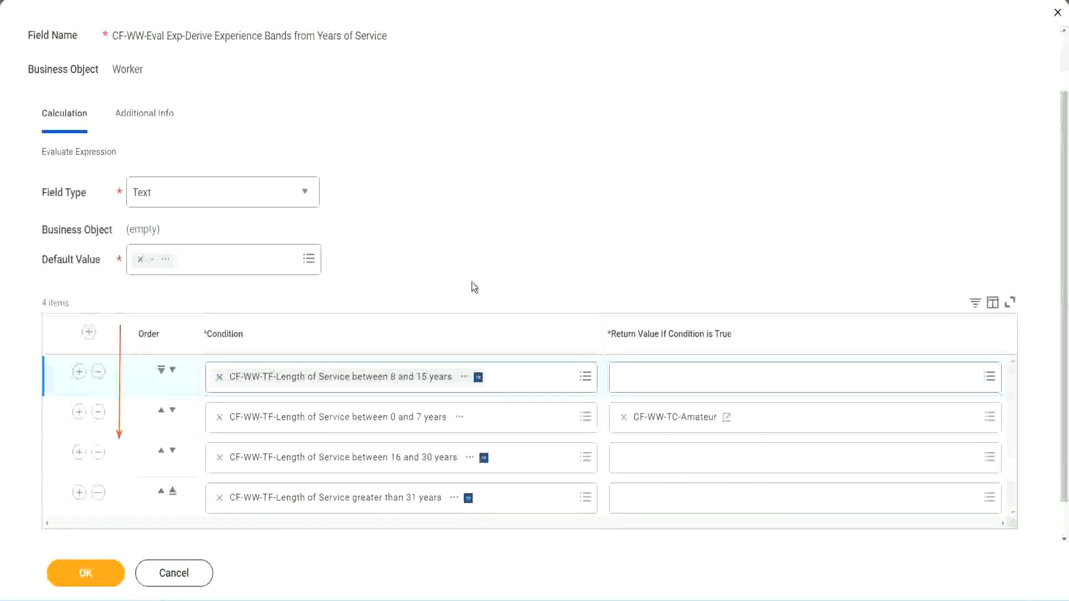
mouse_move(456, 403)
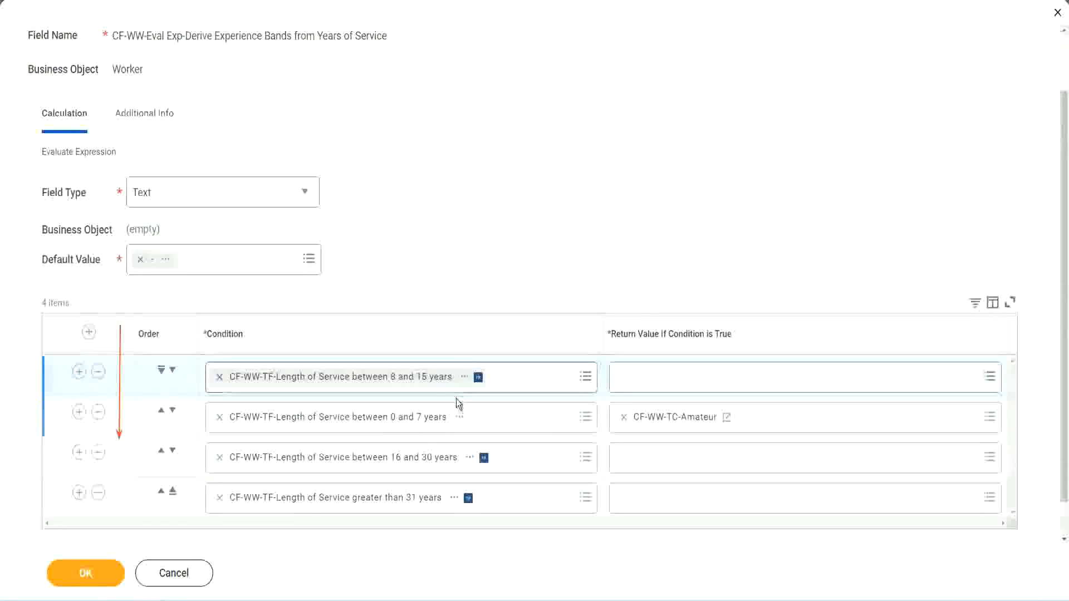
mouse_move(466, 249)
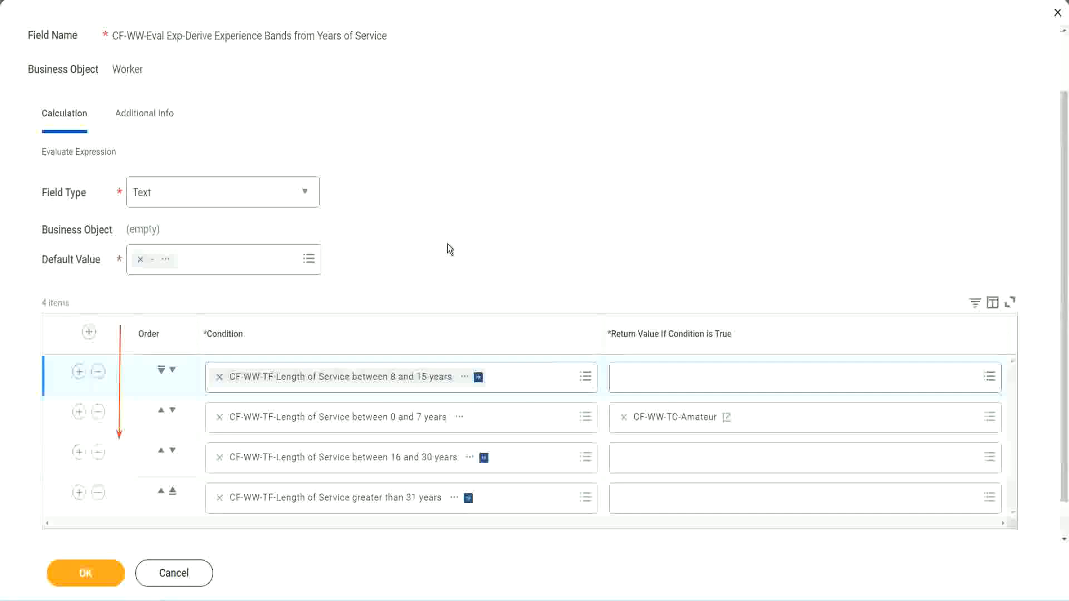
mouse_move(445, 259)
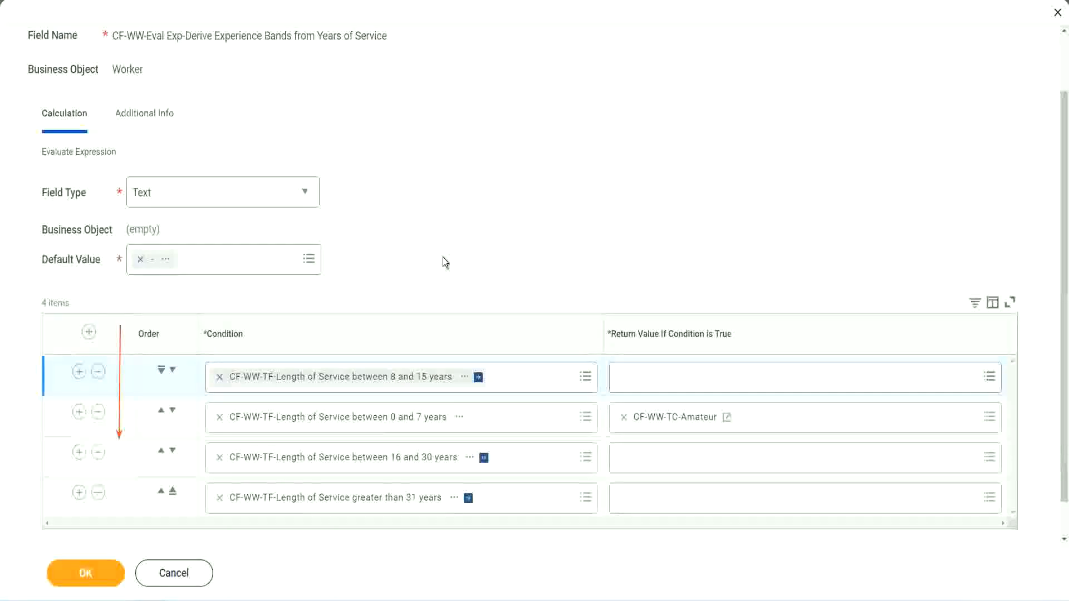
mouse_move(392, 380)
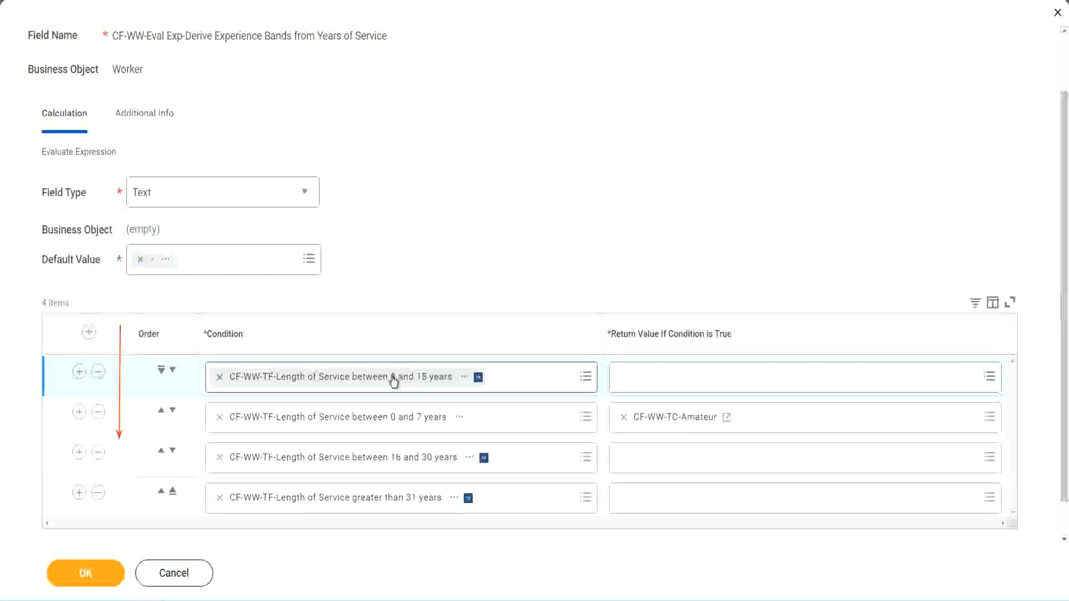
mouse_move(385, 382)
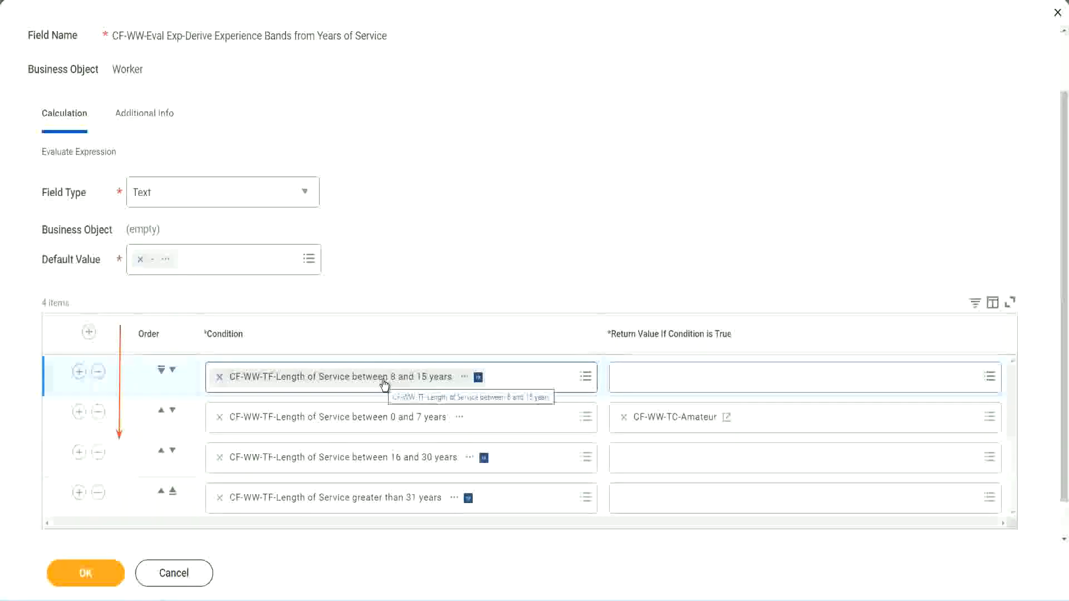
mouse_move(430, 256)
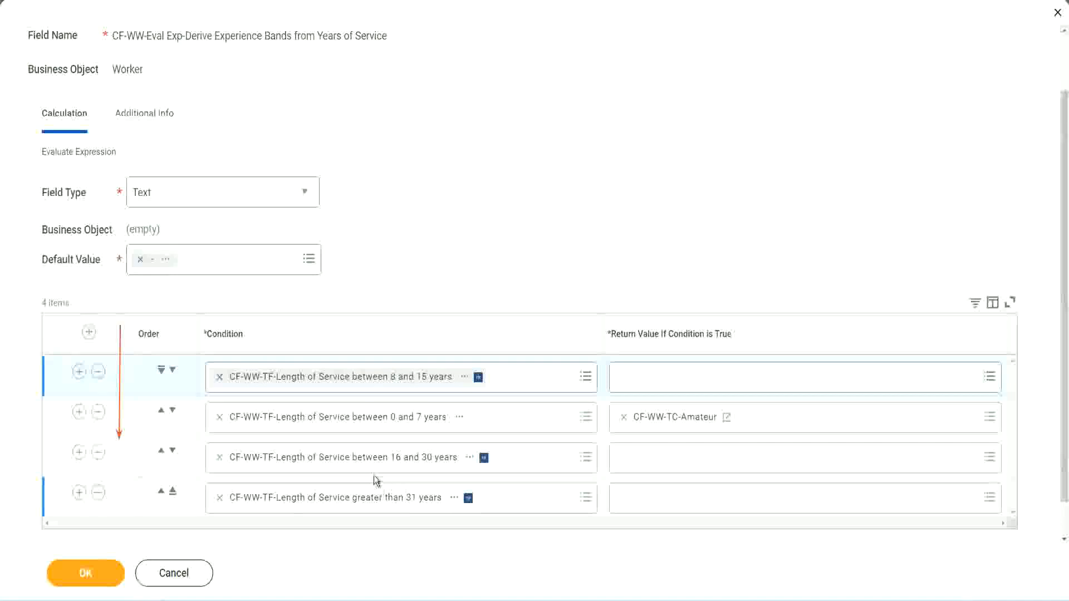
mouse_move(677, 425)
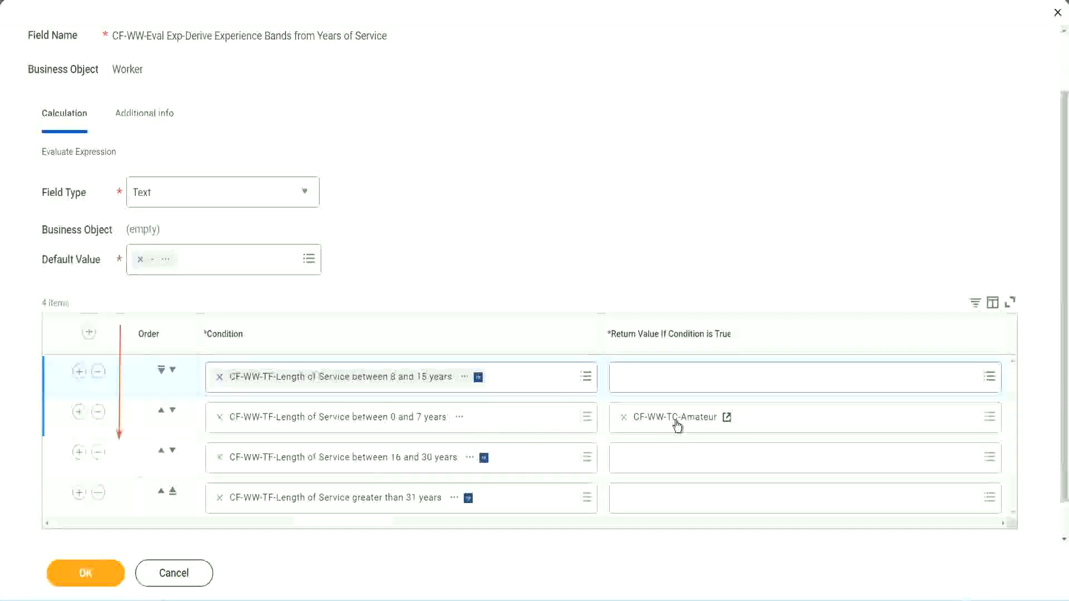
mouse_move(113, 405)
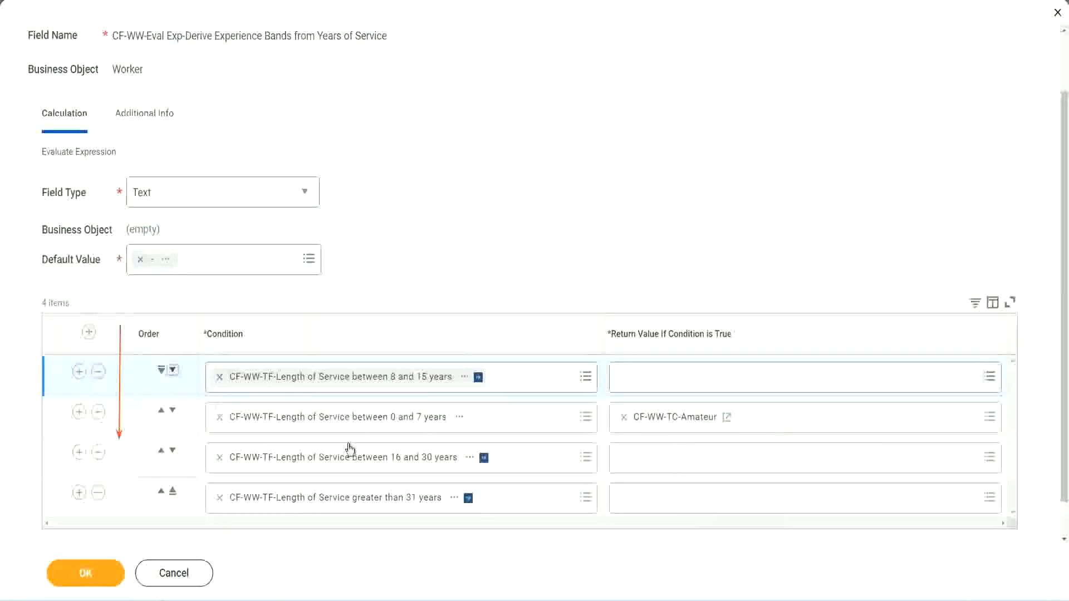
- Move the 0–7 years row to the top and start a new calculated field for the 8–15 years return value
left_click(175, 370)
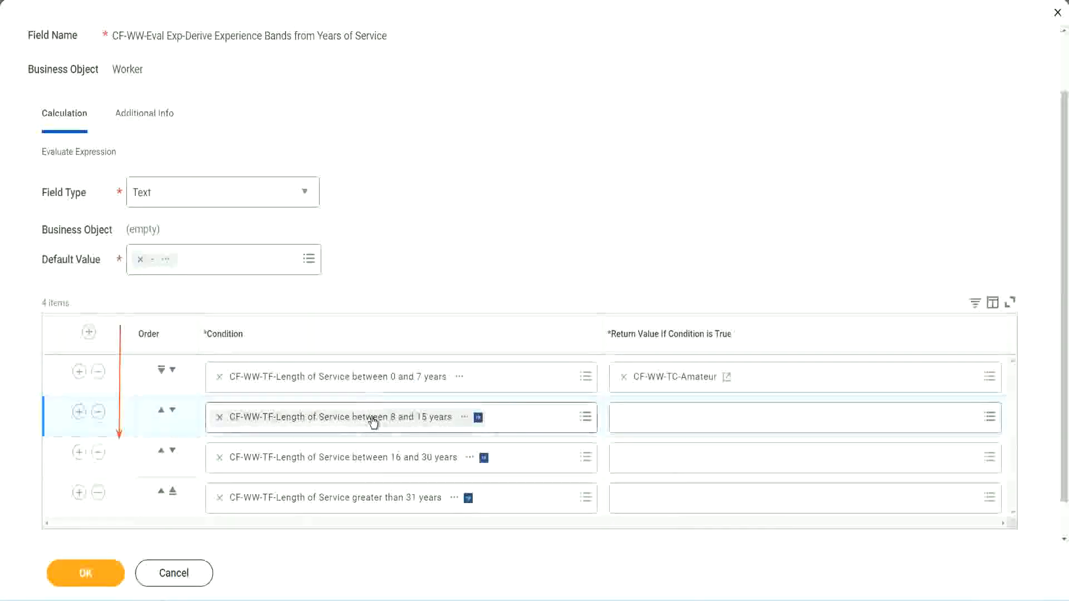
left_click(804, 417)
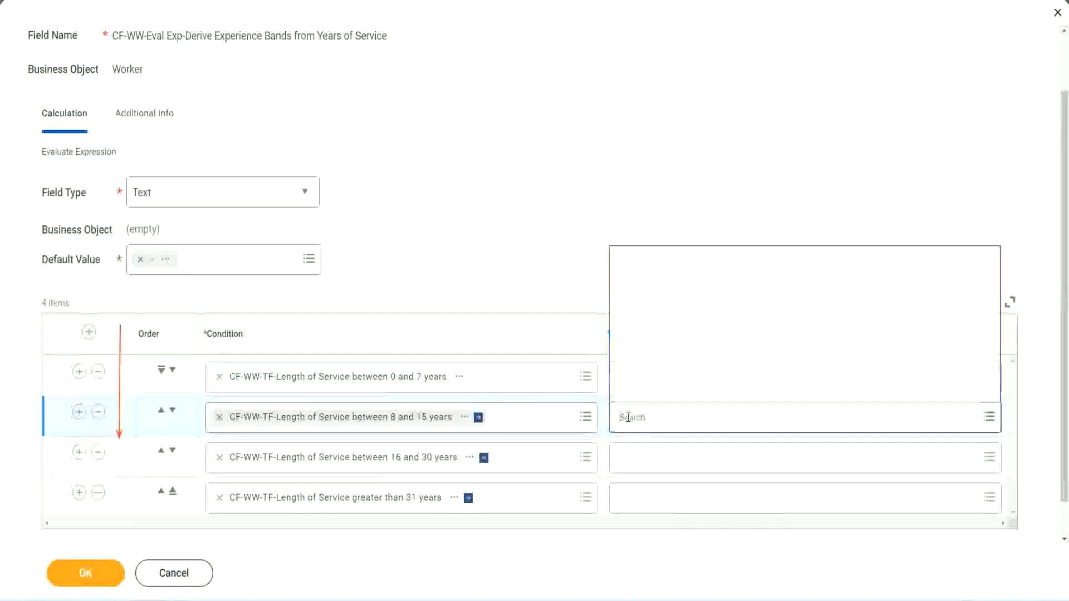
left_click(988, 417)
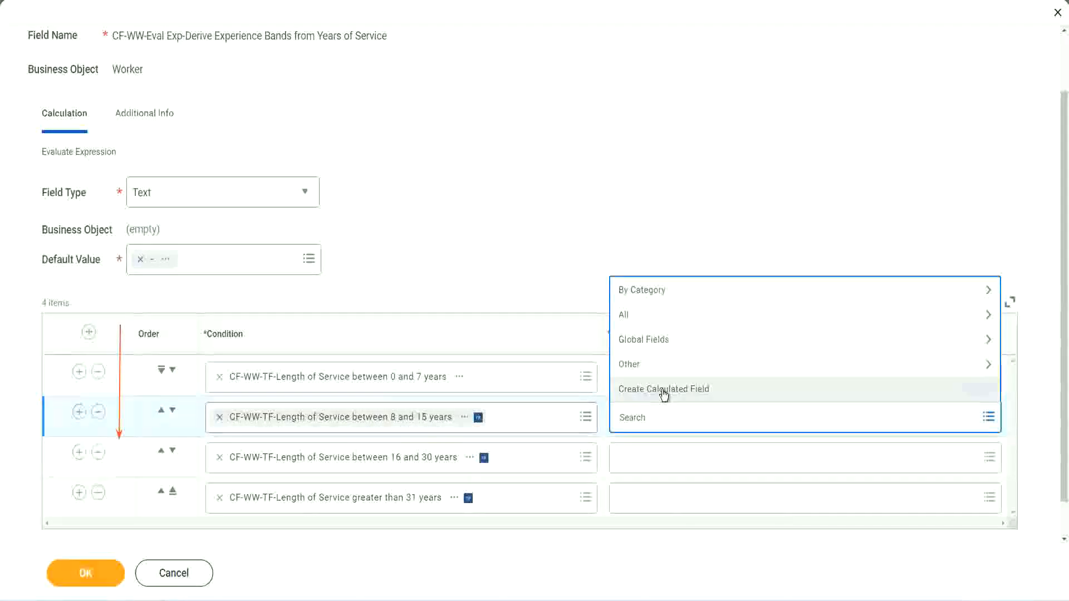
left_click(663, 388)
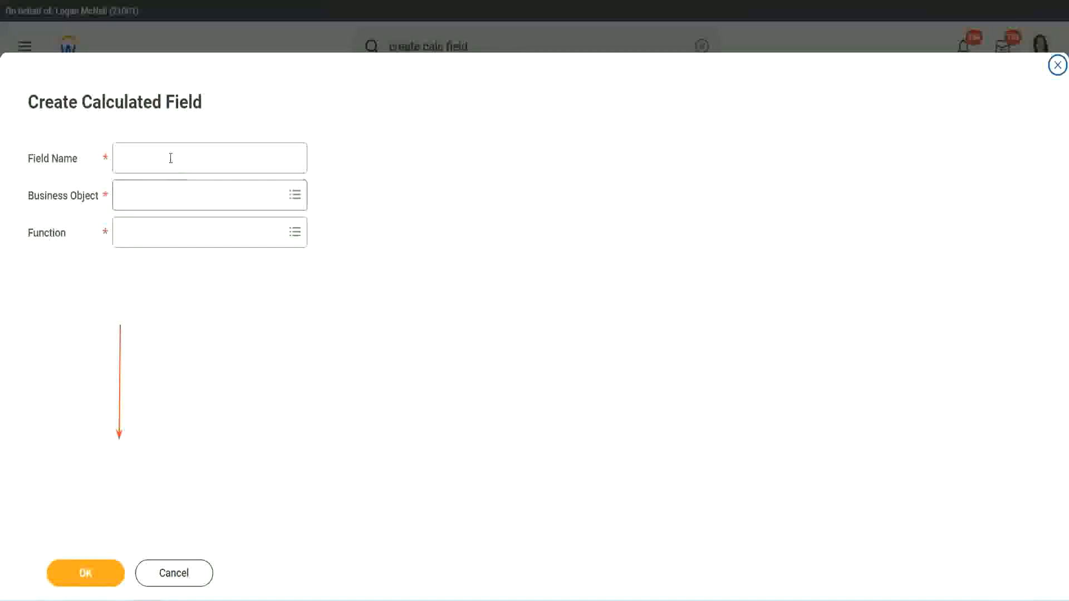
- Name the field CF-WW-TC-Experienced, set its text constant to Experienced and confirm it
type("CF-WW-TC-Amateur")
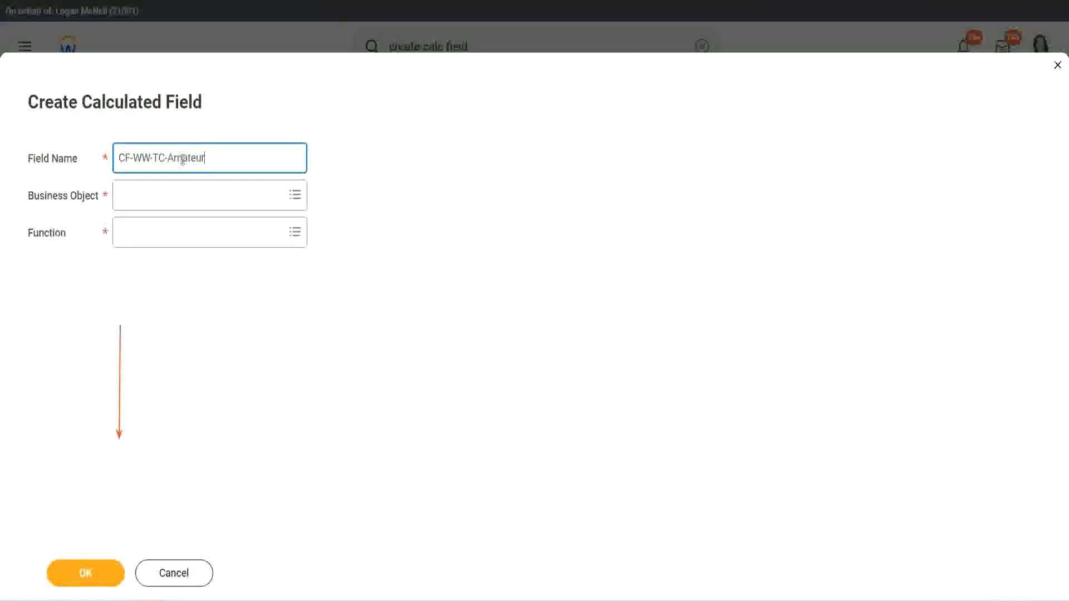
double_click(186, 158)
type("Experienced")
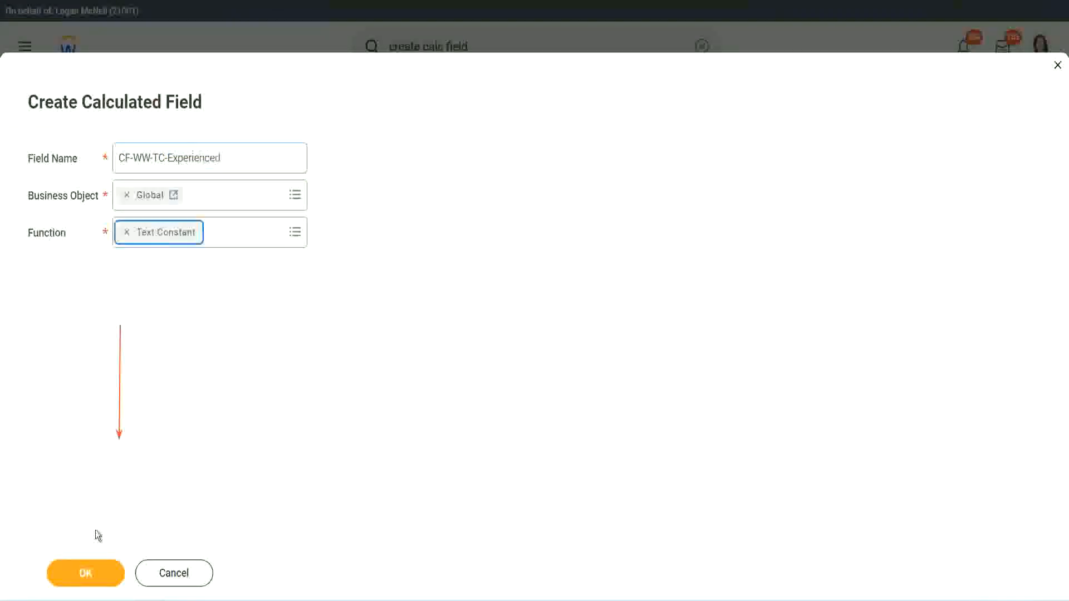
left_click(86, 572)
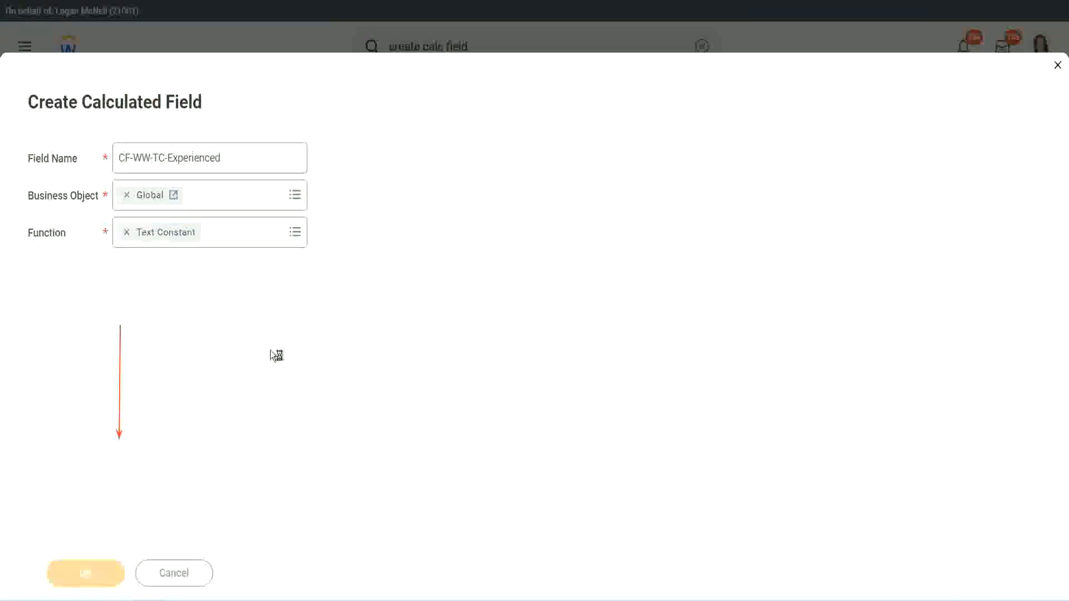
left_click(85, 573)
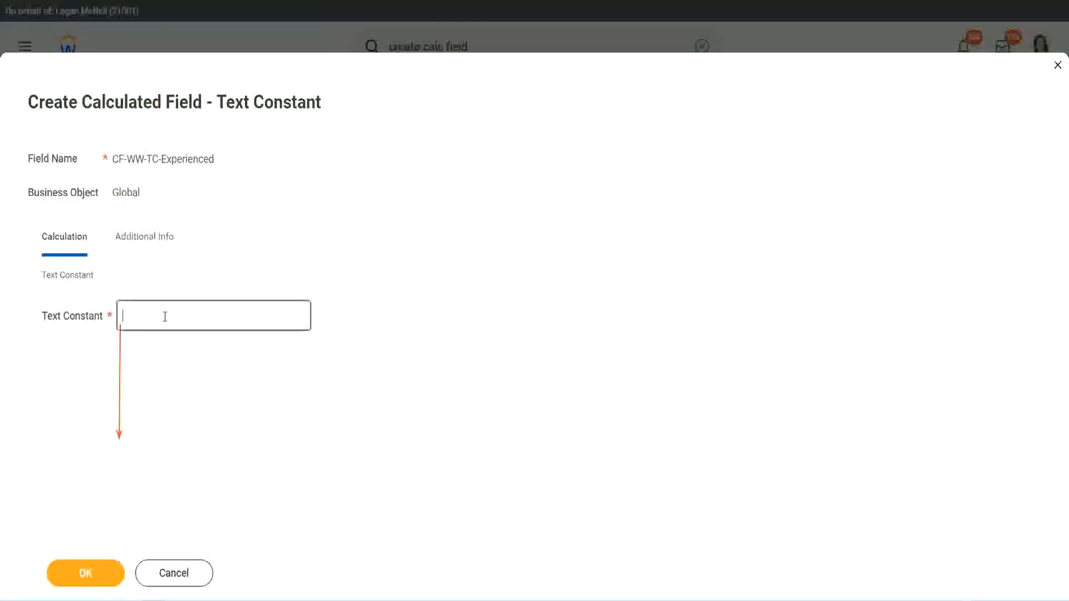
type("Experience")
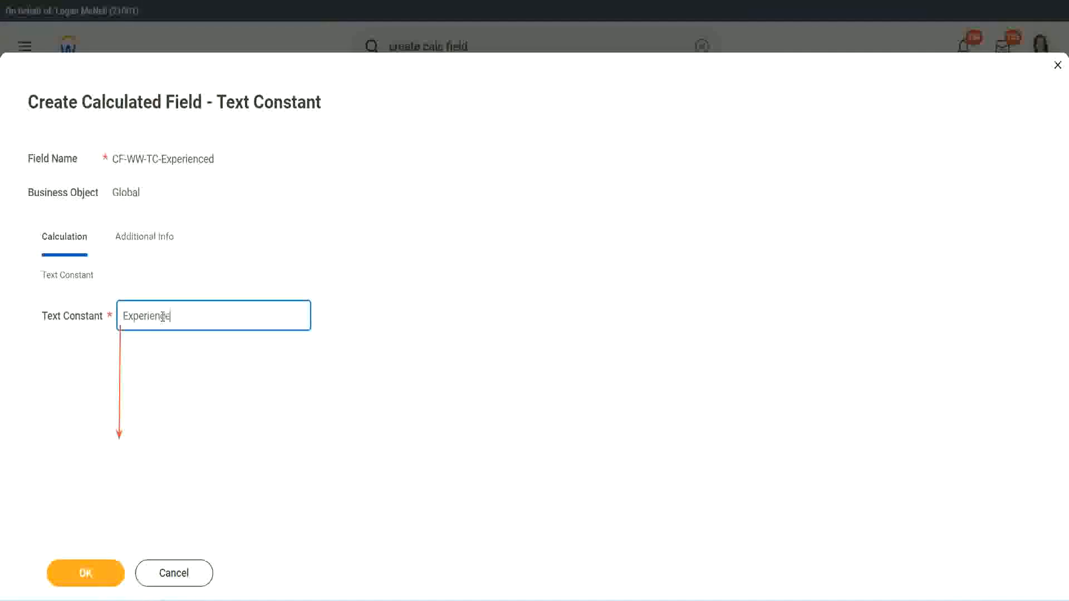
left_click(86, 573)
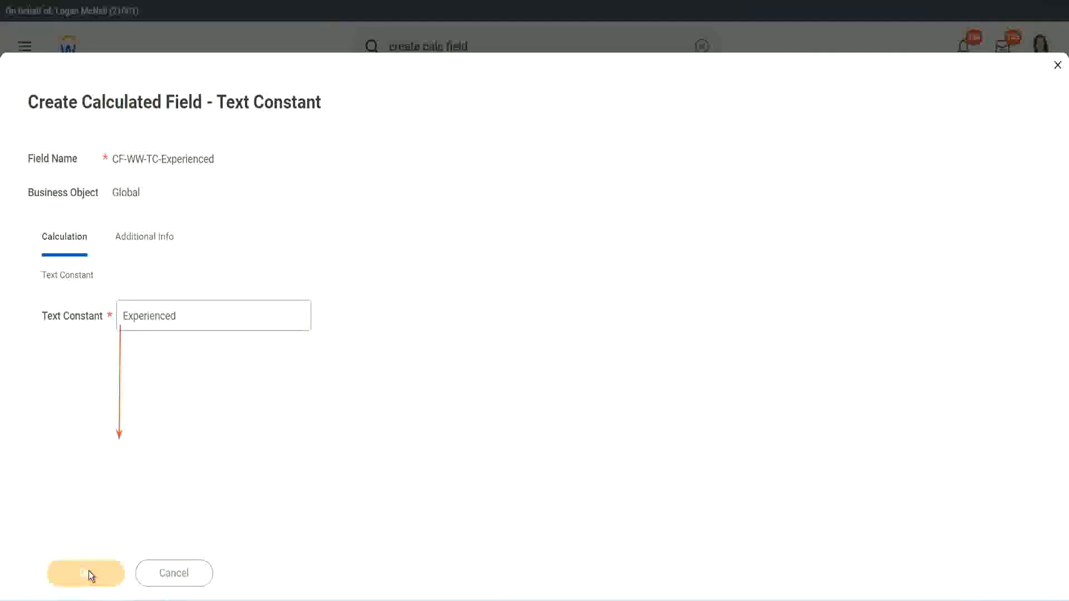
mouse_move(268, 444)
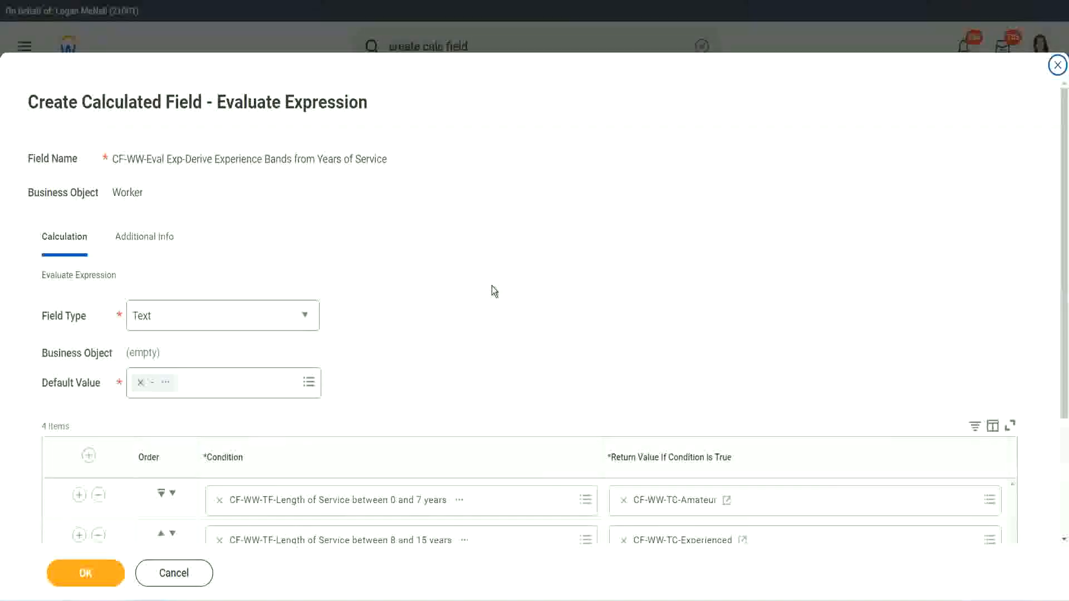
- Start the 16–30 years return value as CF-WW-TC-Senior on the Global business object
scroll("down", 3)
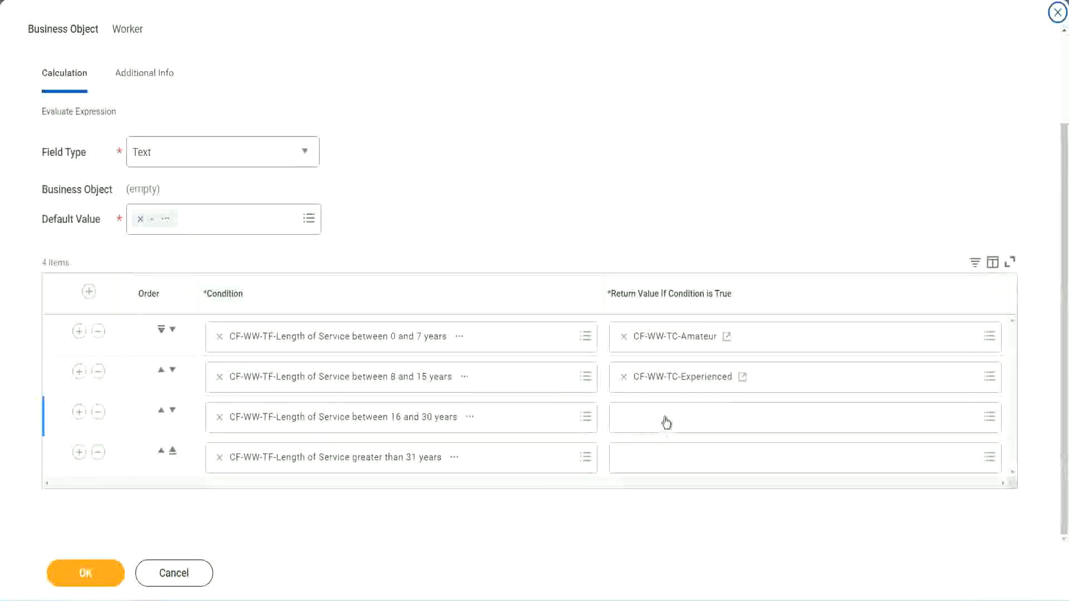
left_click(783, 418)
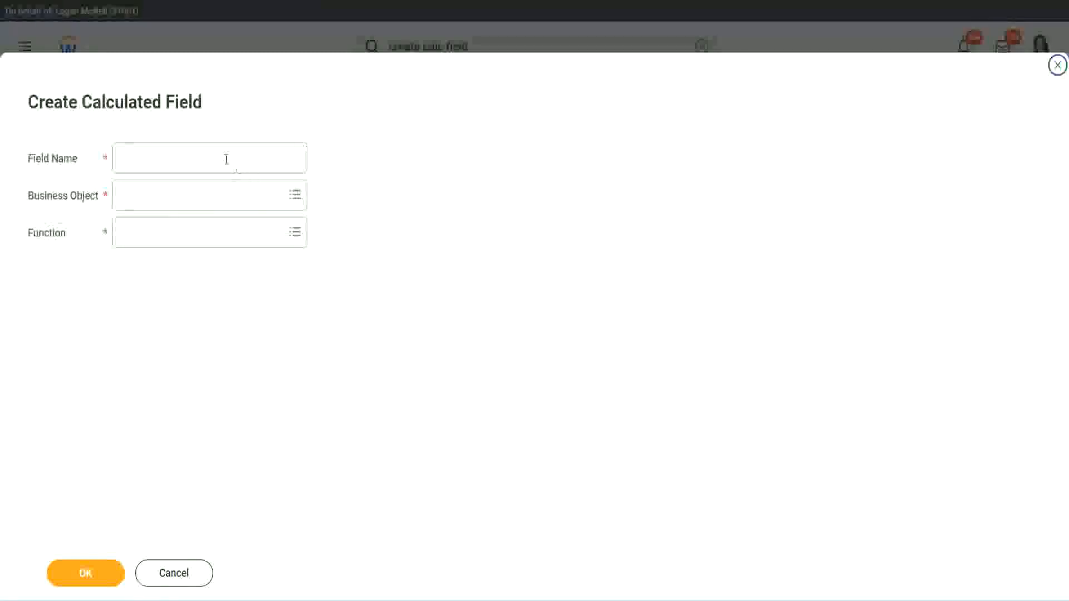
type("CF-WW-TC-Amateur")
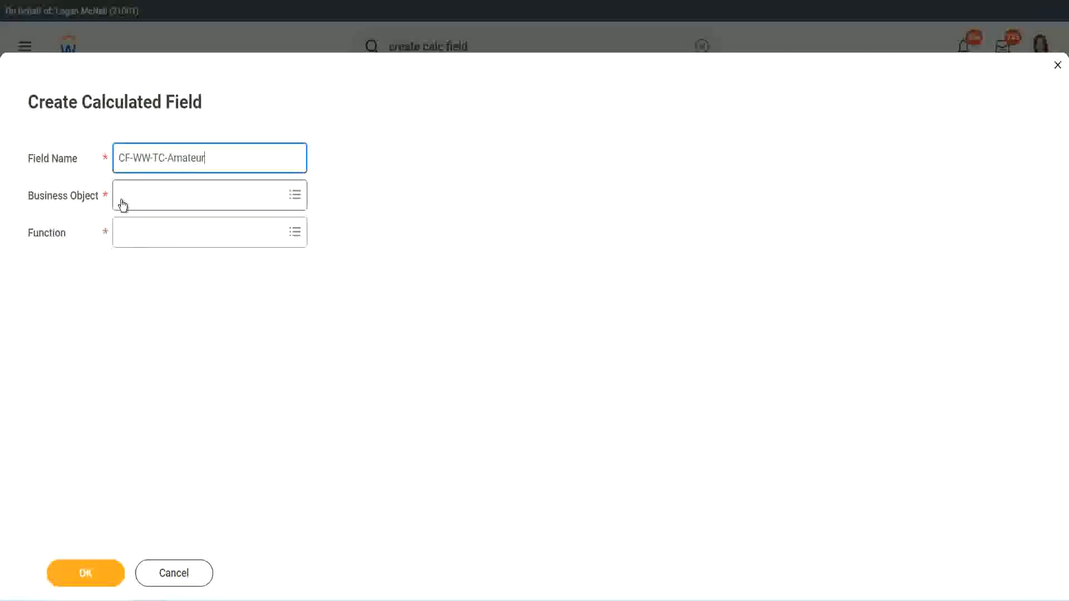
left_click(205, 194)
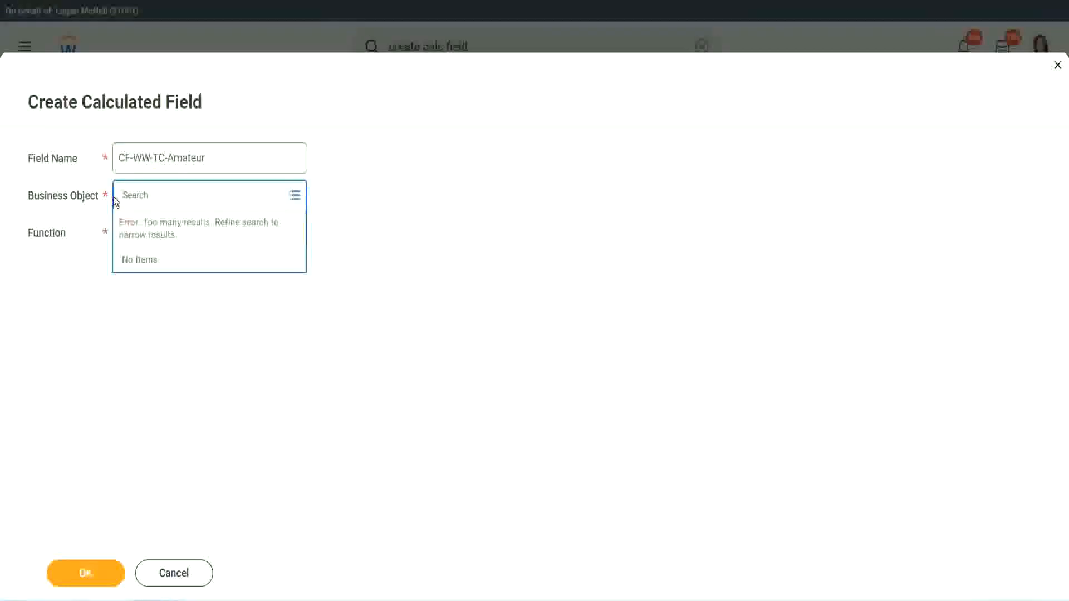
type("global")
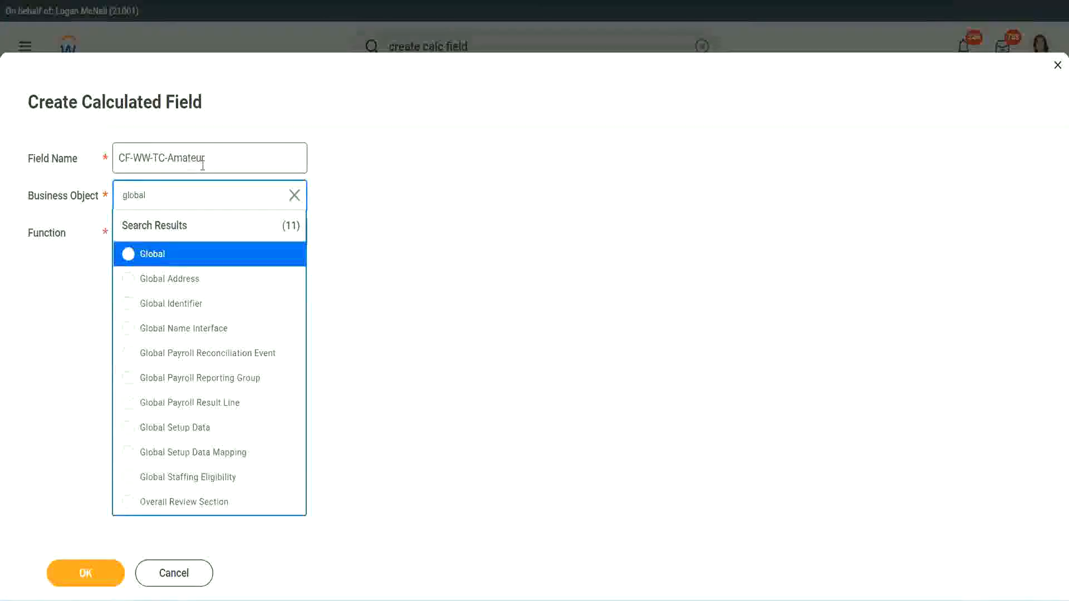
left_click(152, 254)
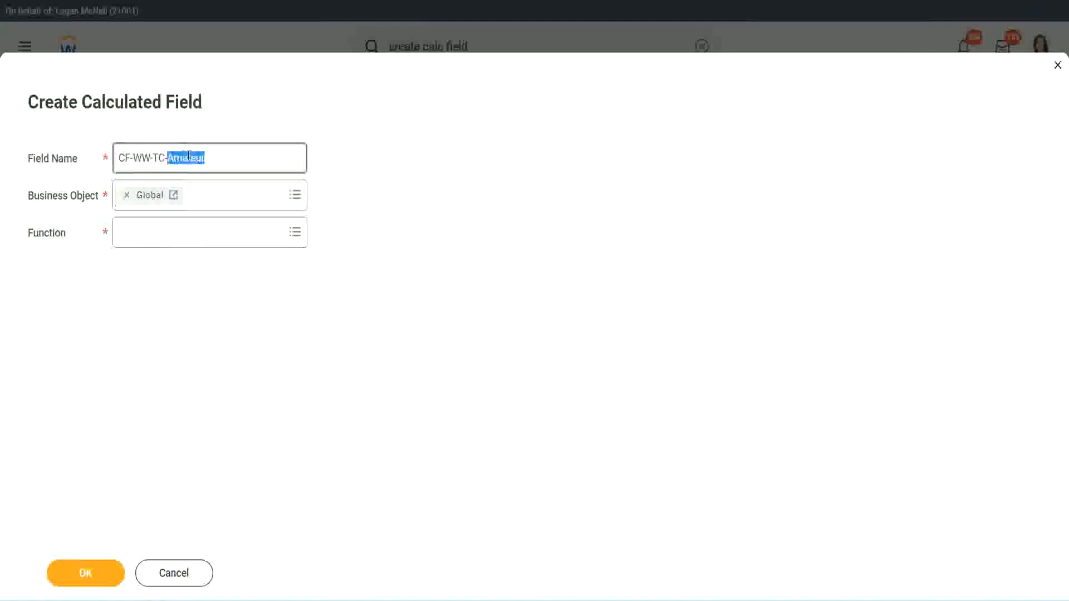
type("Senior")
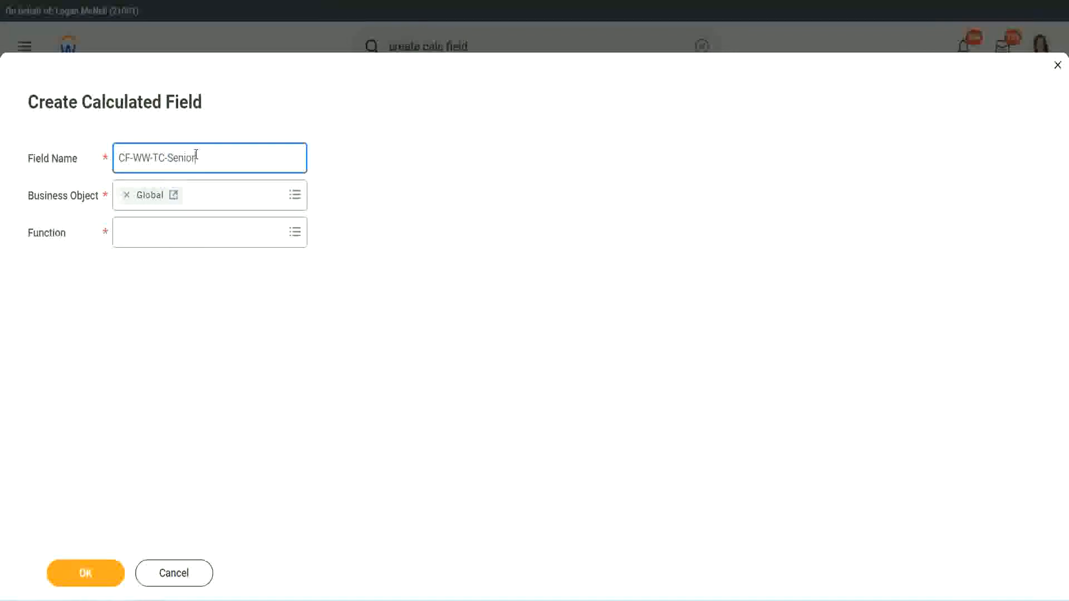
- Make it a Text Constant holding Senior, then begin the over-31 years return value
left_click(209, 232)
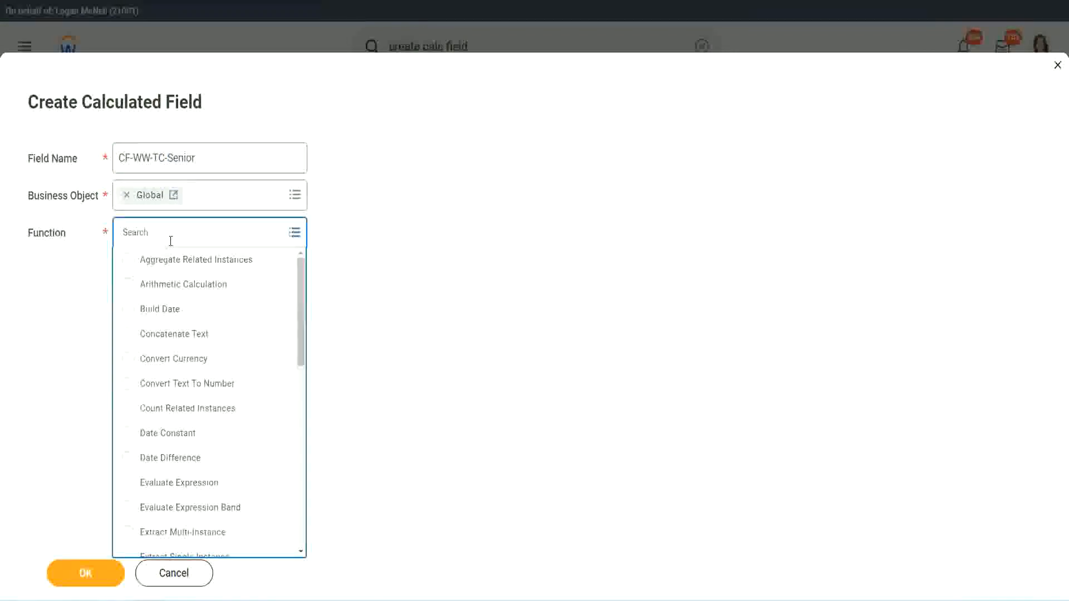
type("tc")
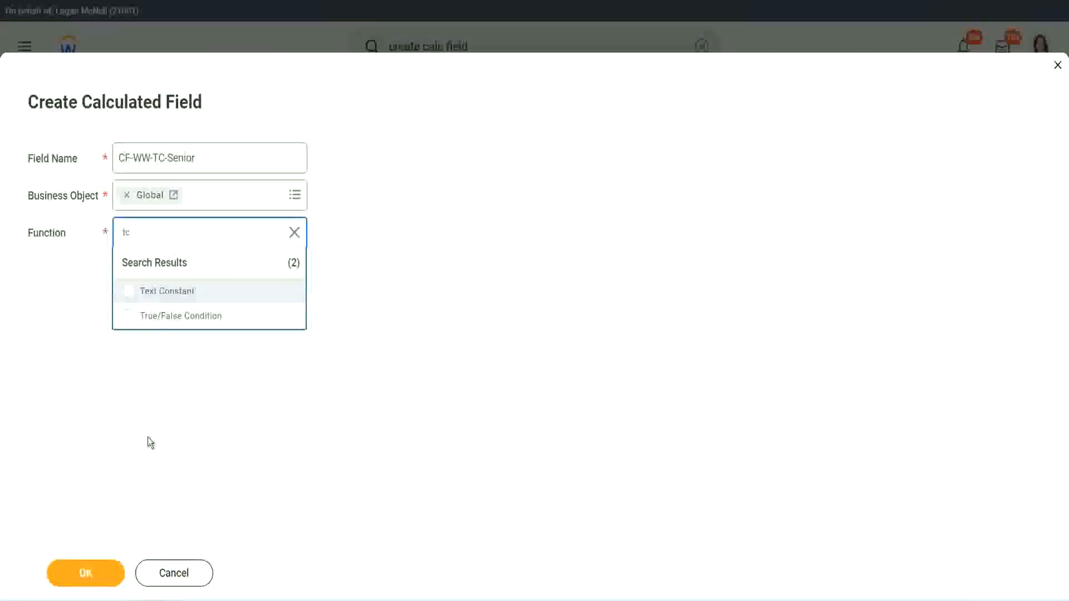
left_click(167, 291)
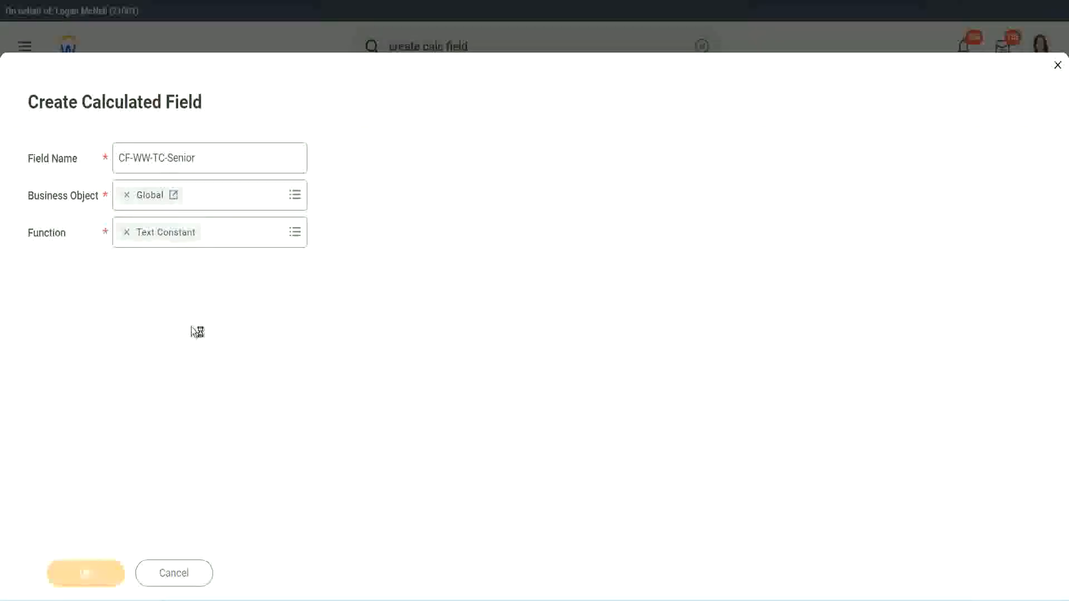
left_click(86, 573)
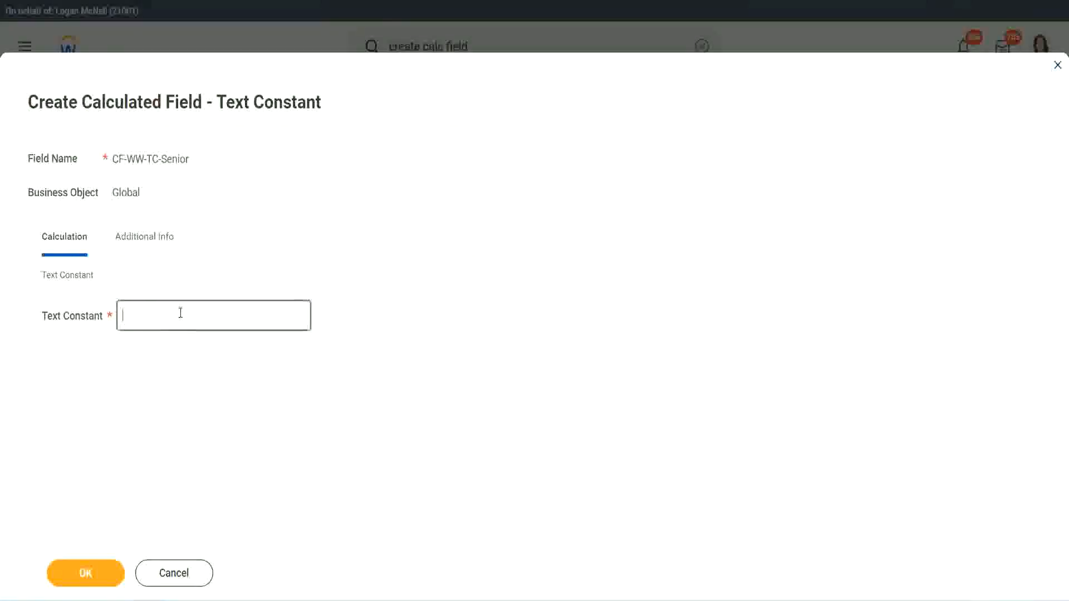
type("Senior")
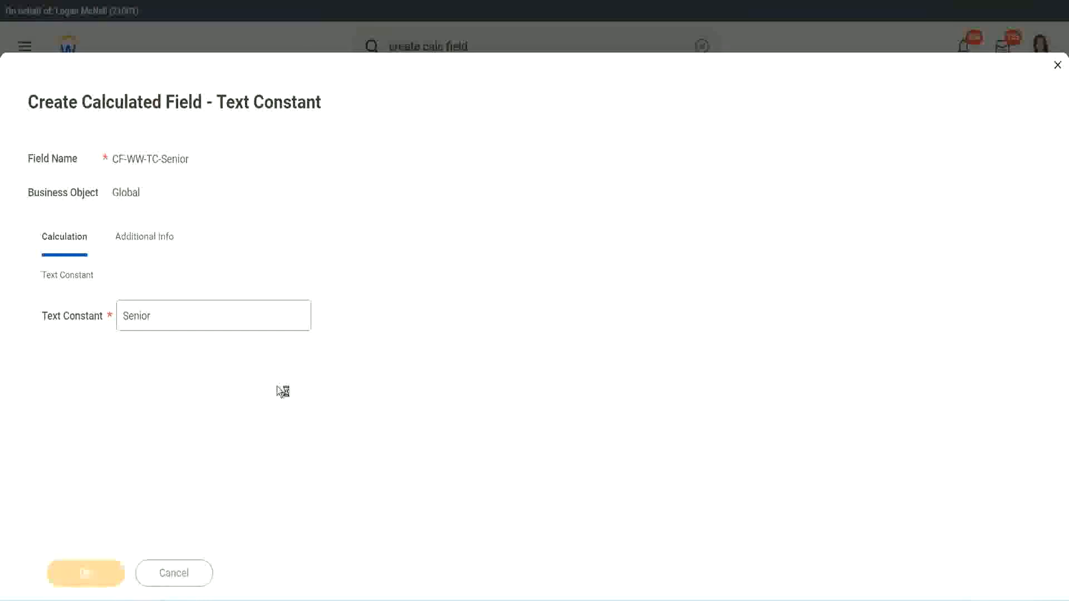
mouse_move(234, 368)
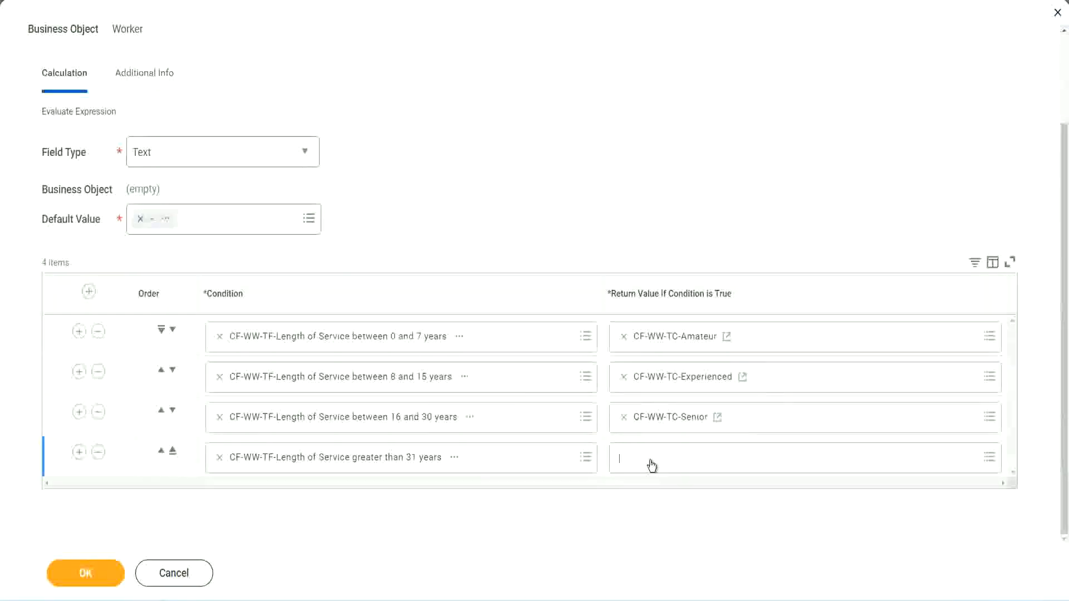
left_click(783, 457)
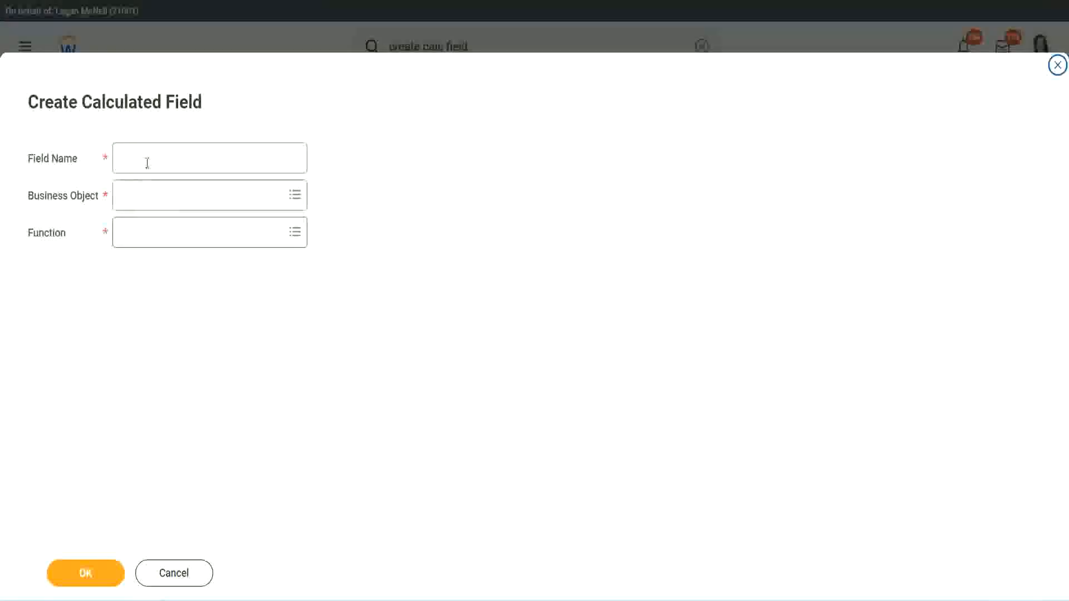
- Name the new field CF-WW-TC-Legend and set its business object to Global
left_click(209, 157)
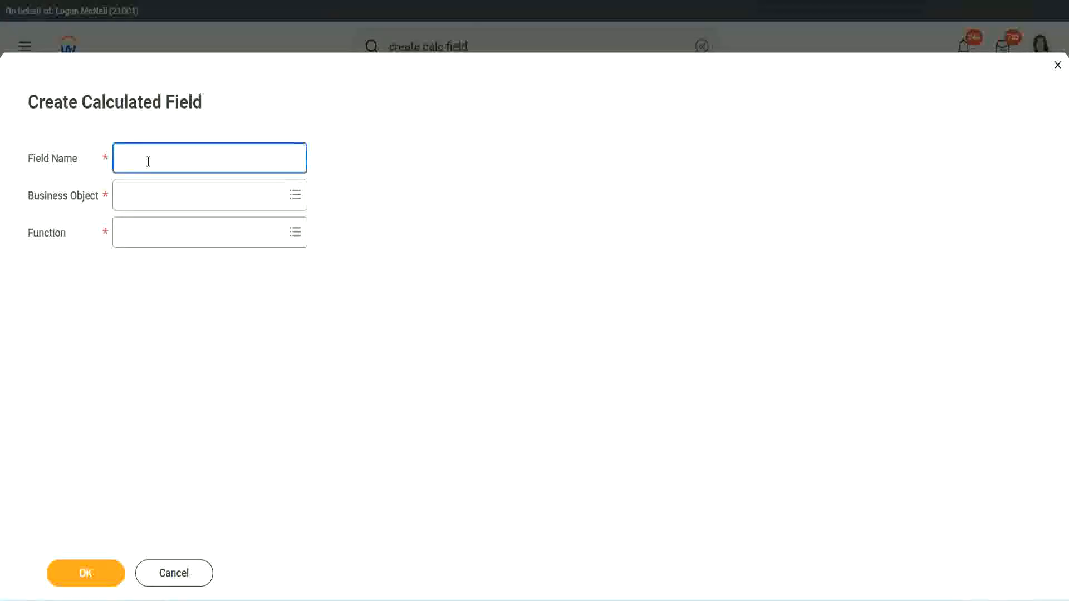
type("CF-WW-TC-Senior")
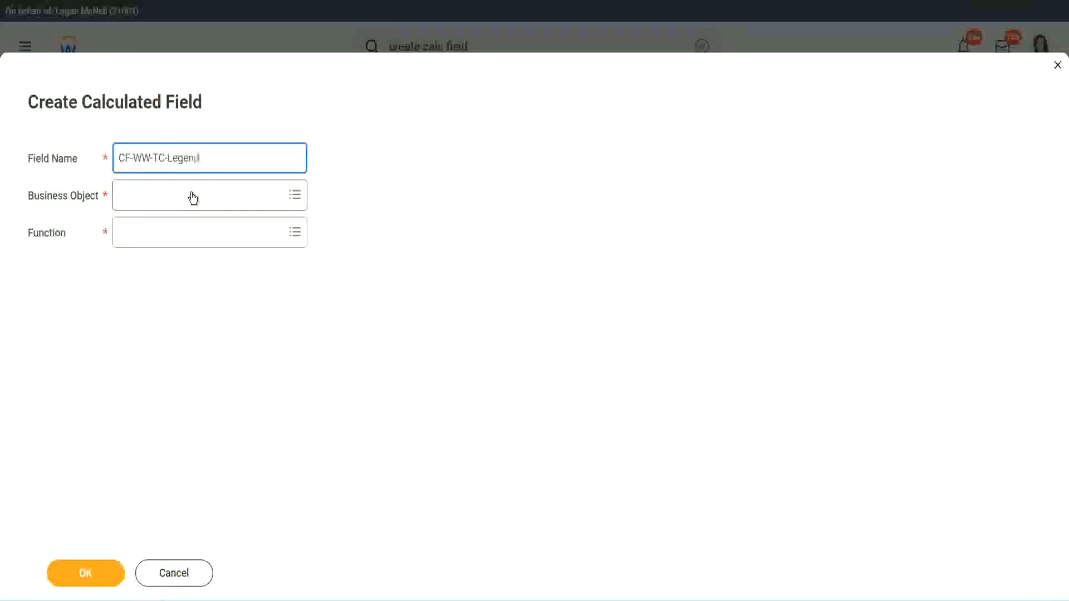
type("d")
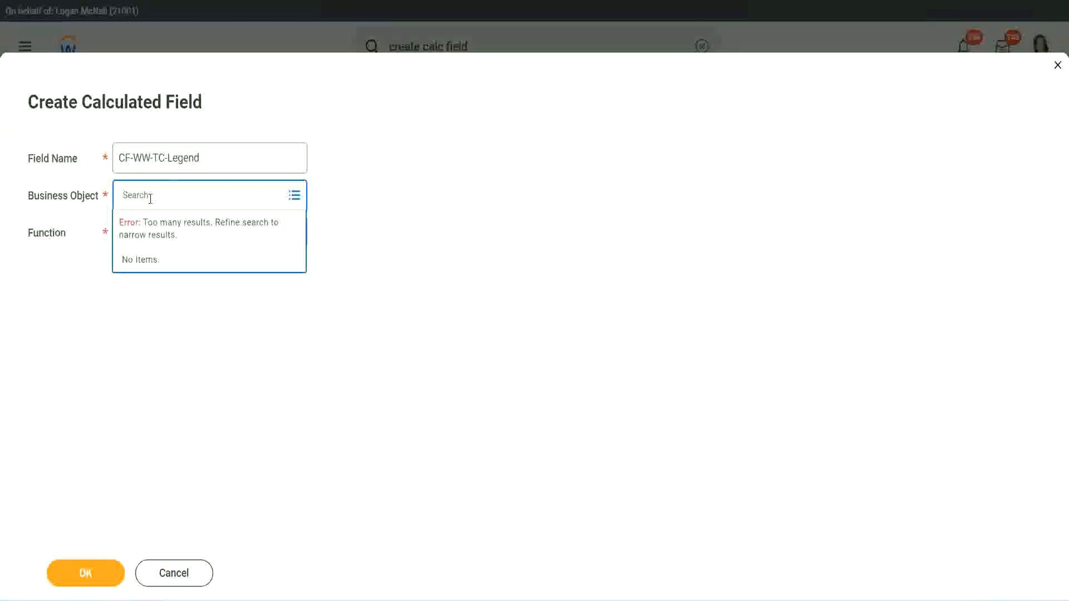
type("Global")
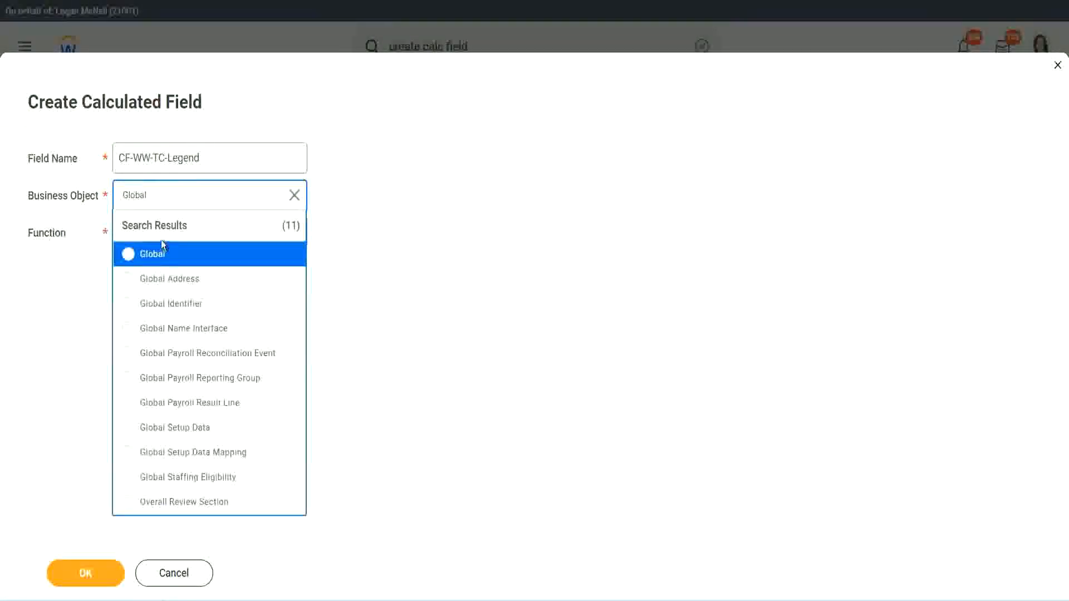
left_click(149, 253)
type("t")
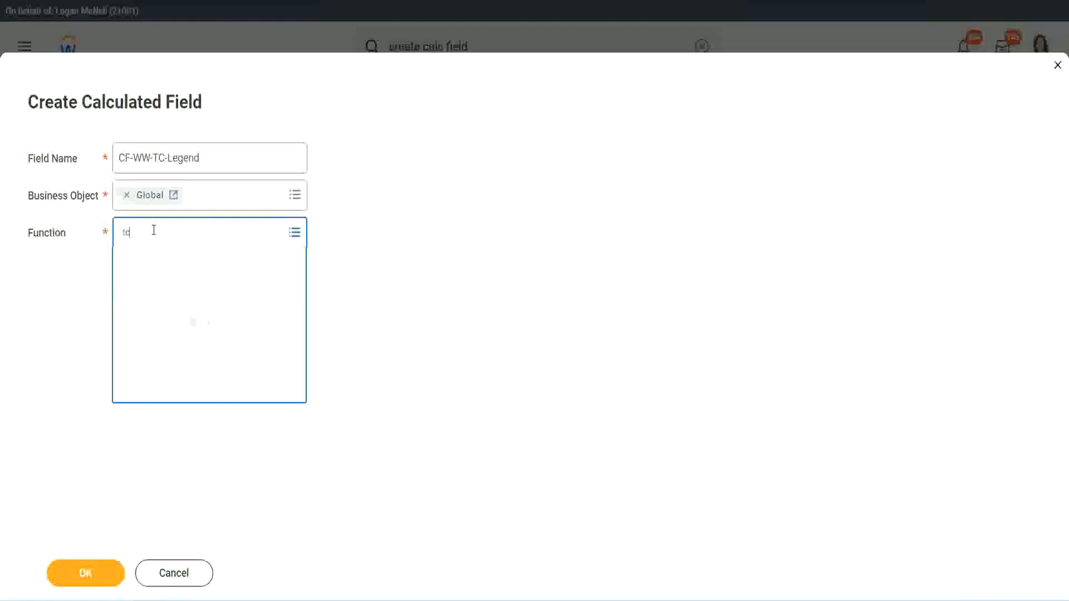
- Make it a Text Constant with the value Legend
type("c")
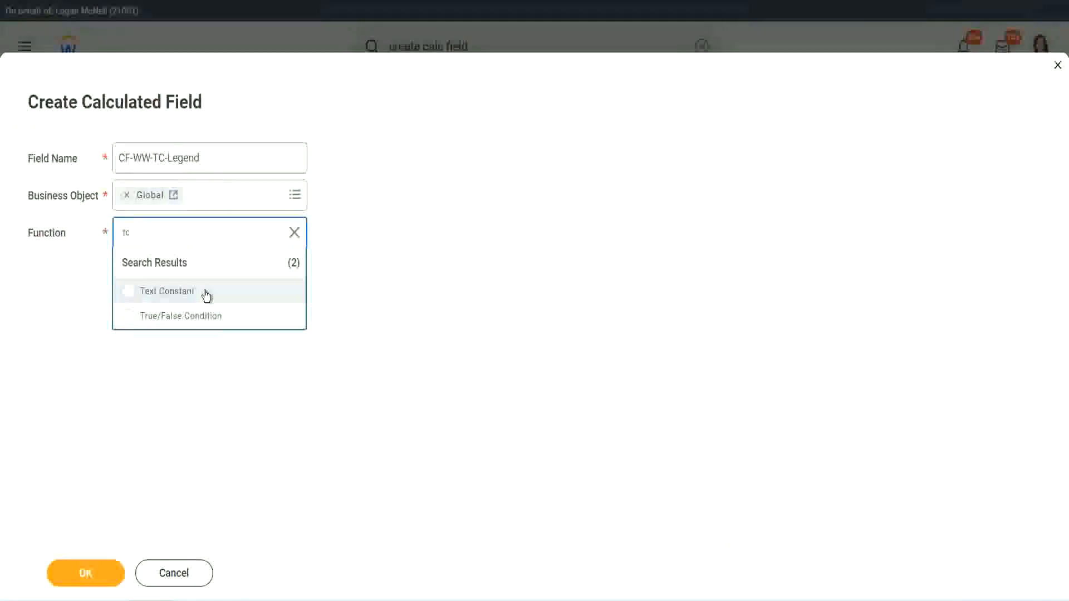
left_click(166, 290)
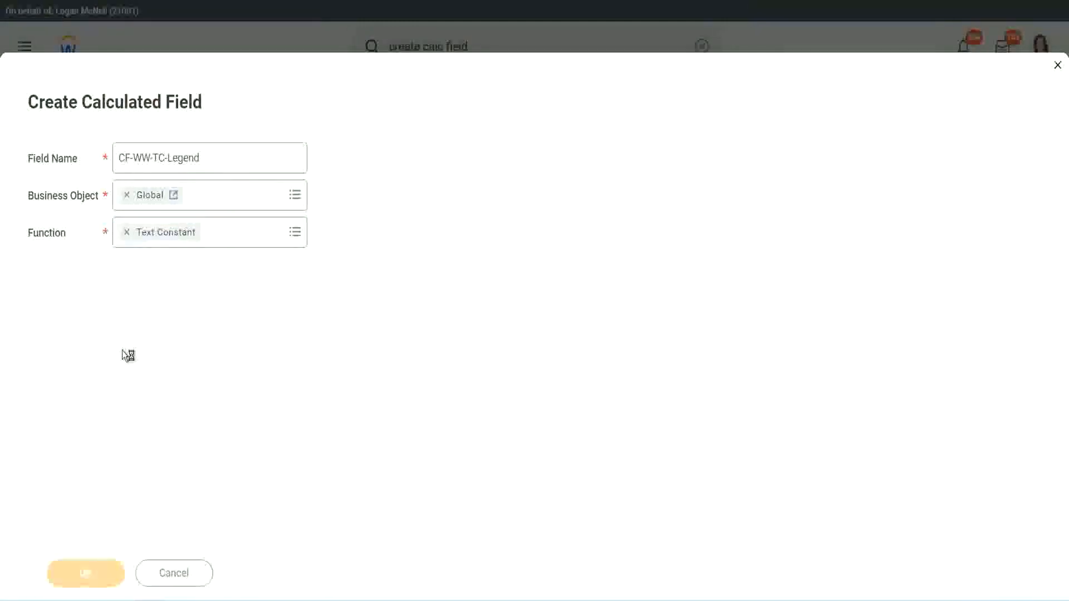
left_click(86, 573)
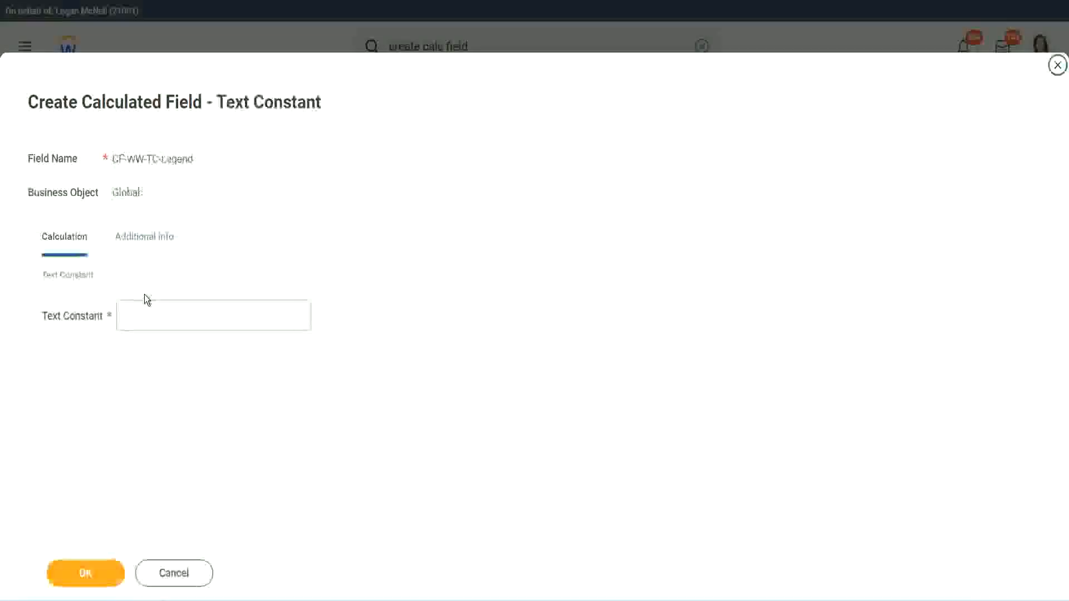
type("Legend")
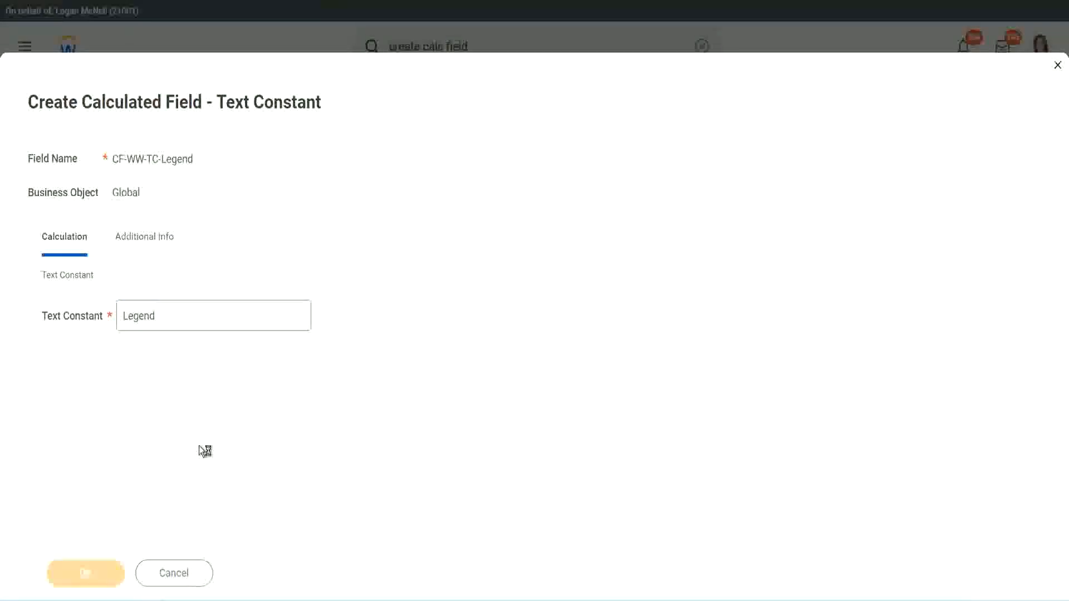
mouse_move(374, 368)
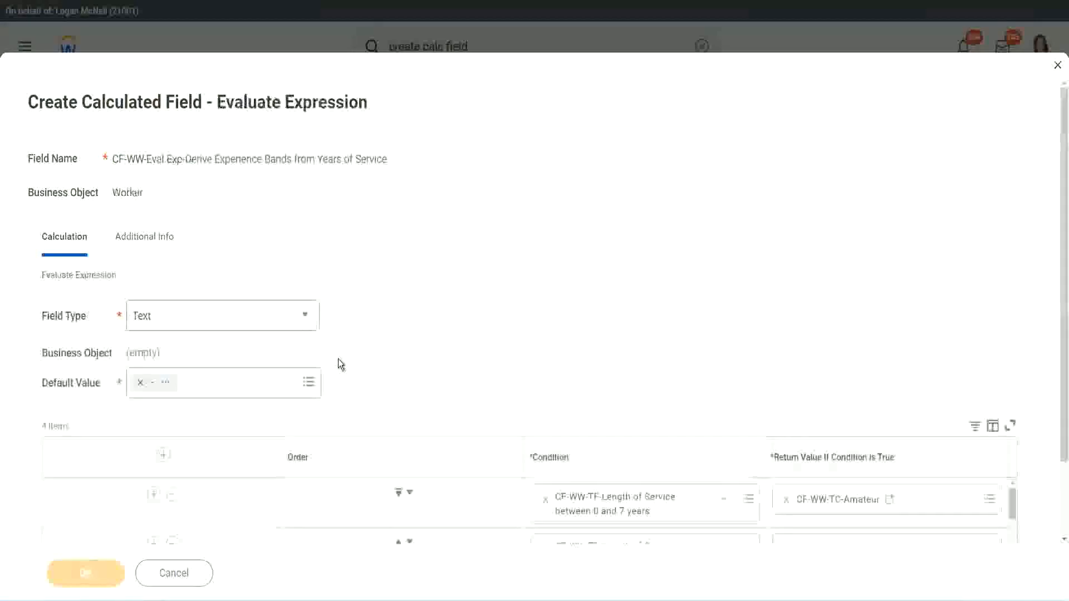
- Review the four condition rows and their return values, then save the experience-bands field
scroll("down", 3)
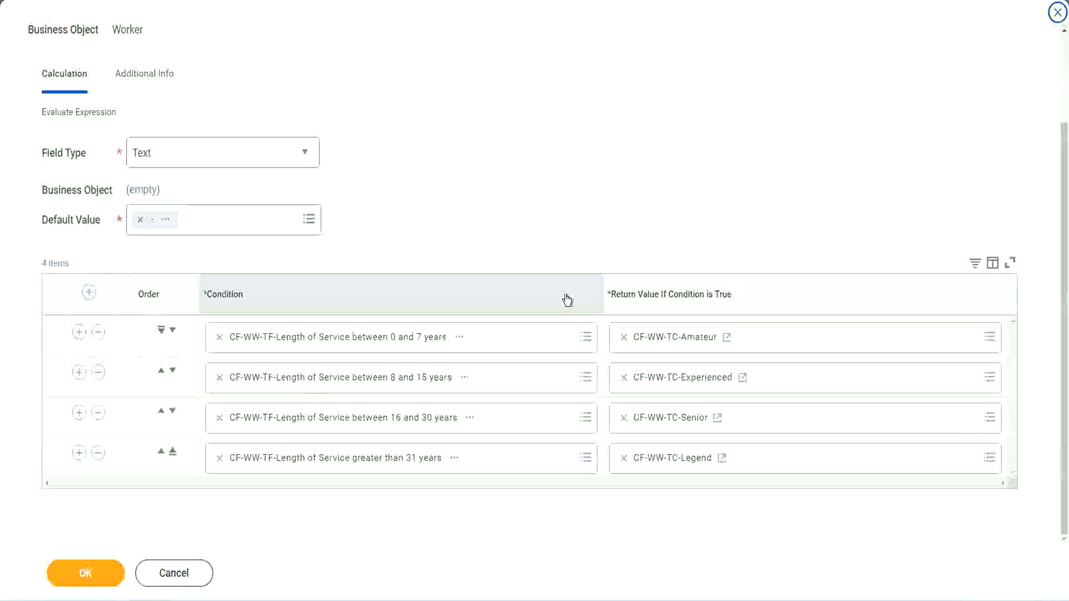
scroll("up", 3)
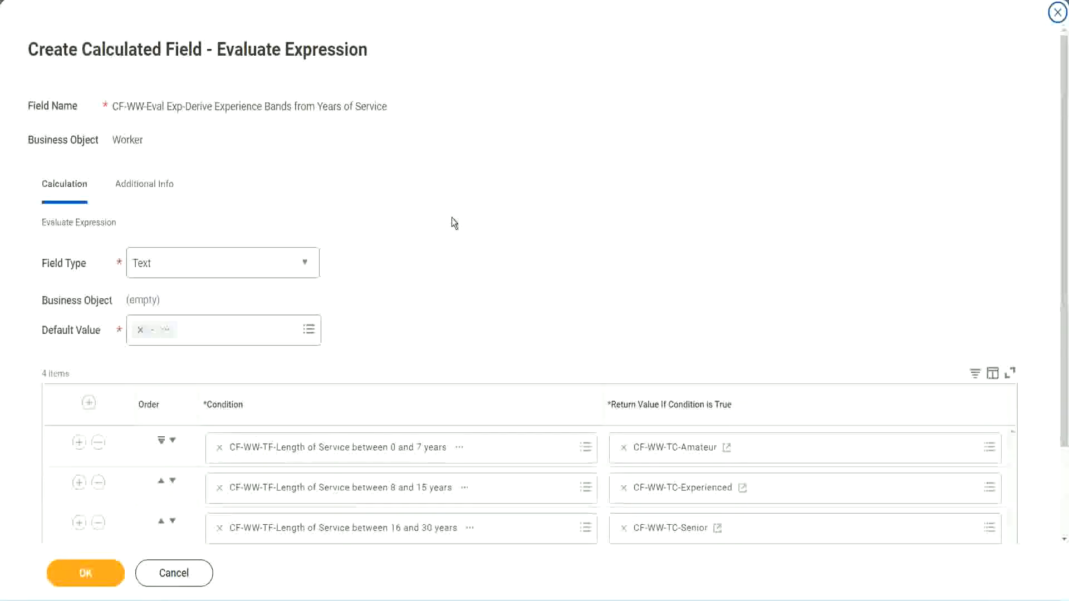
scroll("down", 3)
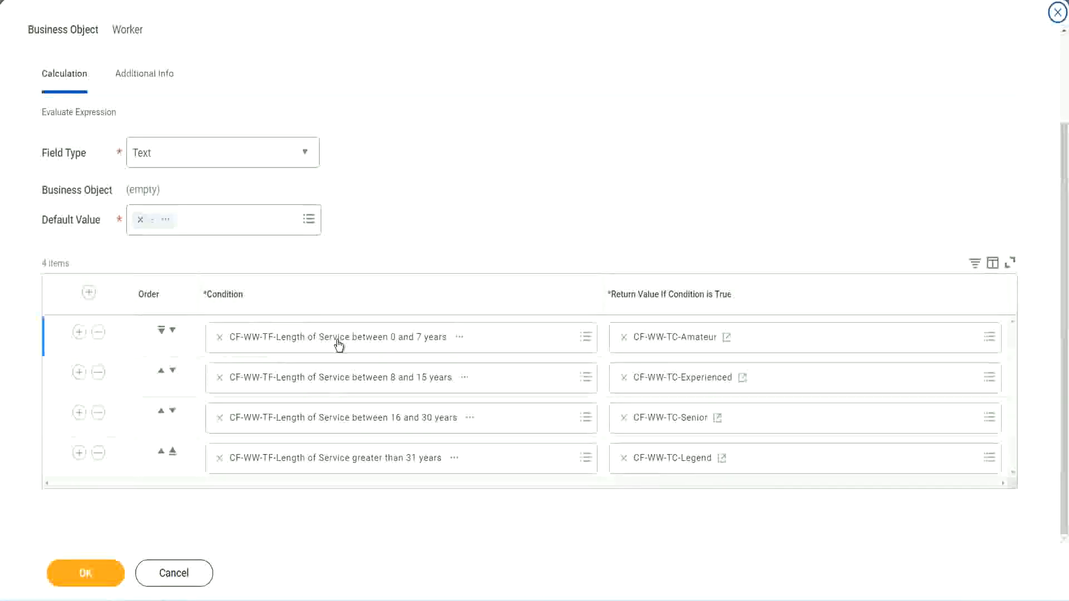
mouse_move(383, 351)
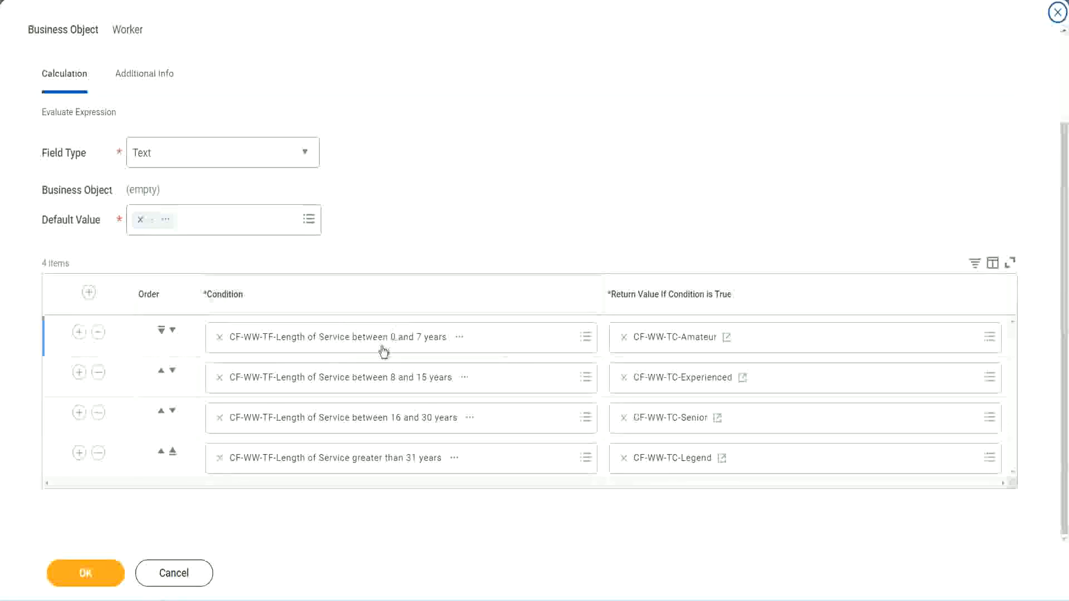
mouse_move(379, 347)
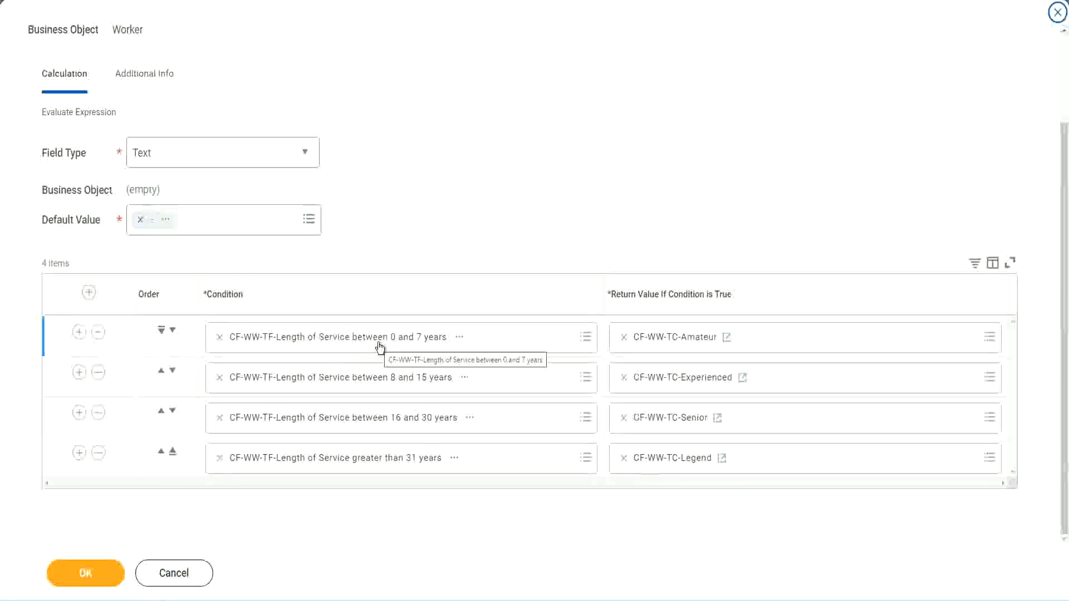
mouse_move(679, 335)
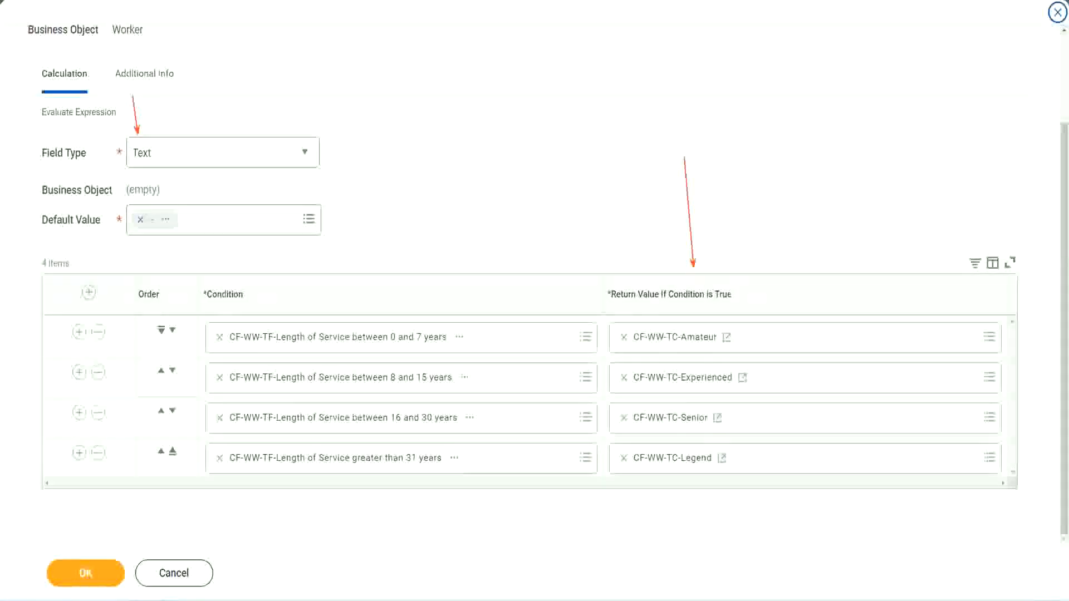
left_click(86, 573)
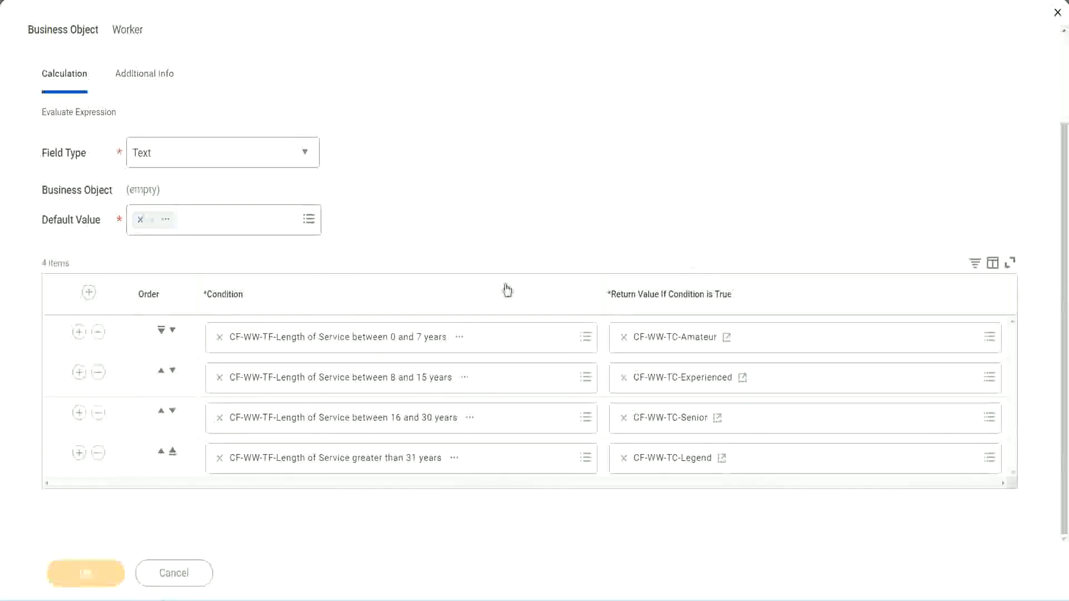
mouse_move(442, 218)
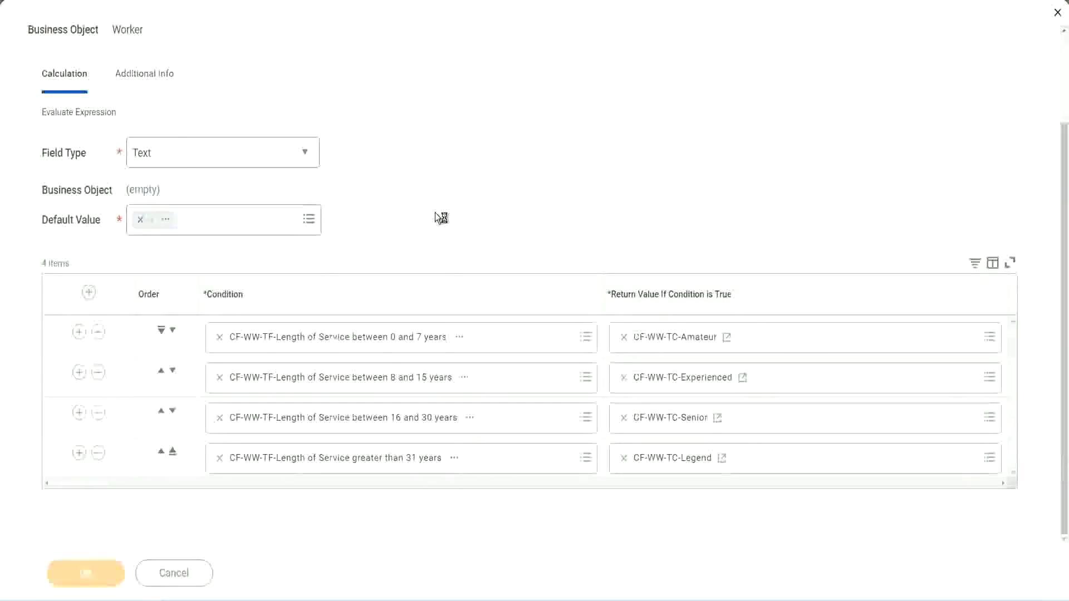
- Copy the saved CF-WW-Eval Exp calculated field's name from the save confirmation via Copy Text
left_click(86, 572)
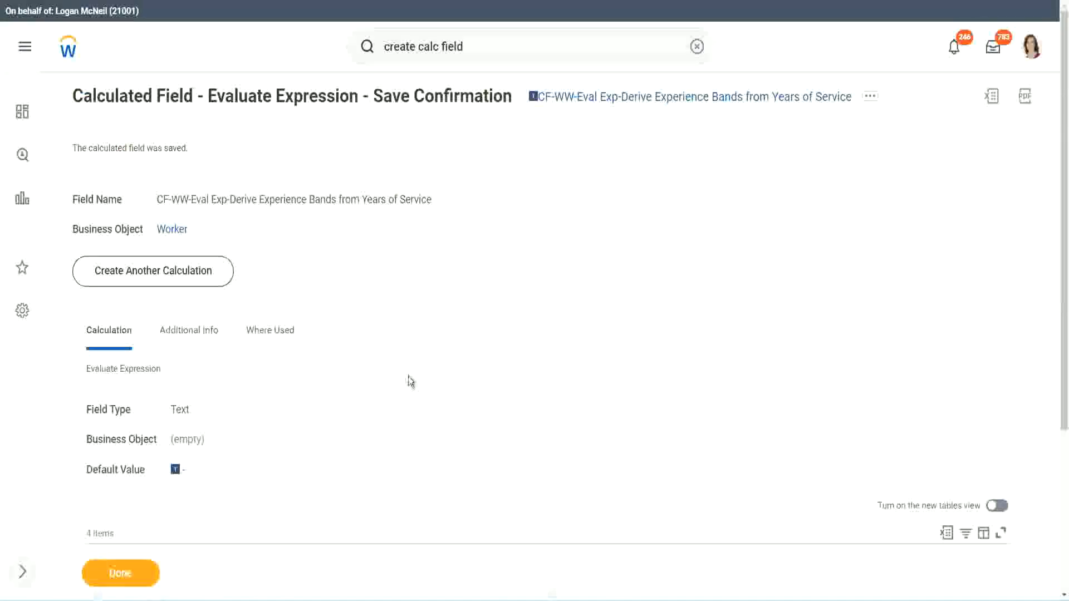
scroll("down", 3)
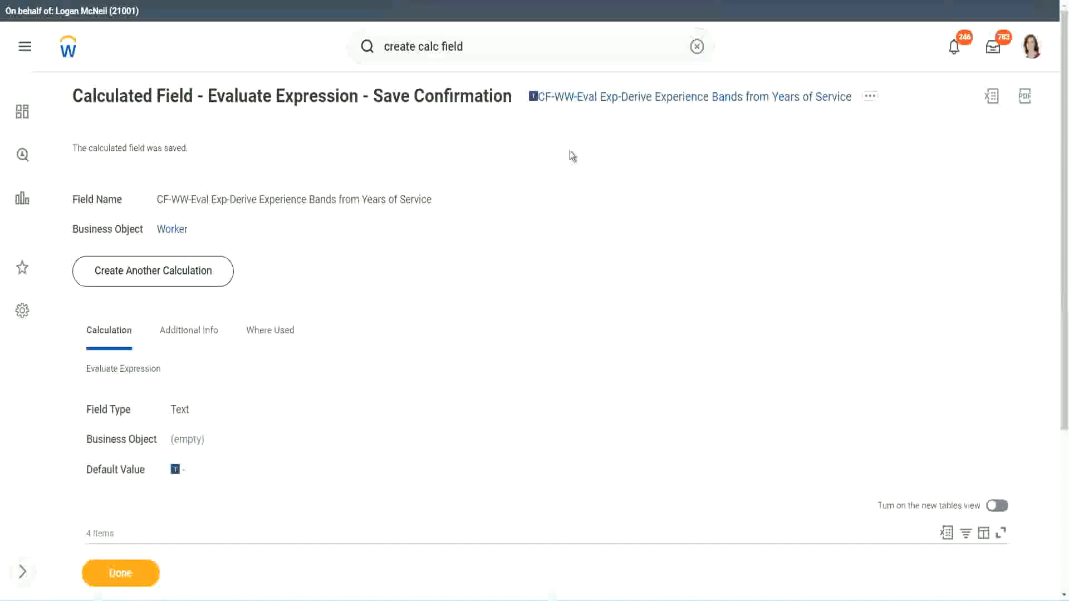
left_click(869, 96)
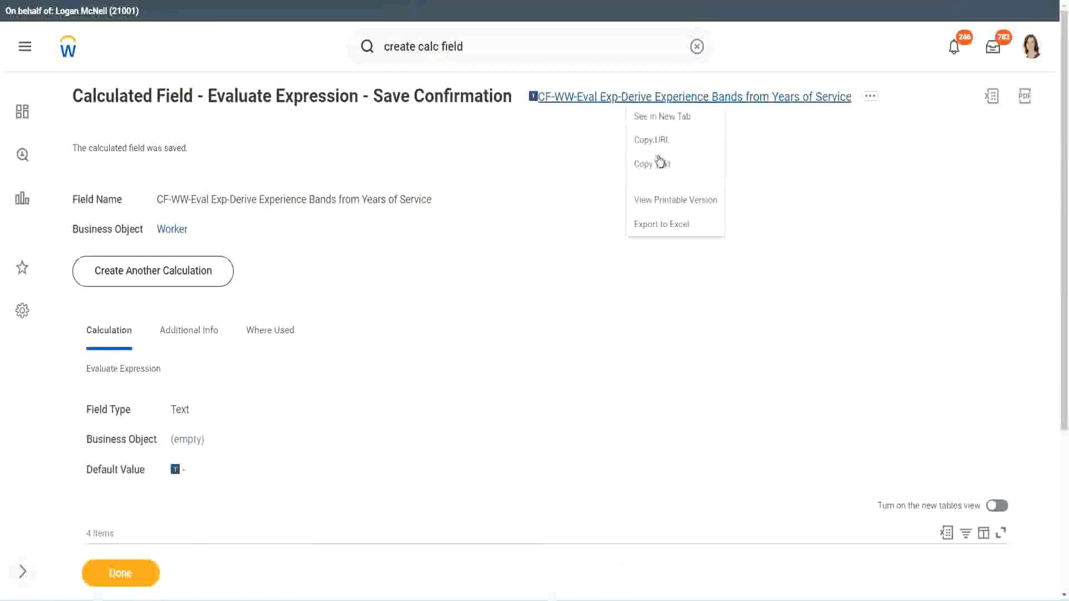
left_click(578, 208)
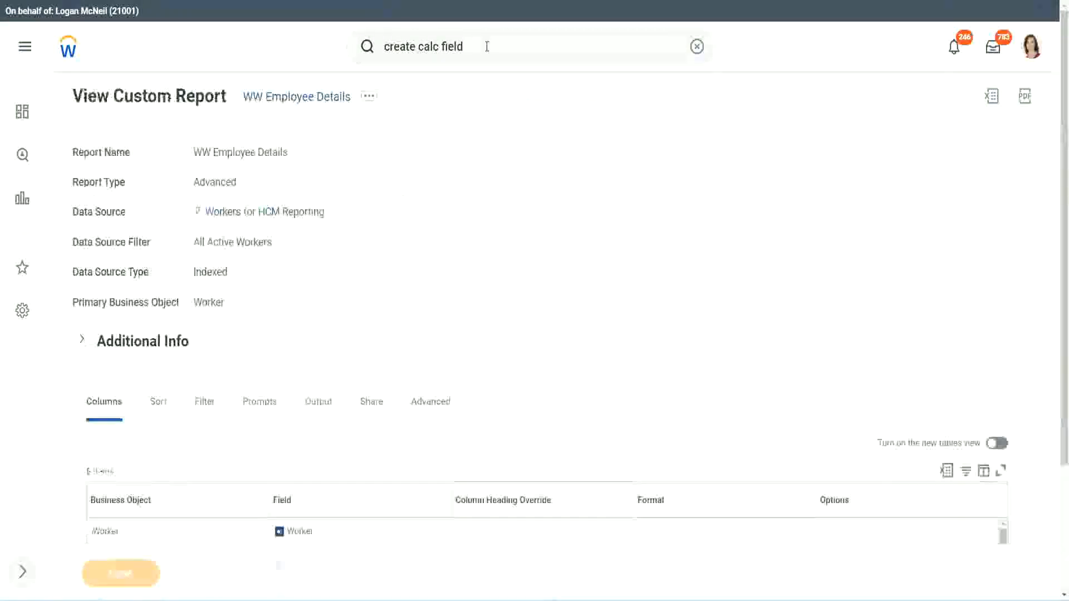
- Edit WW Employee Details, adding a column for the CF-WW-Eval Exp field in place of the Substring row
left_click(369, 96)
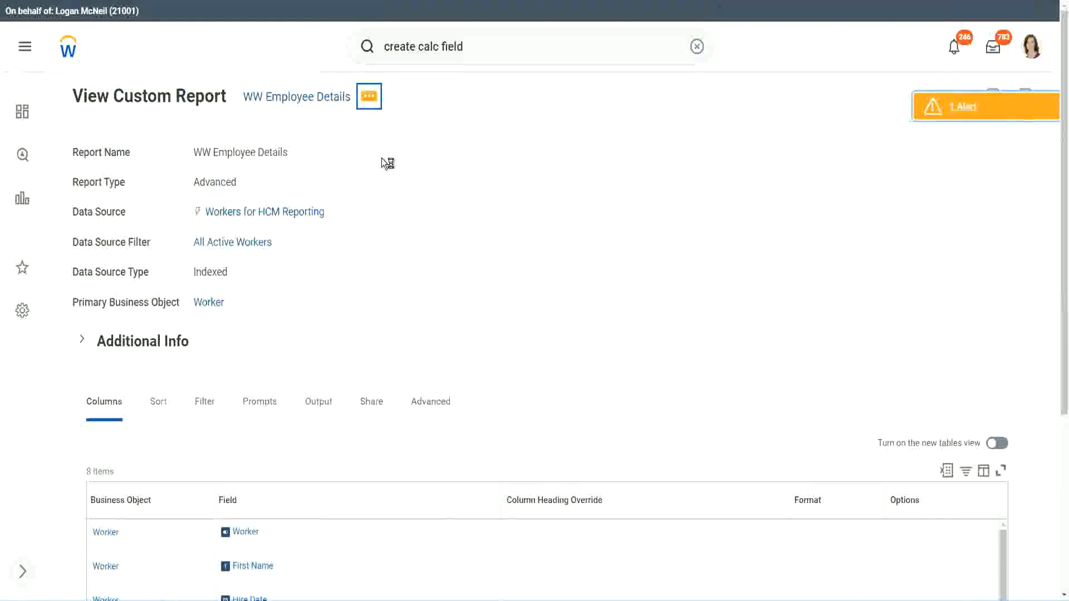
left_click(369, 96)
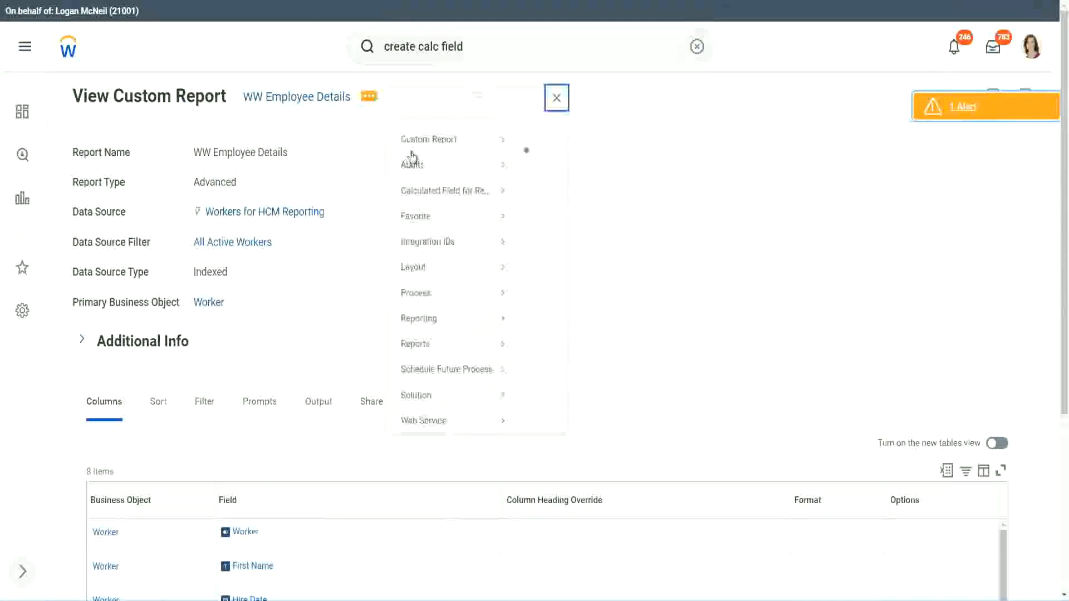
left_click(429, 139)
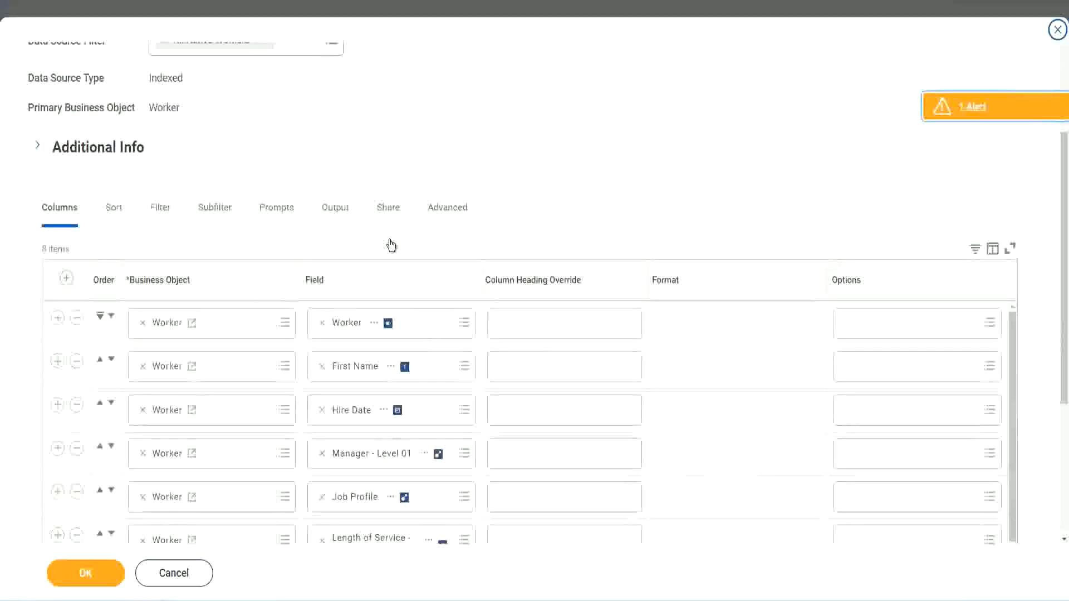
scroll("down", 3)
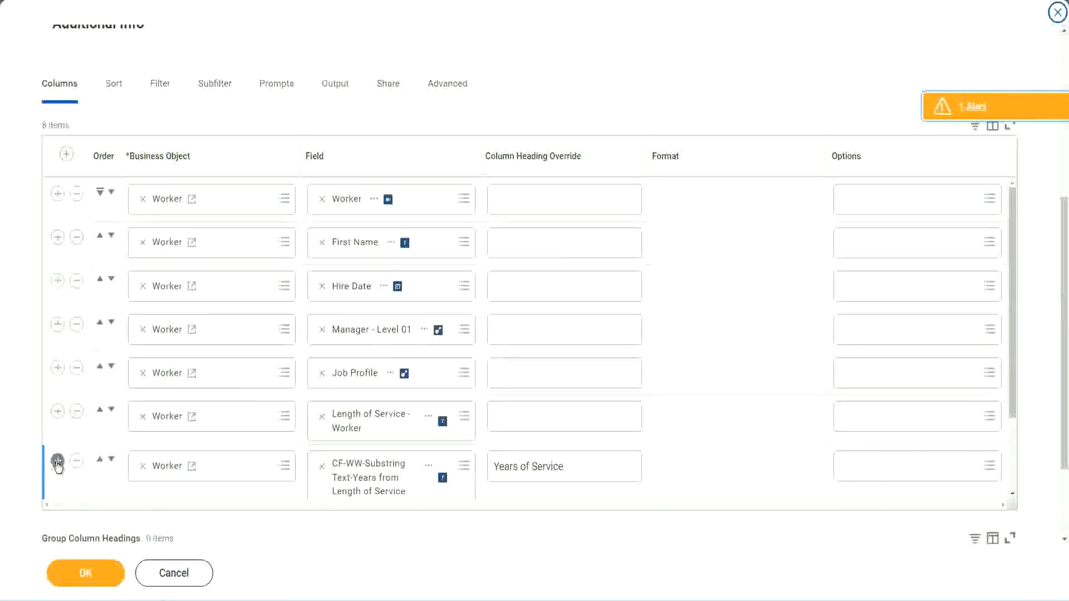
left_click(57, 460)
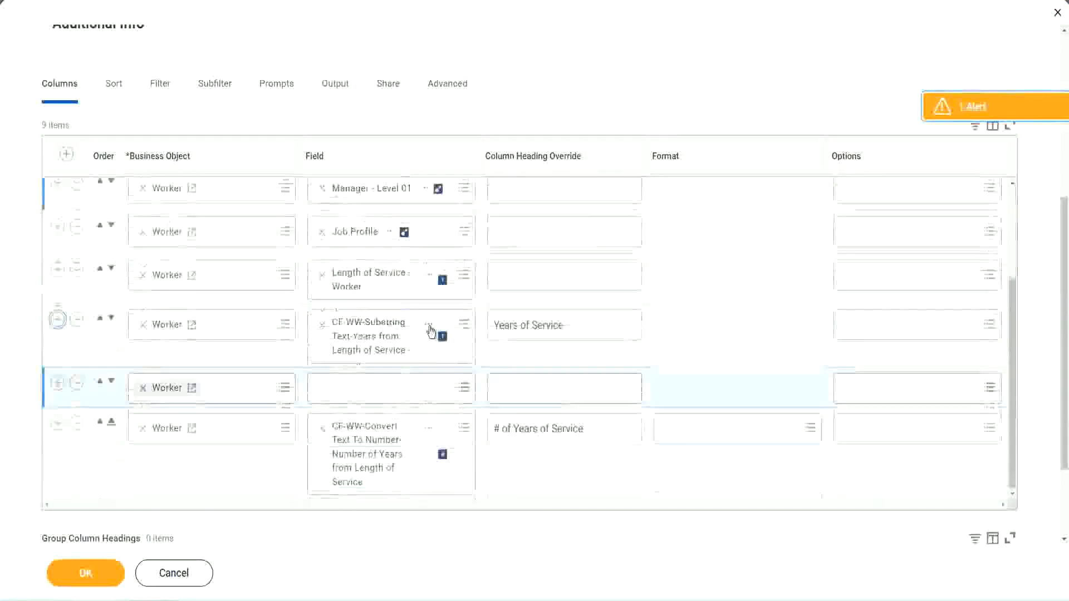
scroll("down", 3)
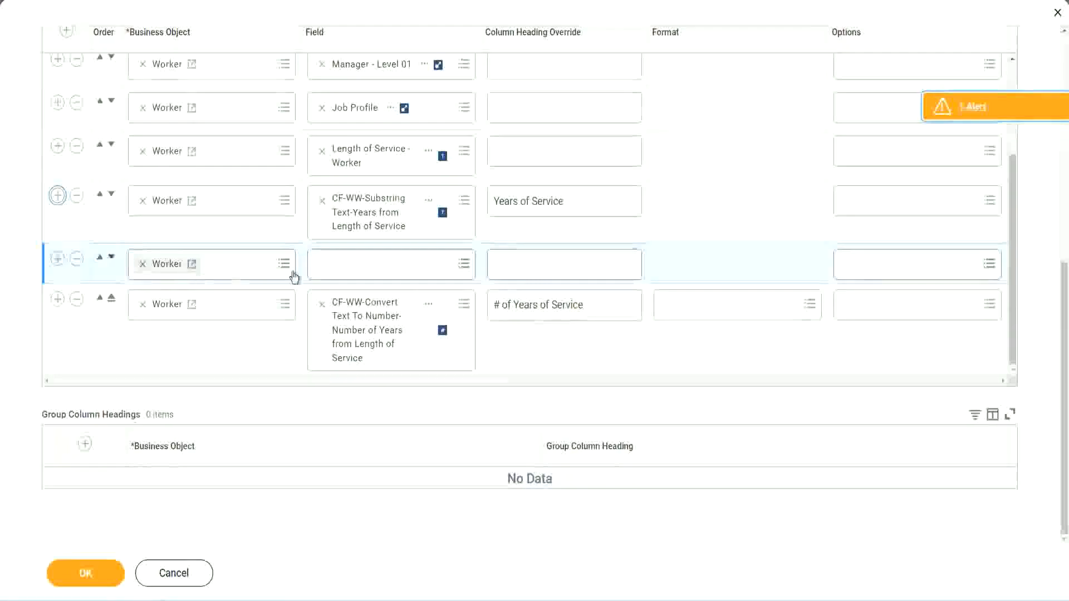
left_click(108, 257)
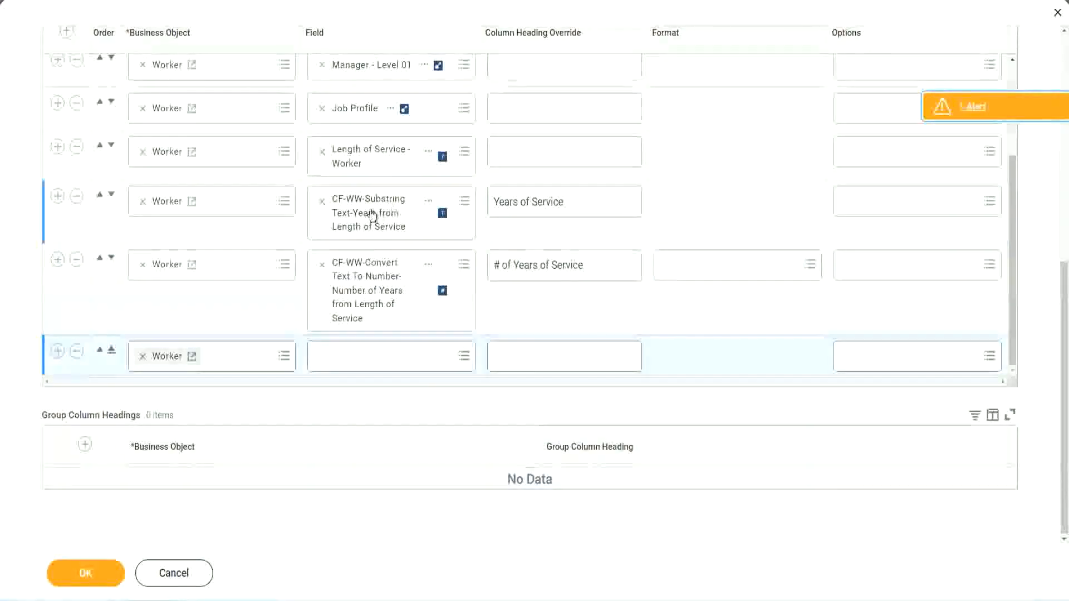
mouse_move(49, 219)
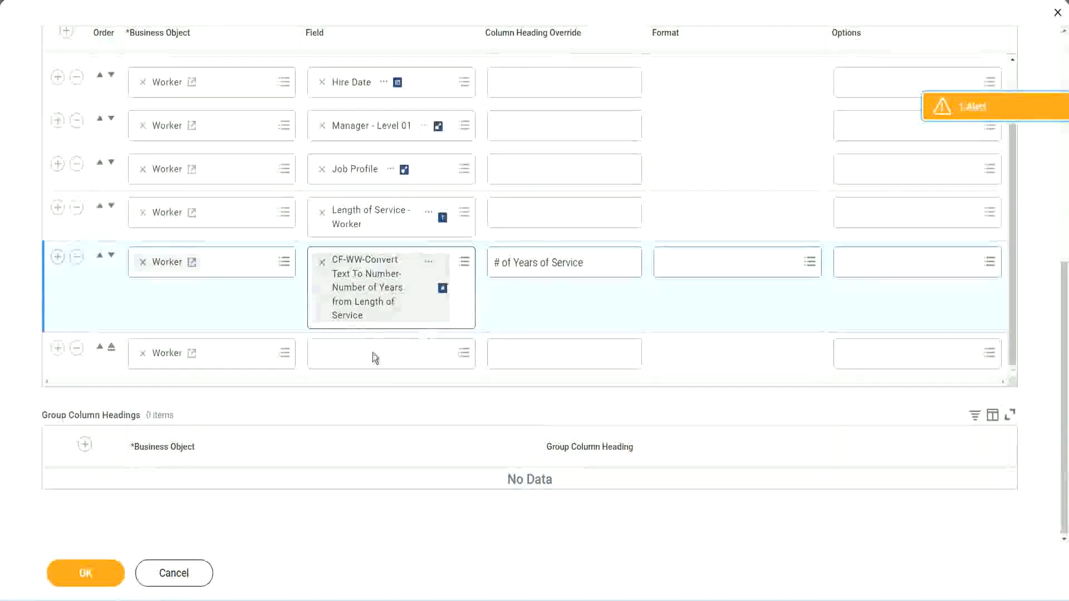
left_click(391, 354)
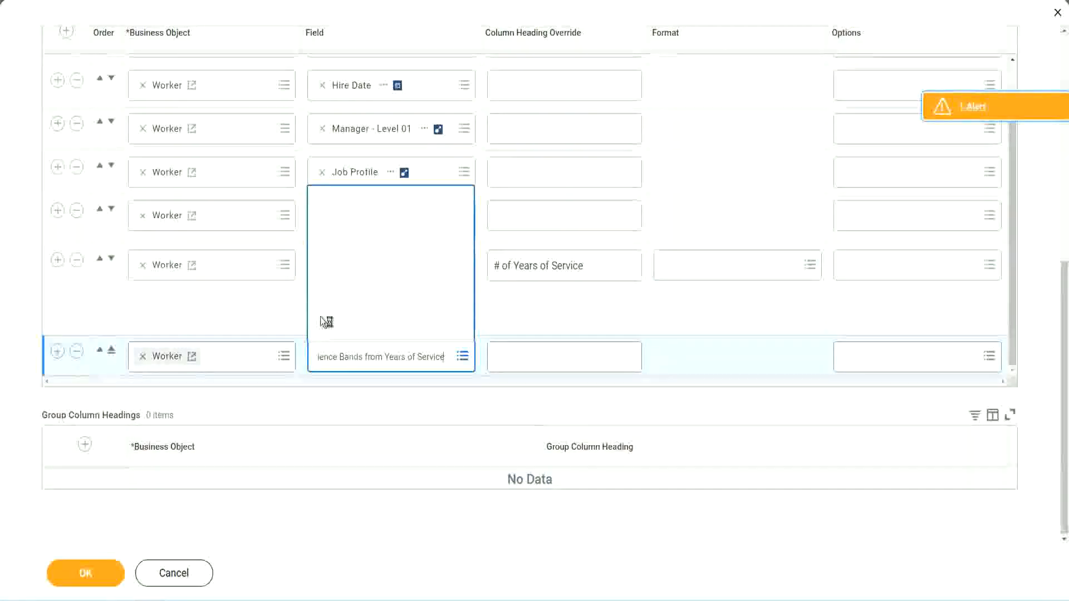
mouse_move(356, 266)
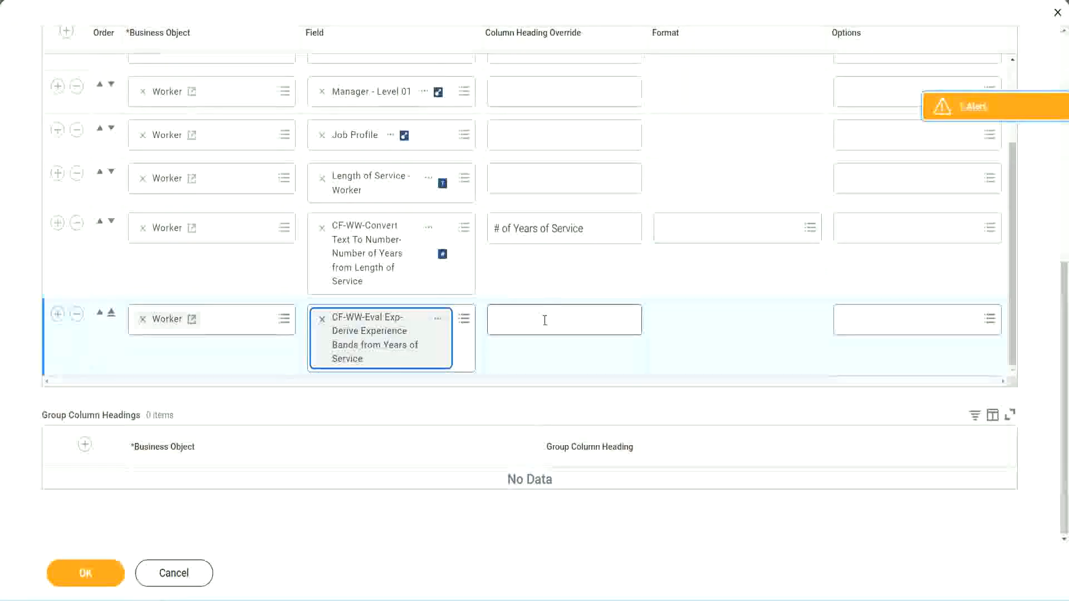
- Head the new column 'Experience Bands' and save the edited report columns
left_click(563, 320)
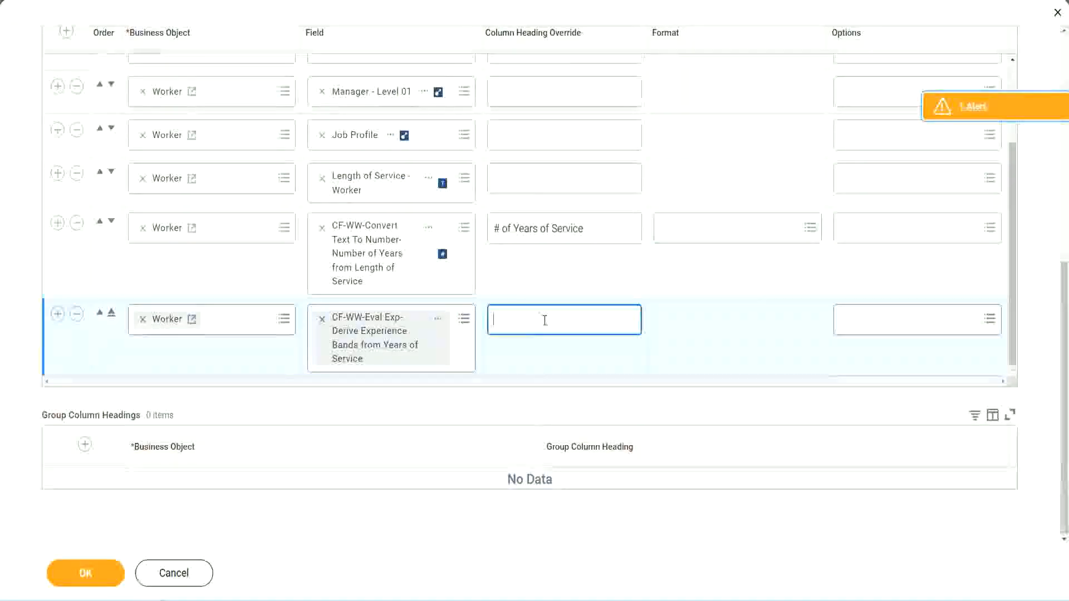
type("Experience B")
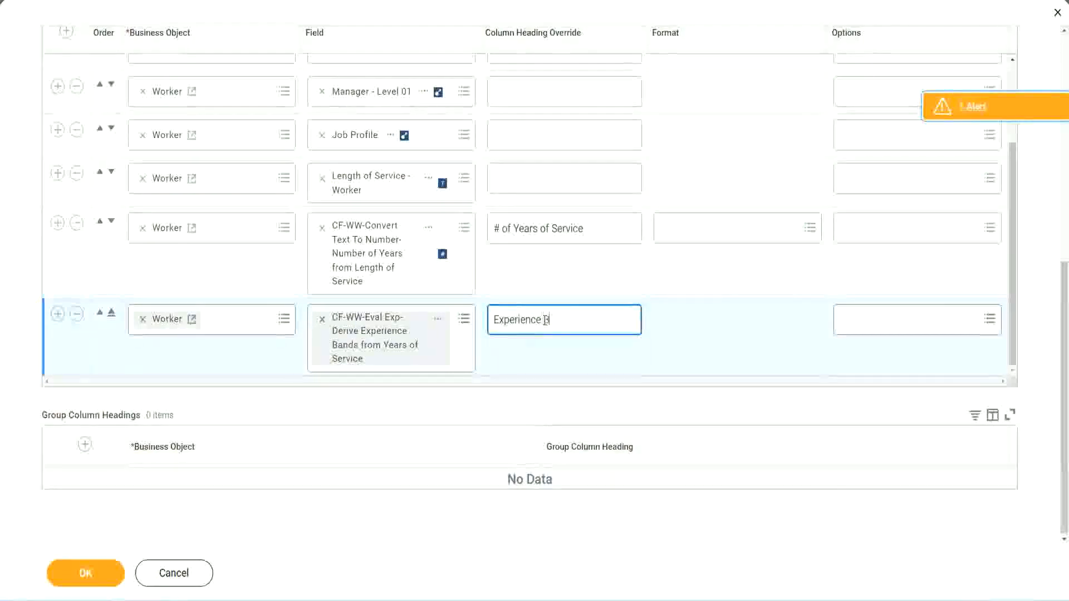
type("ands")
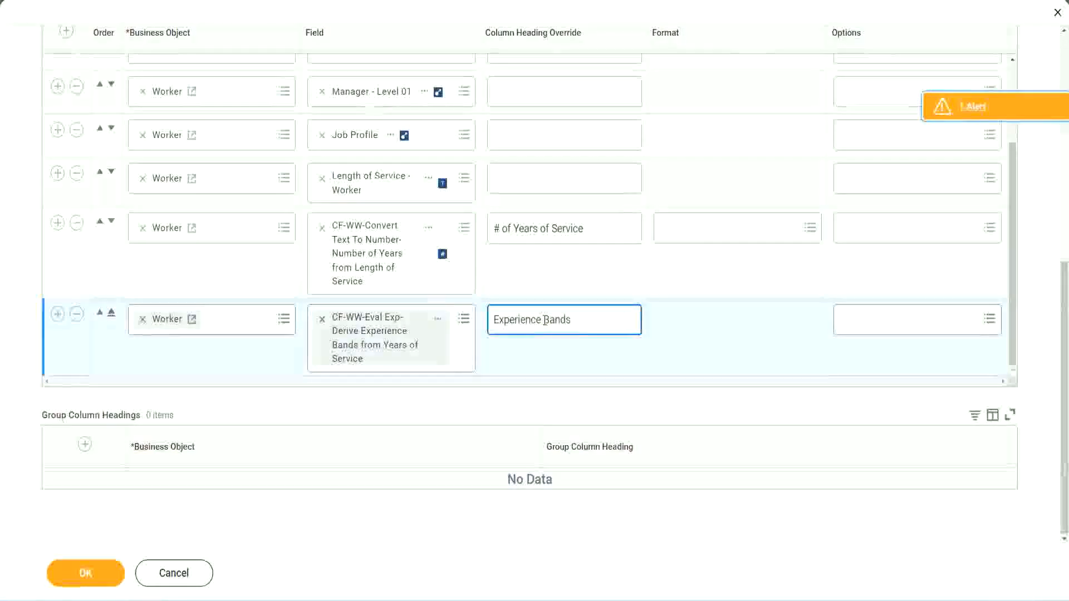
left_click(85, 573)
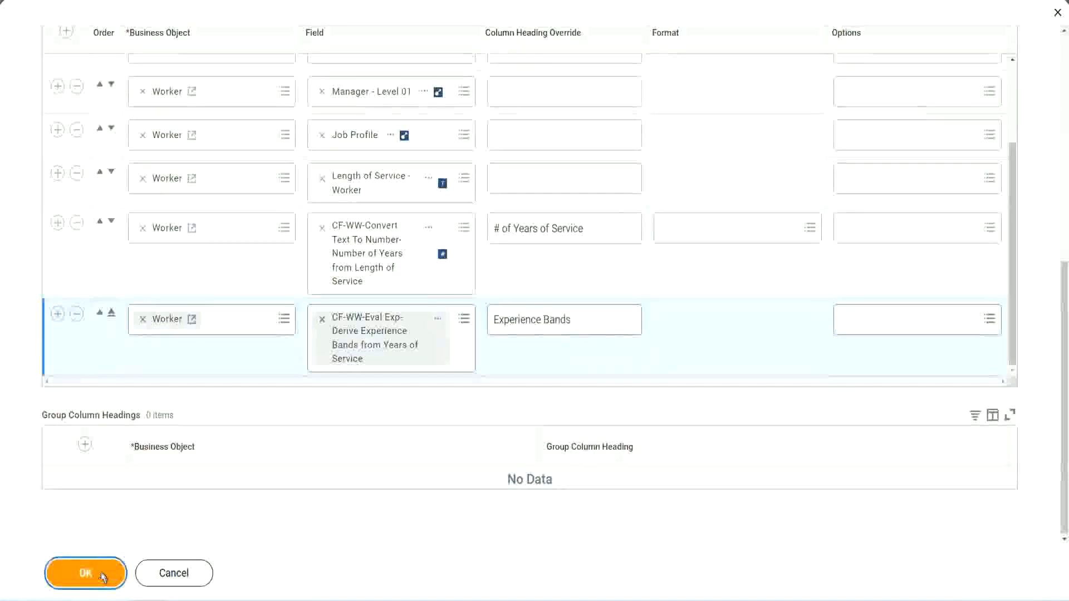
left_click(86, 572)
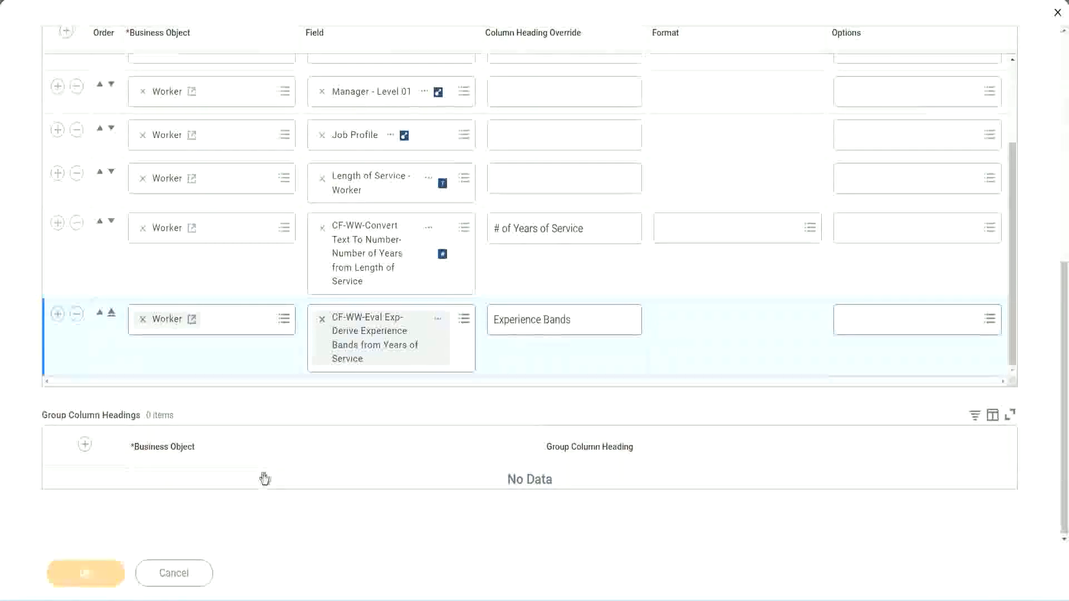
mouse_move(457, 302)
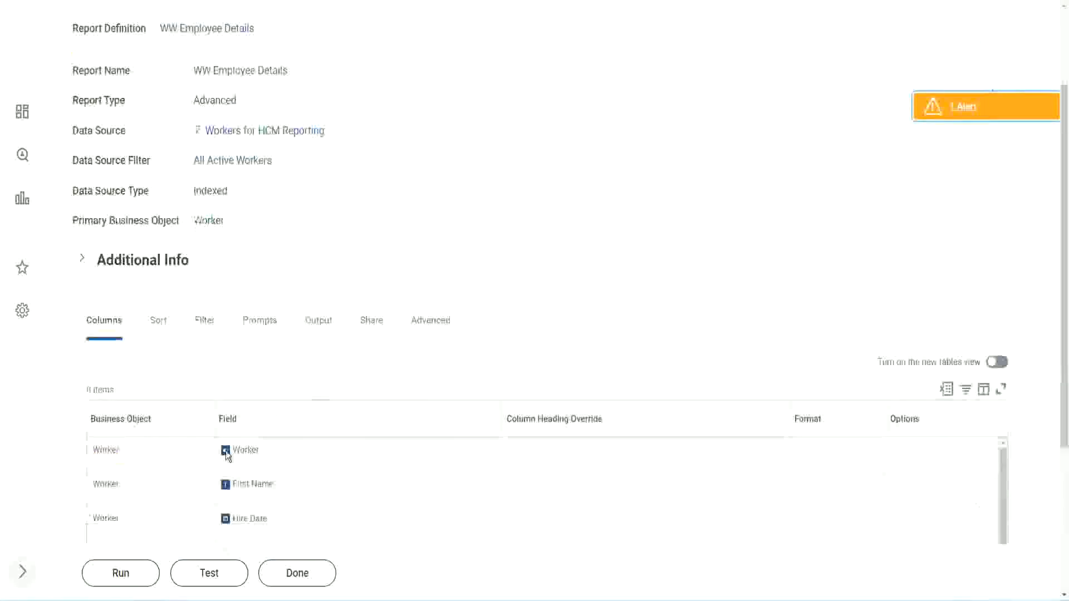
- Run WW Employee Details without prompts so 347 workers show the Experience Bands column
scroll("down", 3)
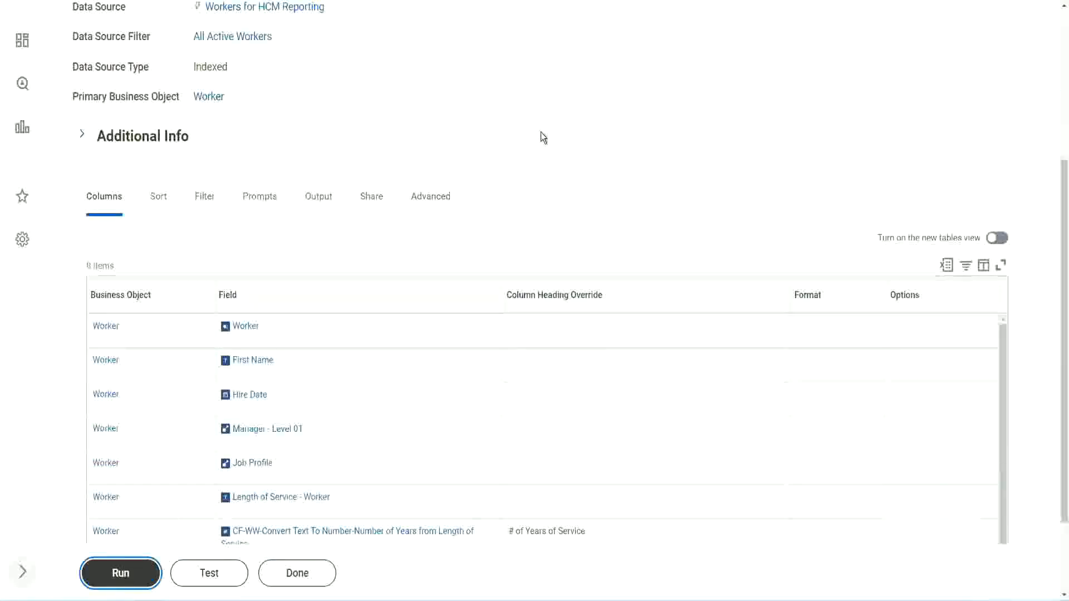
mouse_move(545, 137)
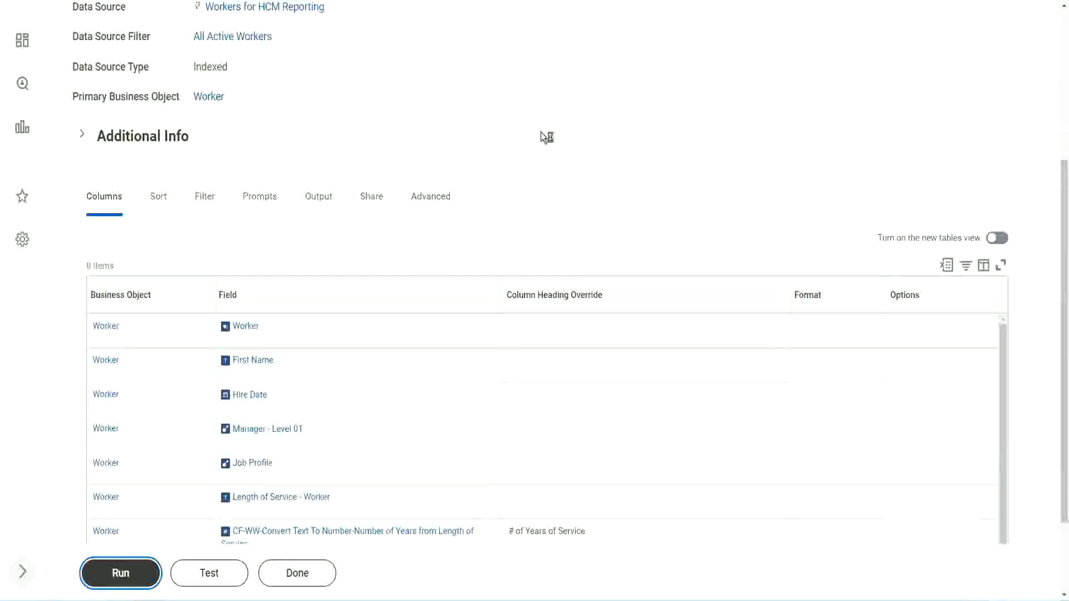
left_click(120, 572)
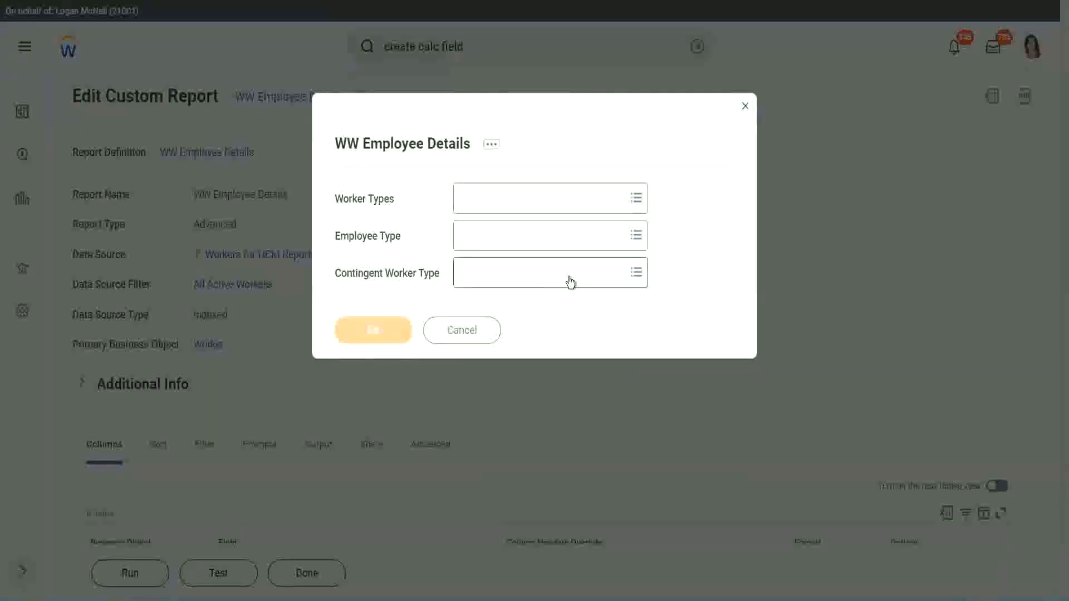
left_click(373, 329)
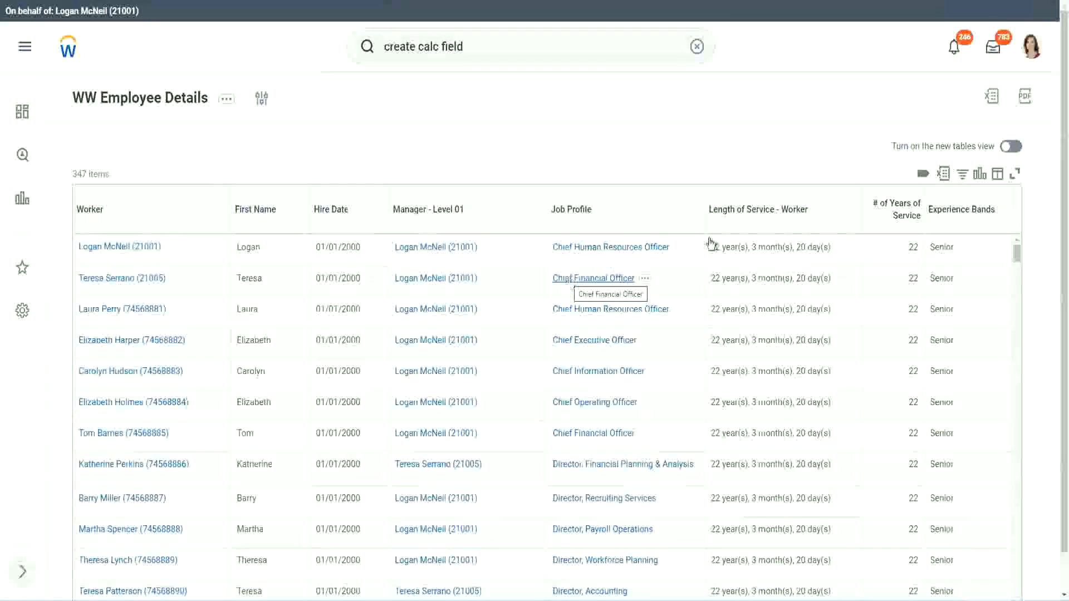
mouse_move(858, 151)
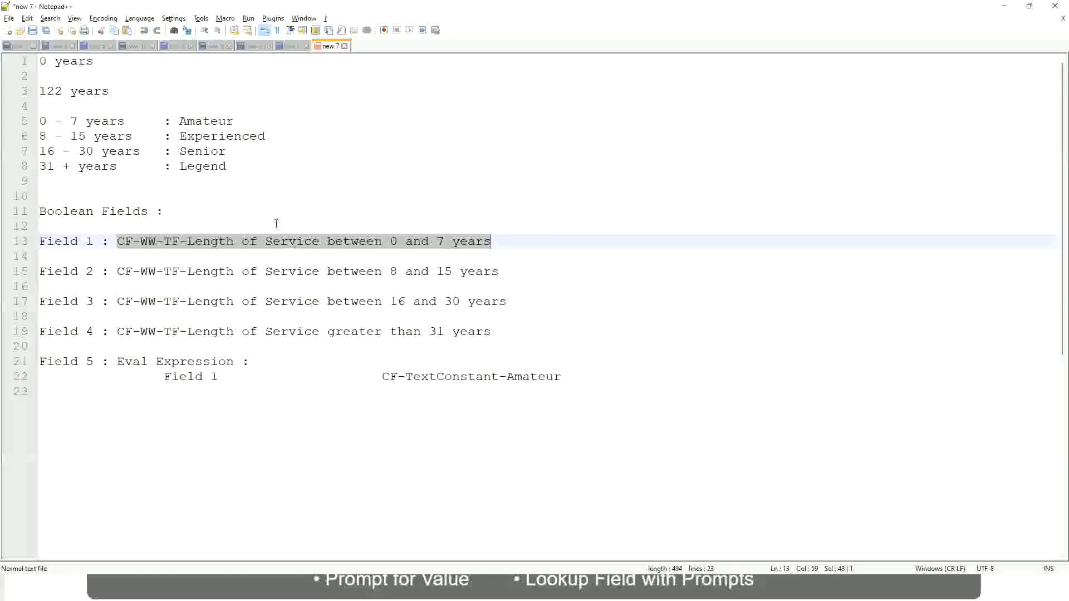
- Highlight the 16 to 30 years band range in the Notepad++ notes
left_click(179, 150)
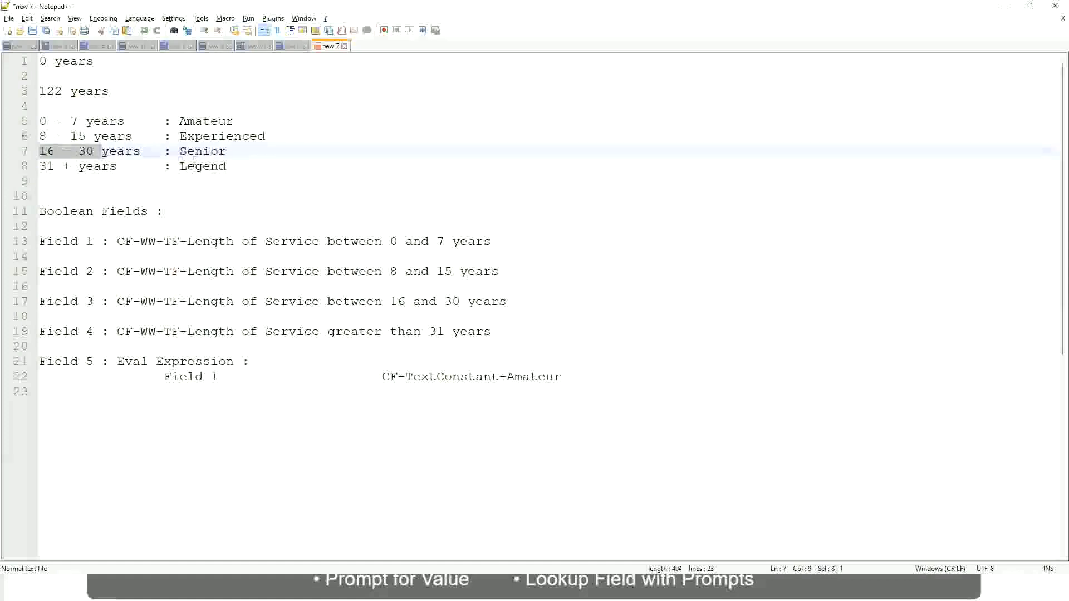
double_click(202, 150)
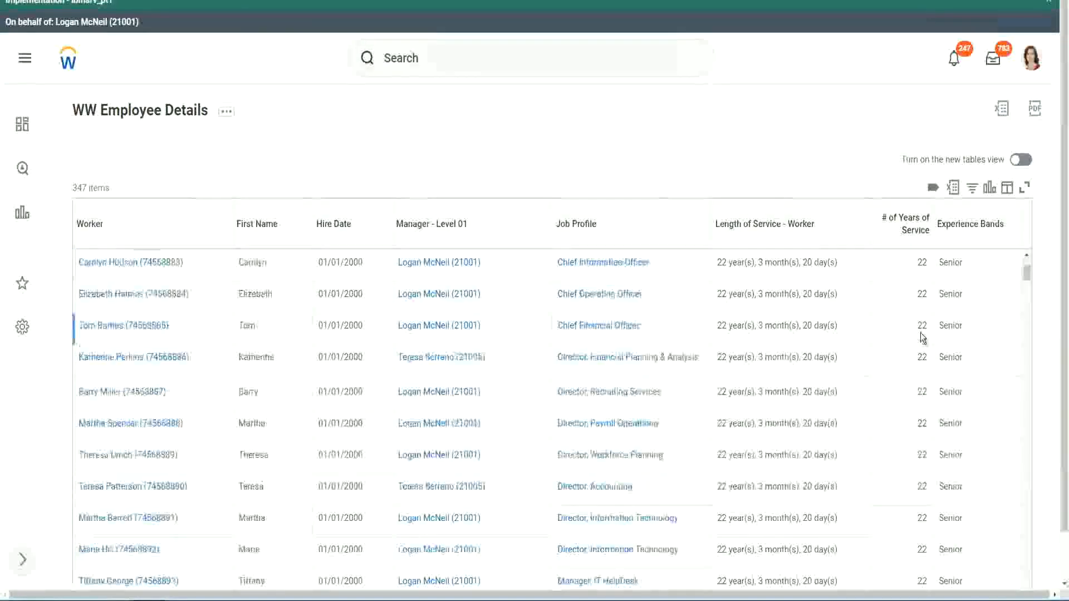
scroll("down", 3)
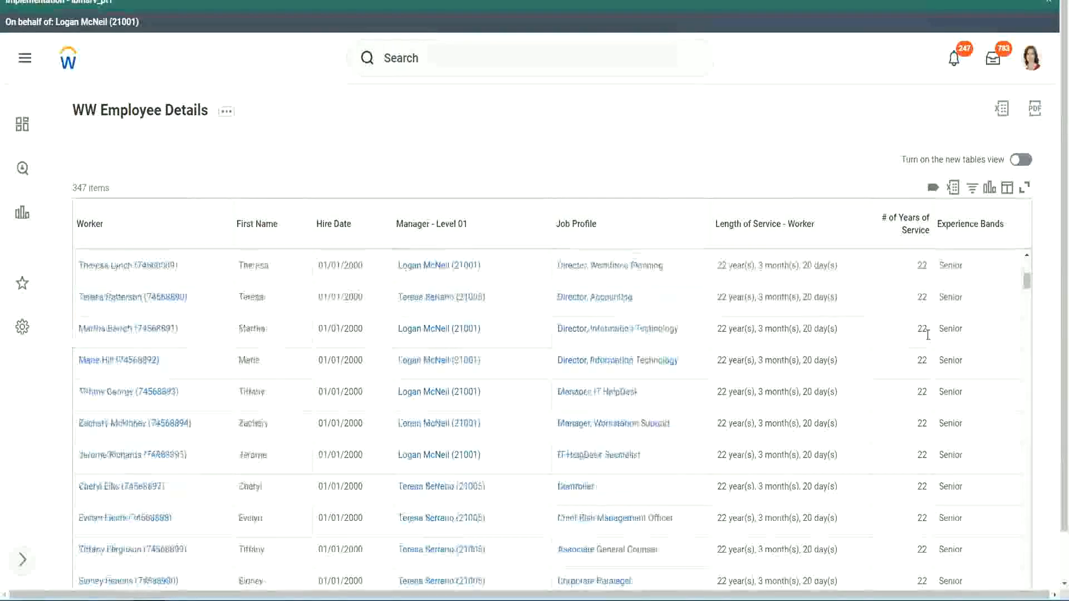
scroll("down", 3)
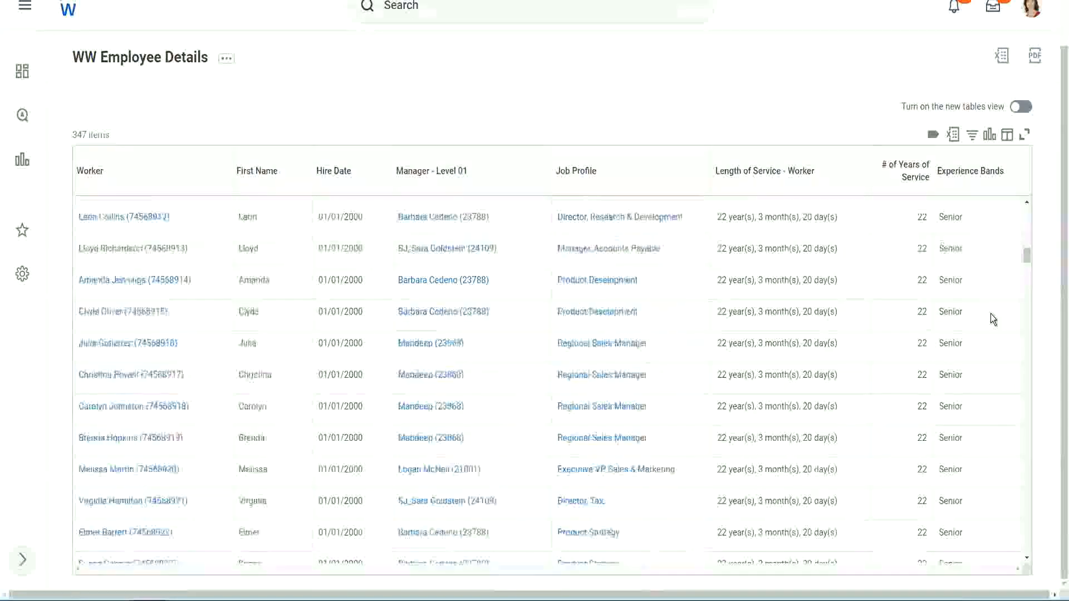
scroll("down", 3)
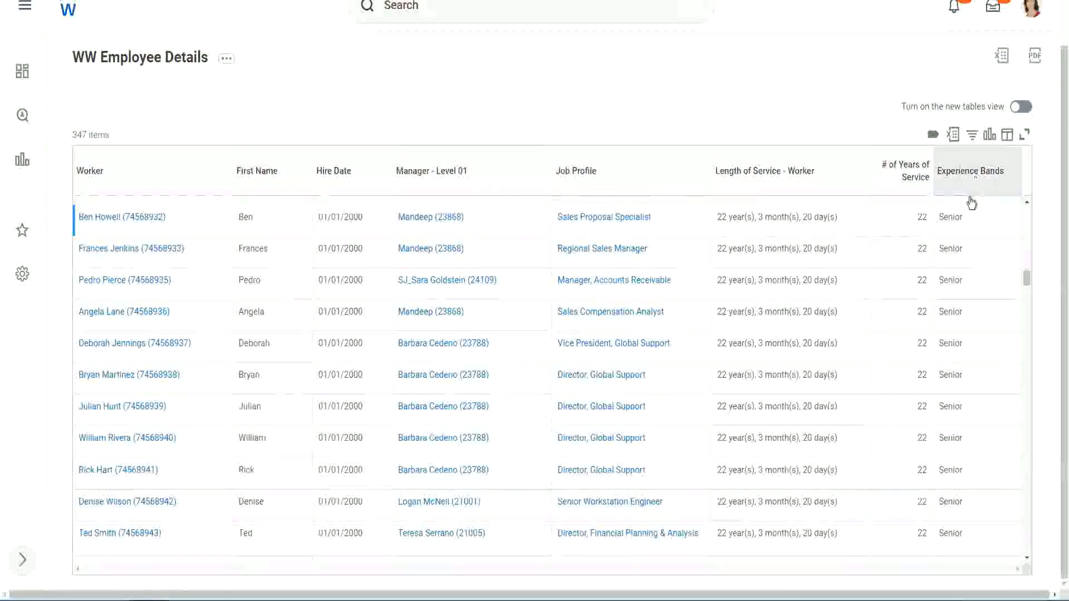
- Filter Experience Bands on Amateur, confirming no workers match, then on Legend
left_click(970, 172)
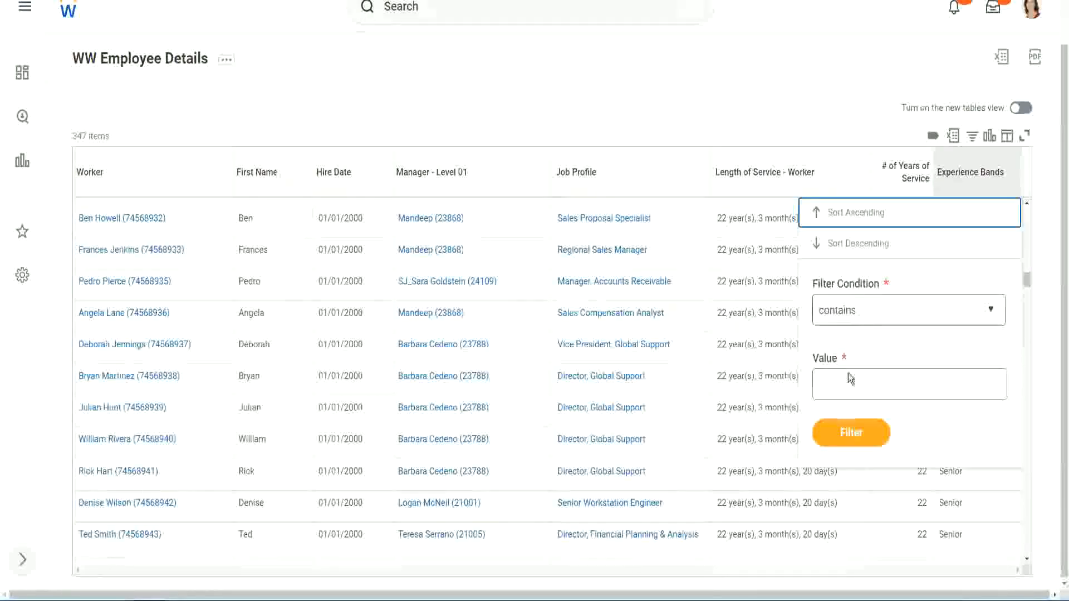
left_click(908, 382)
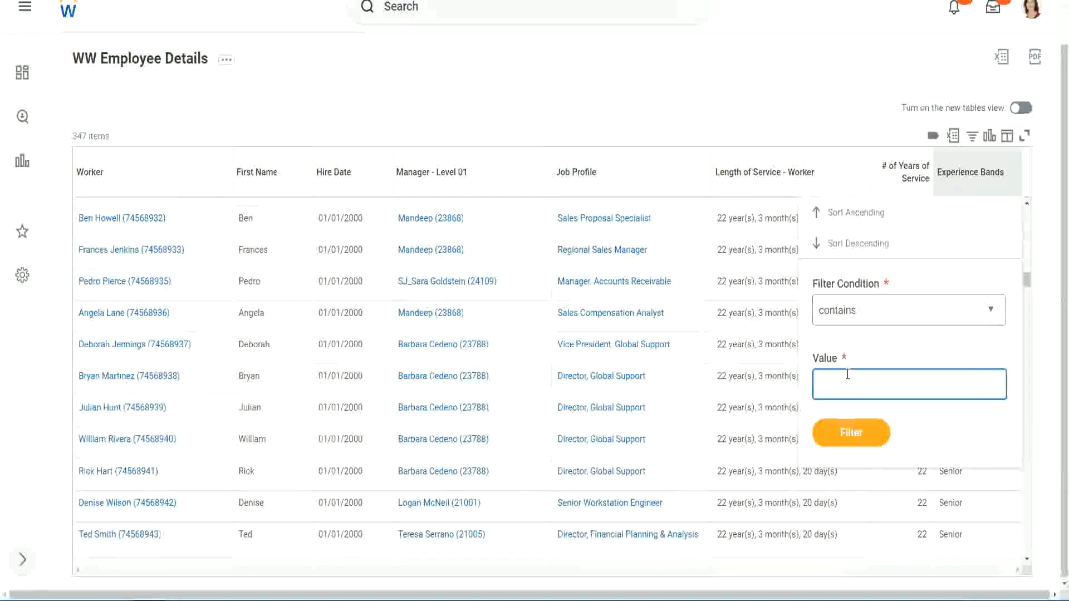
type("Amateu")
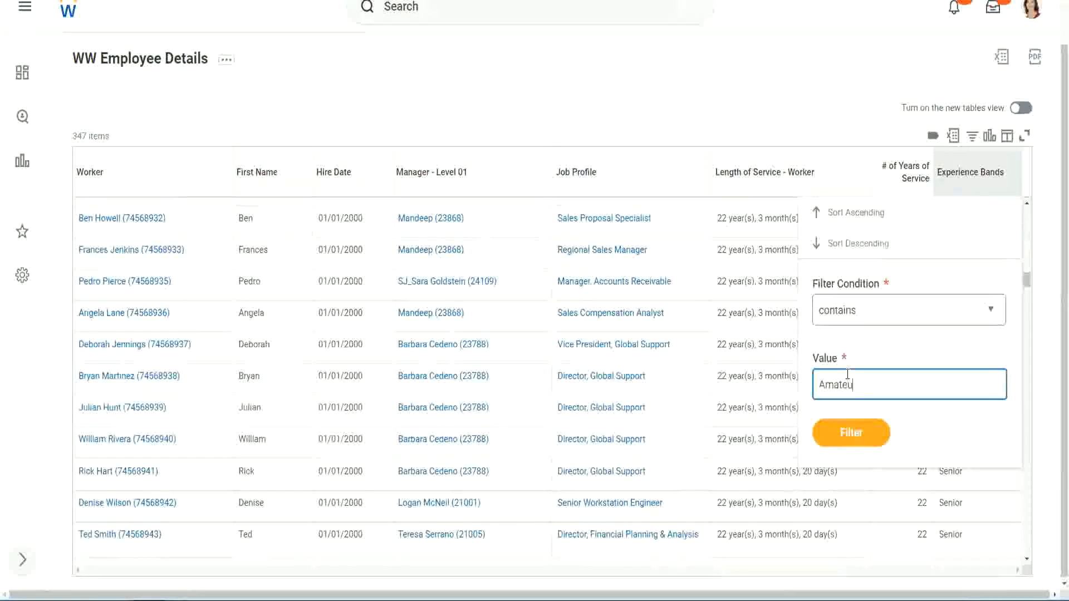
left_click(850, 433)
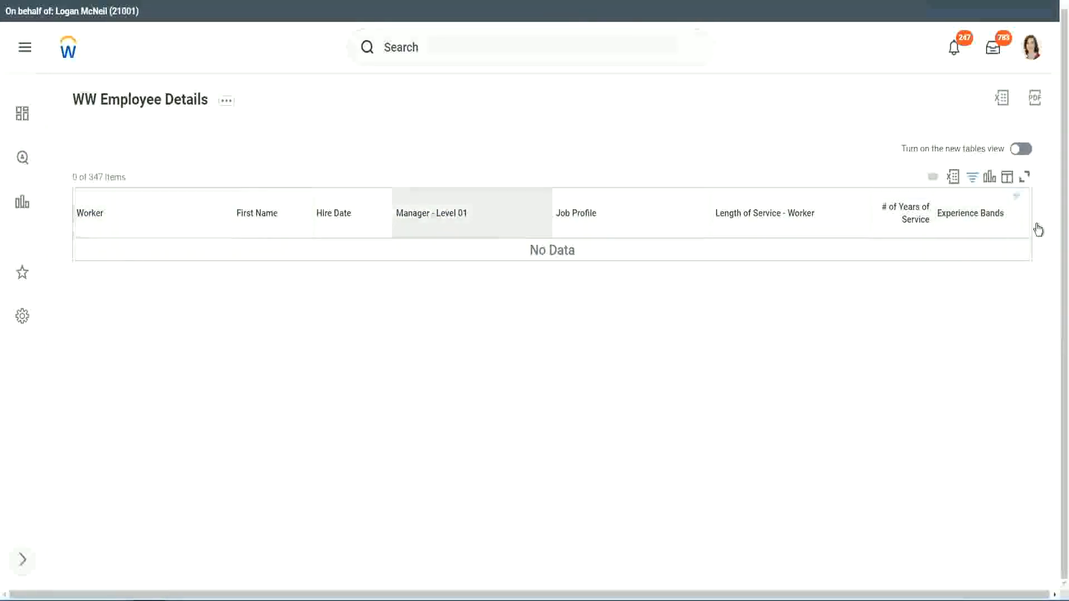
type("Amateur")
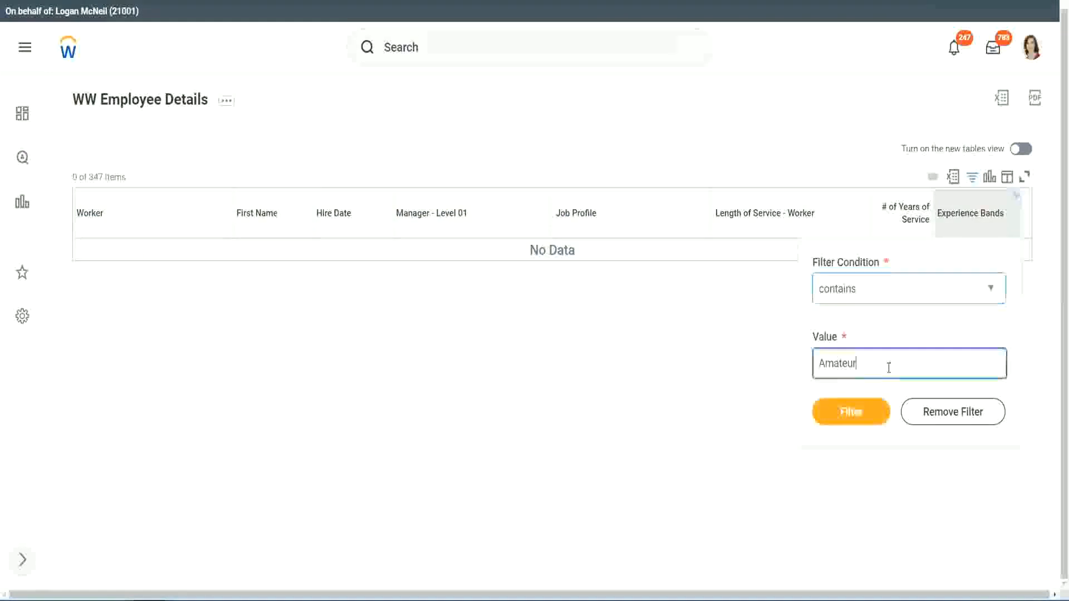
left_click(850, 412)
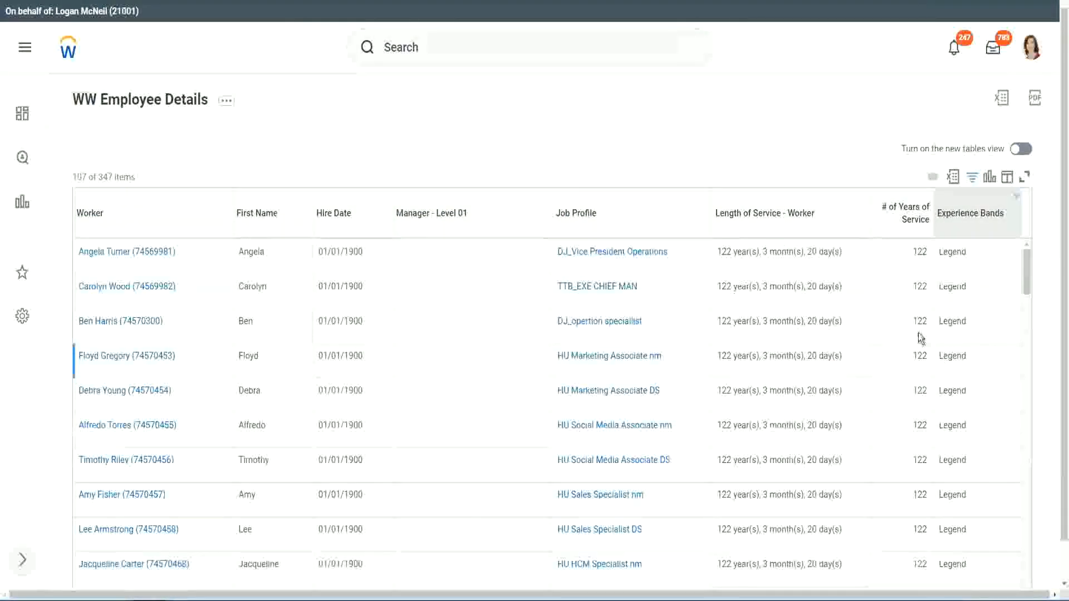
- Review the 107 Legend workers down to the 102 years-of-service value in the last row
scroll("down", 3)
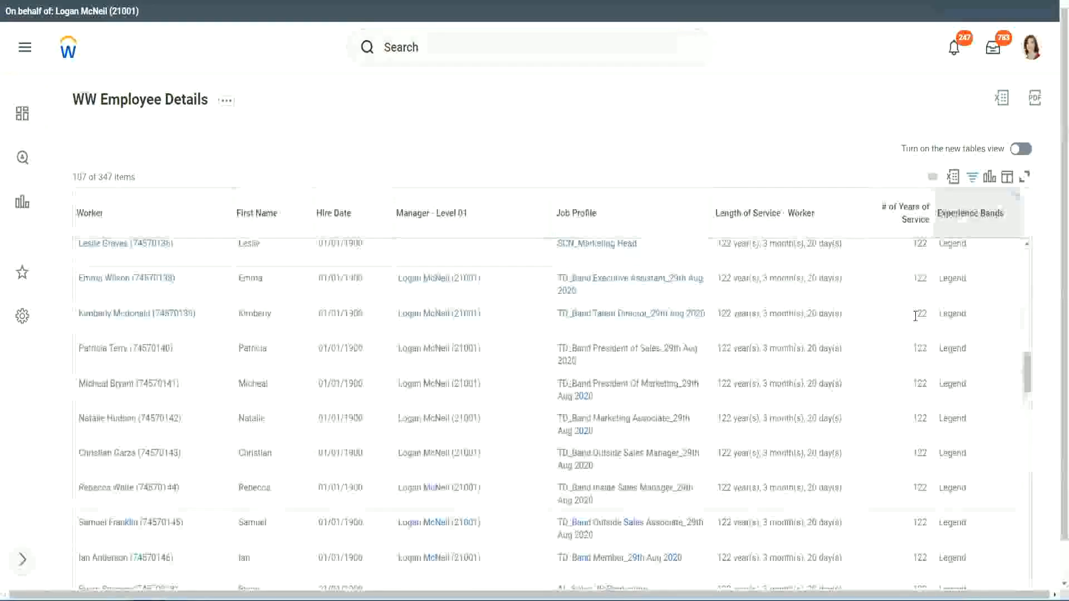
scroll("down", 3)
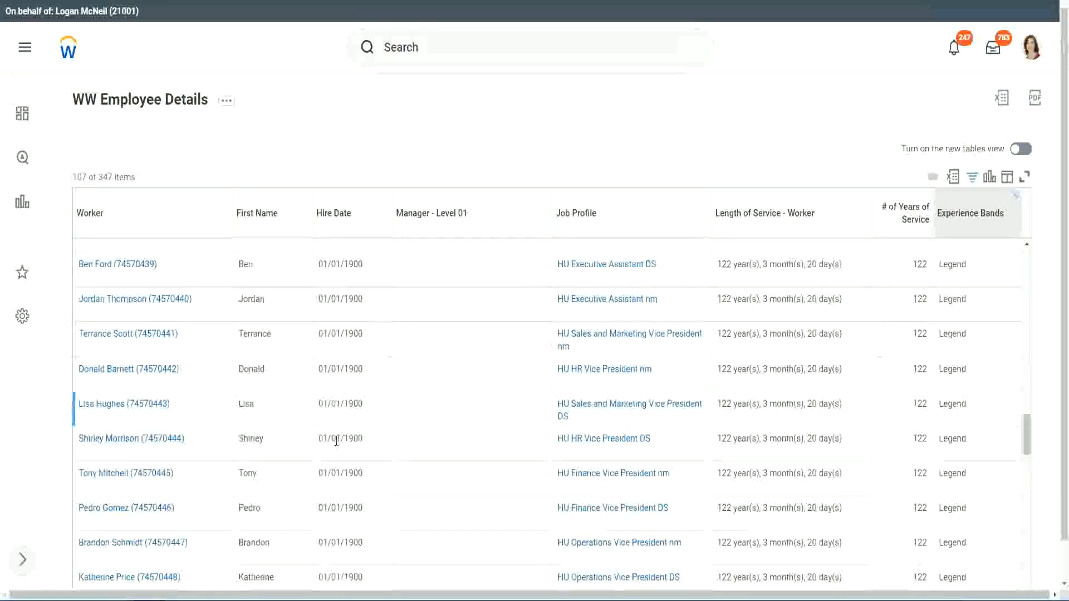
left_click(132, 439)
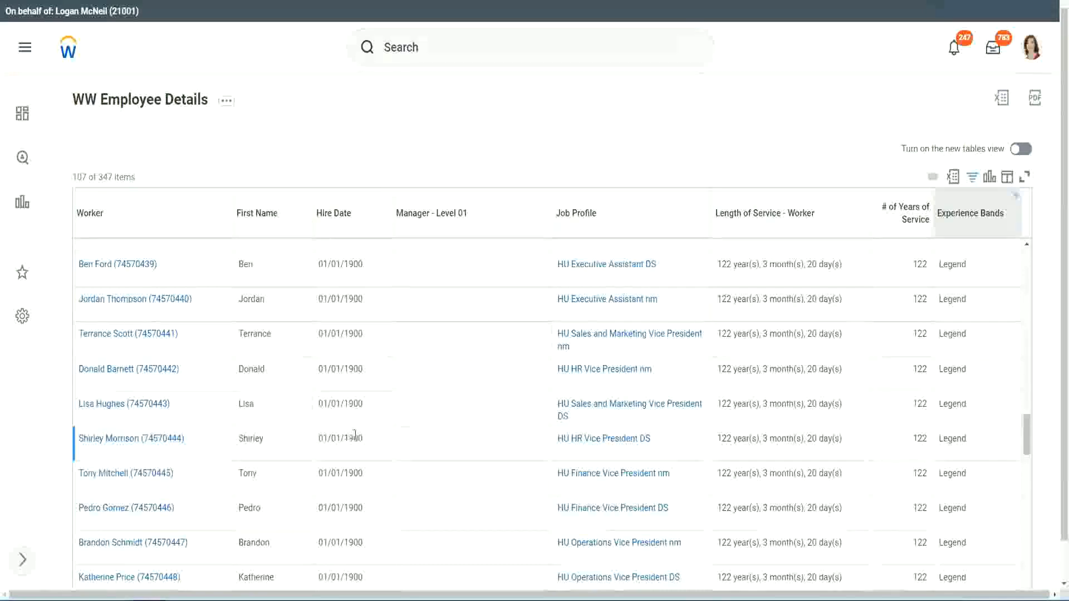
scroll("down", 3)
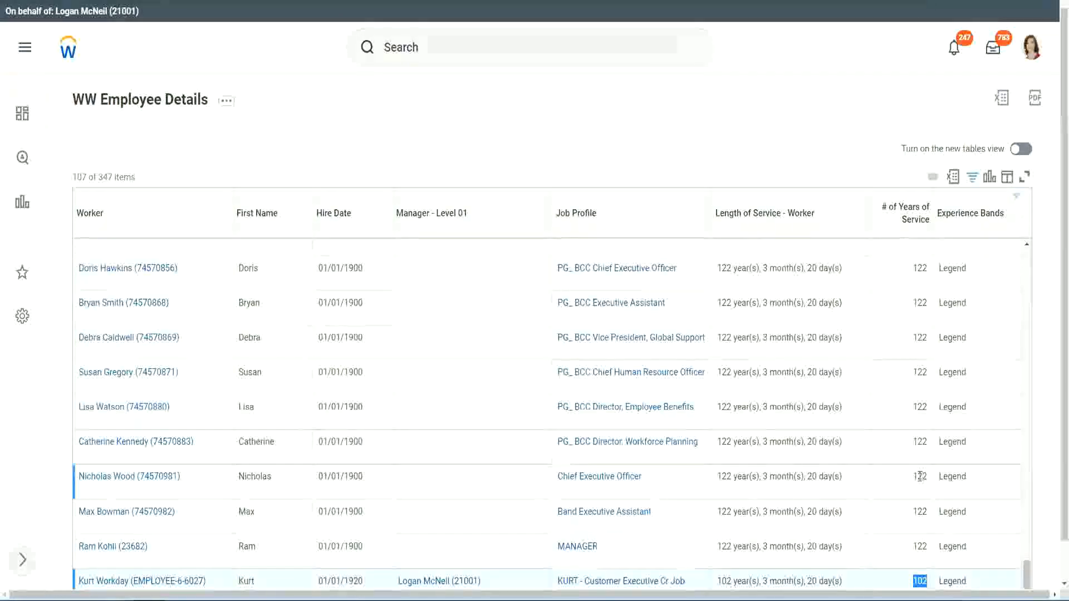
left_click(918, 475)
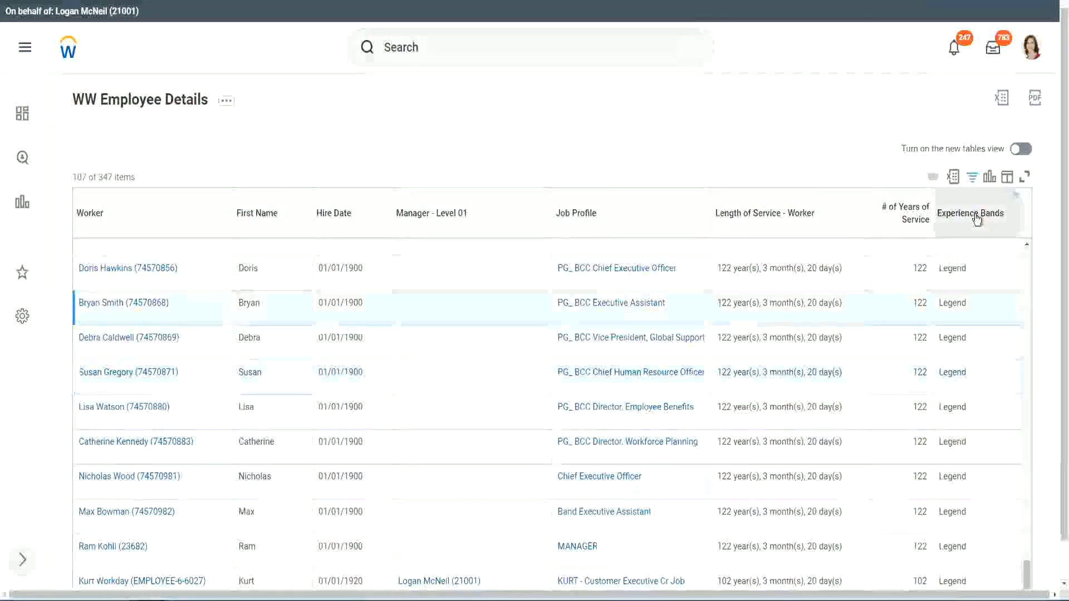
- Filter Experience Bands on Experienced, listing 82 of 347 workers with 10–14 years
left_click(974, 213)
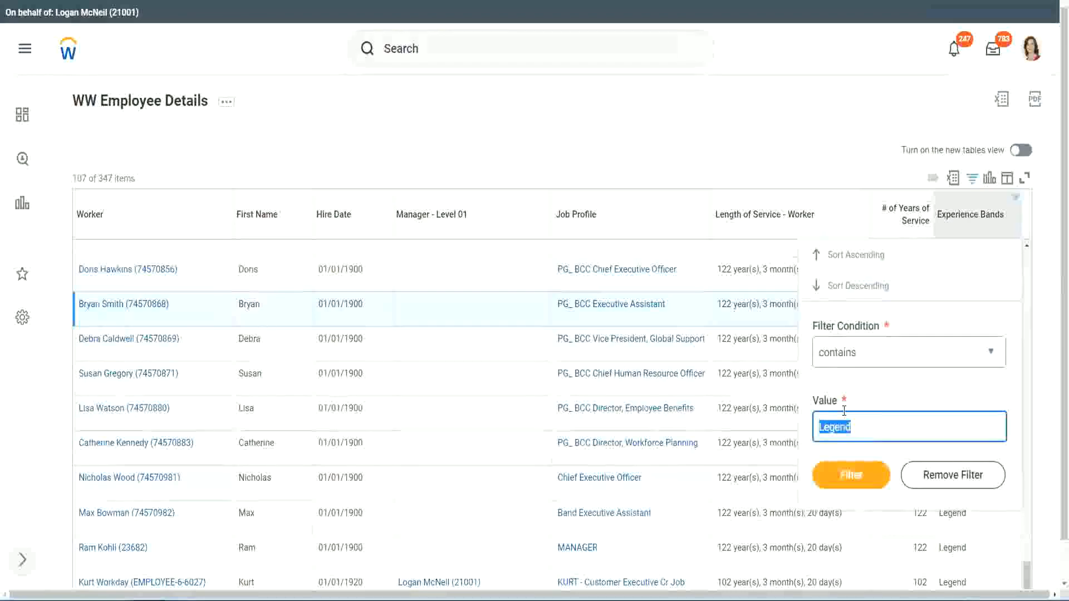
type("Exper")
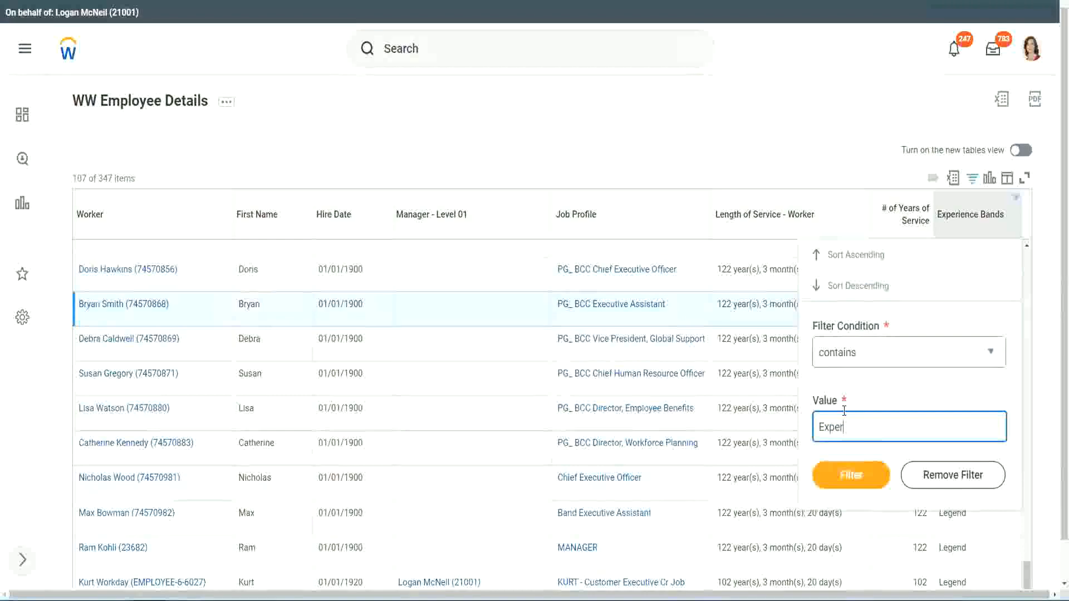
type("ienced")
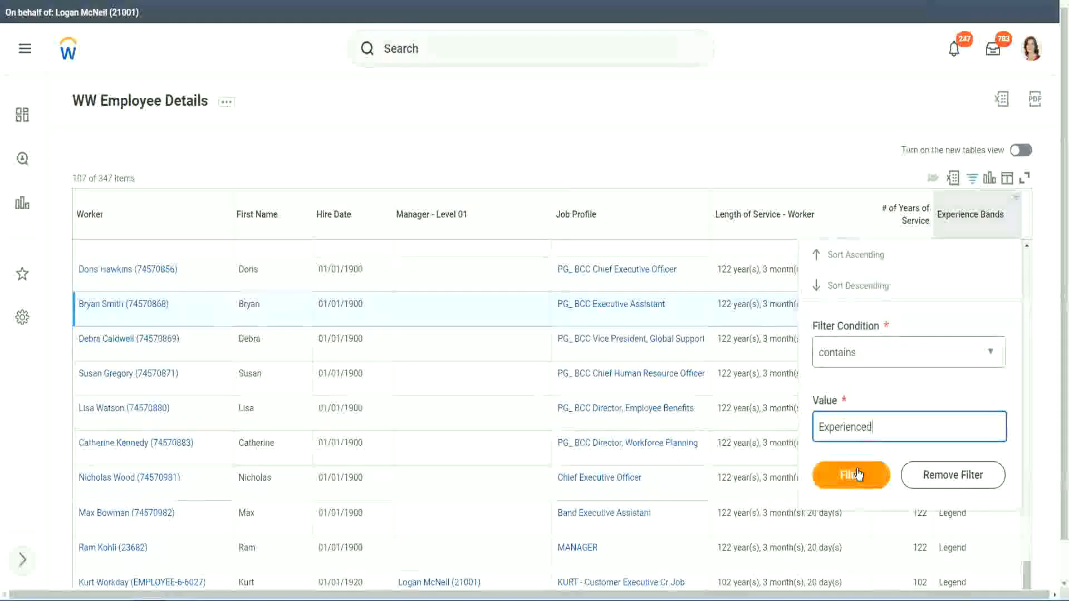
left_click(849, 475)
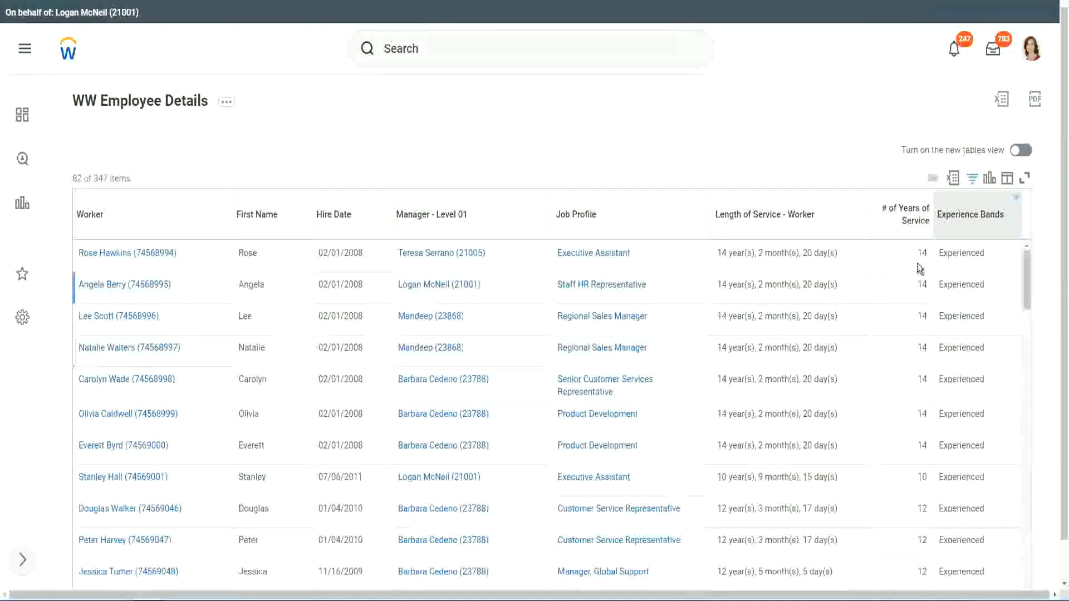
left_click(920, 253)
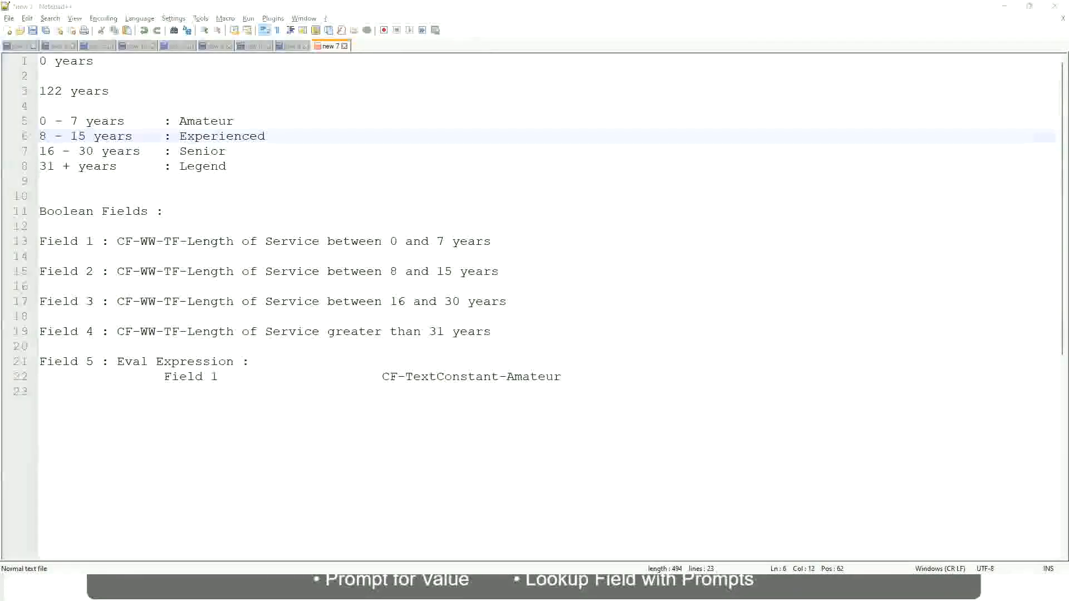
mouse_move(768, 360)
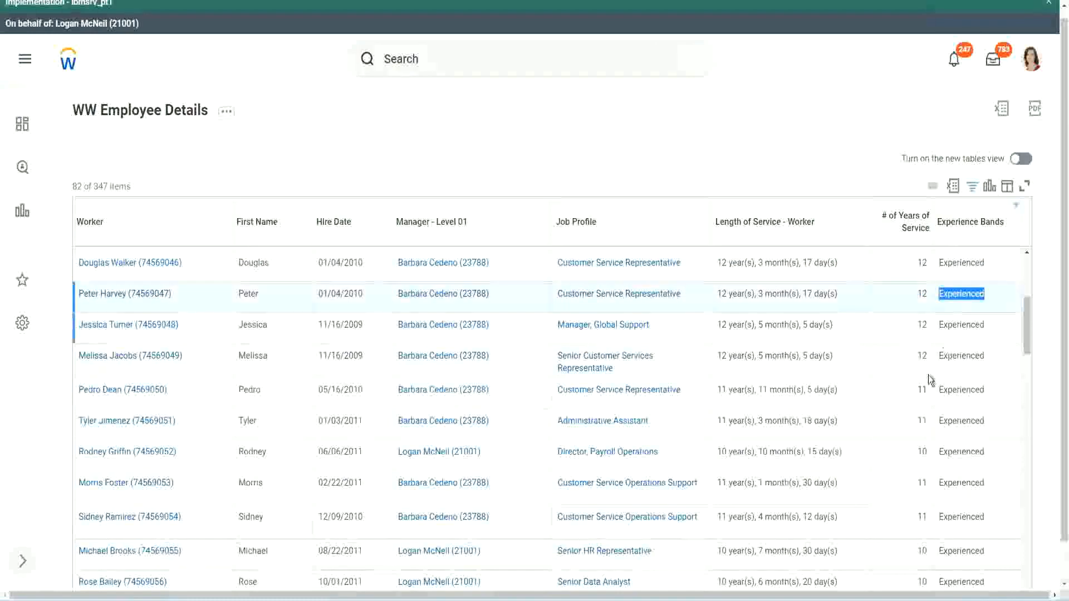
scroll("down", 3)
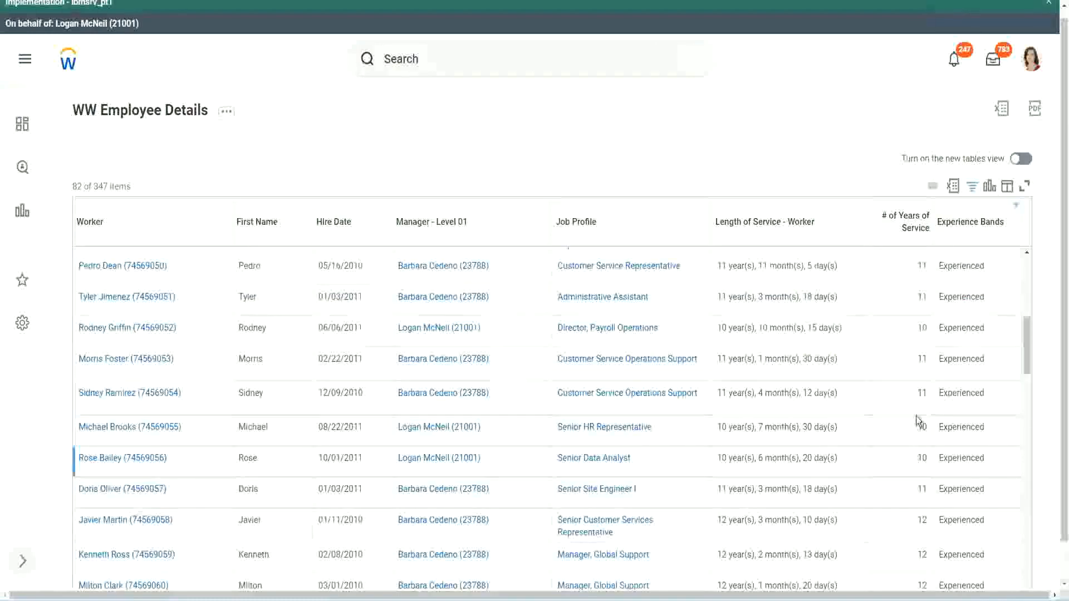
left_click(129, 393)
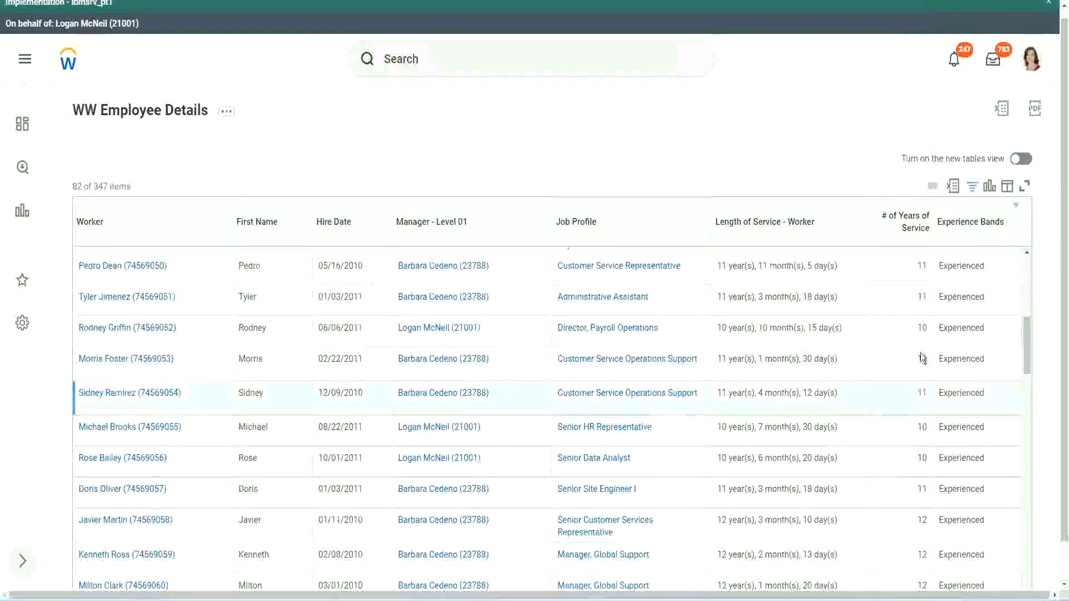